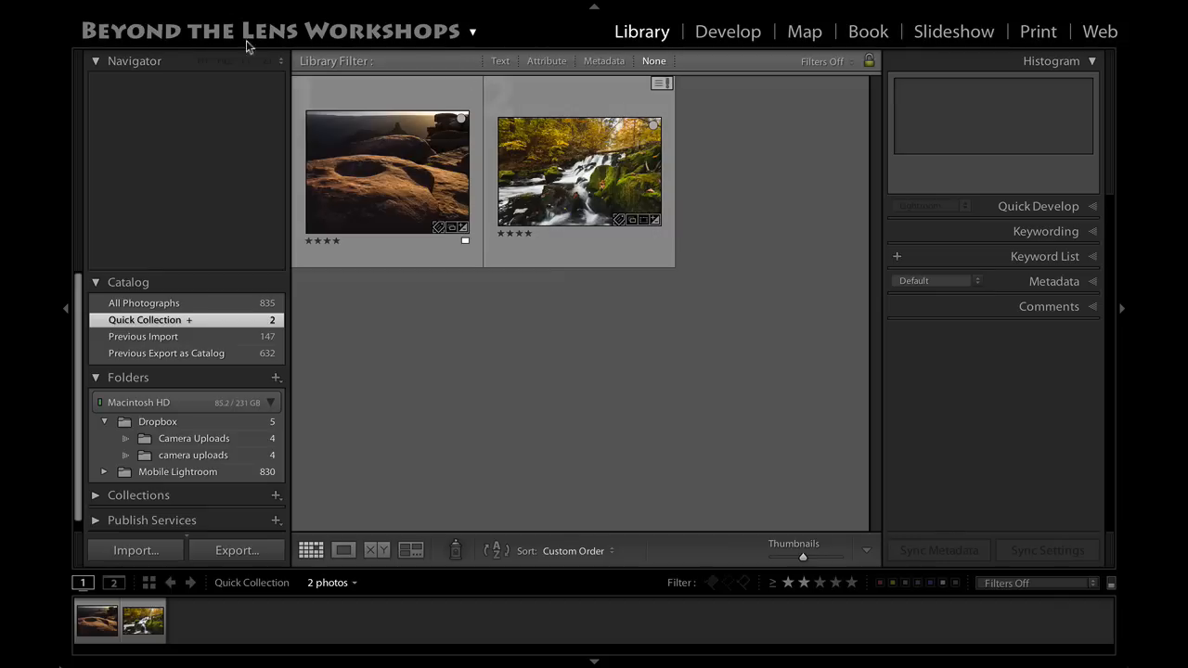
{"action": "mouse_move", "coordinate": [208, 7]}
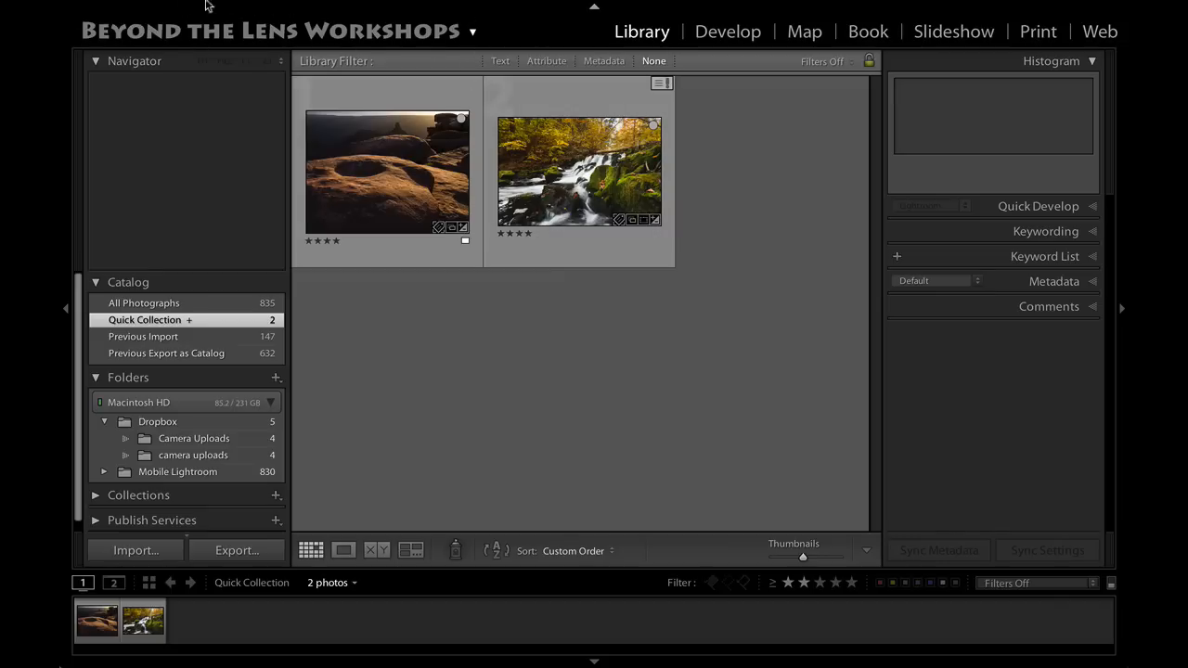
{"action": "mouse_move", "coordinate": [412, 35]}
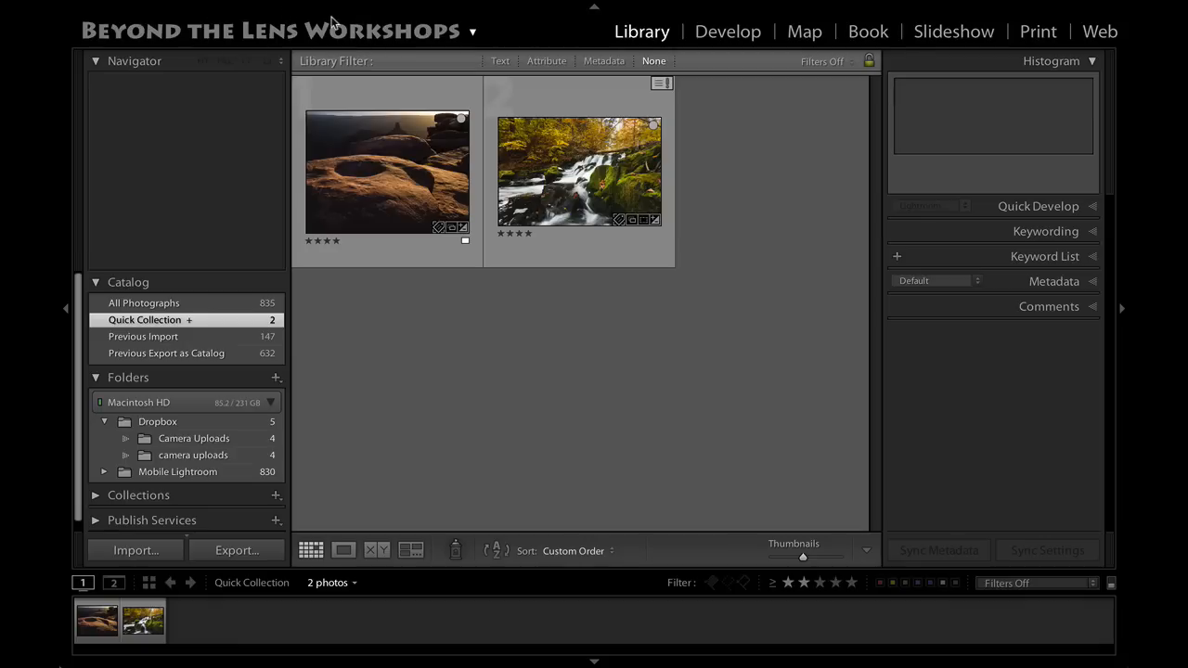
{"action": "mouse_move", "coordinate": [93, 8]}
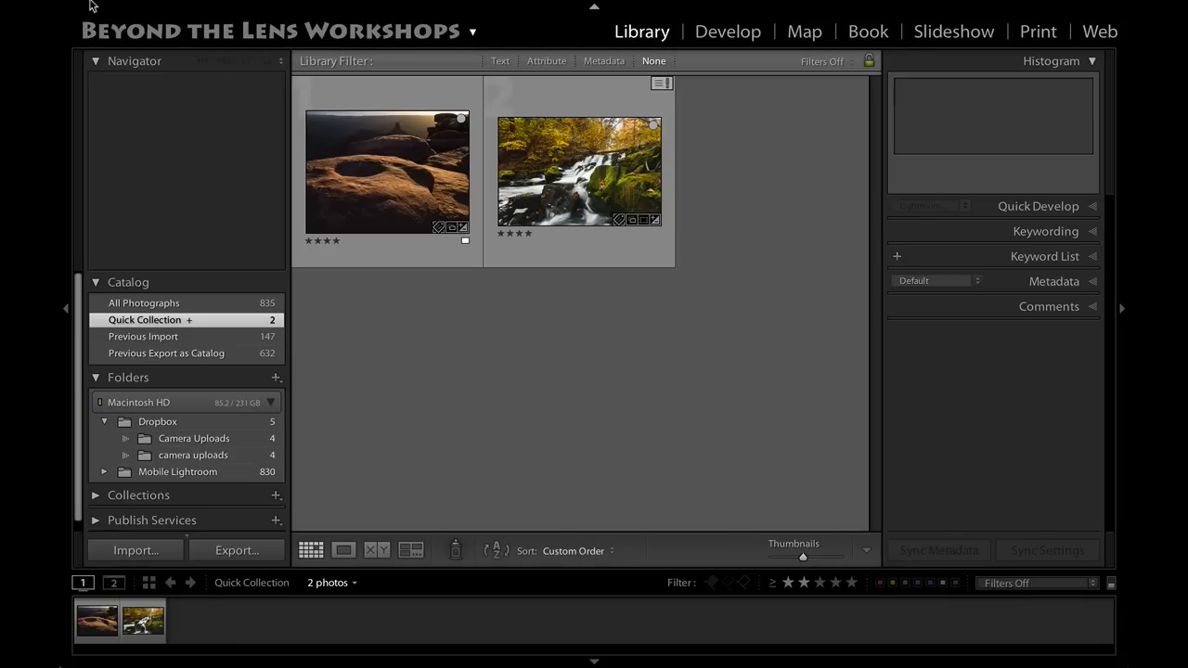
- Replace the identity plate text with 'ROBERT Rodriguez Jr' in the plate editor
{"action": "left_click", "coordinate": [134, 7]}
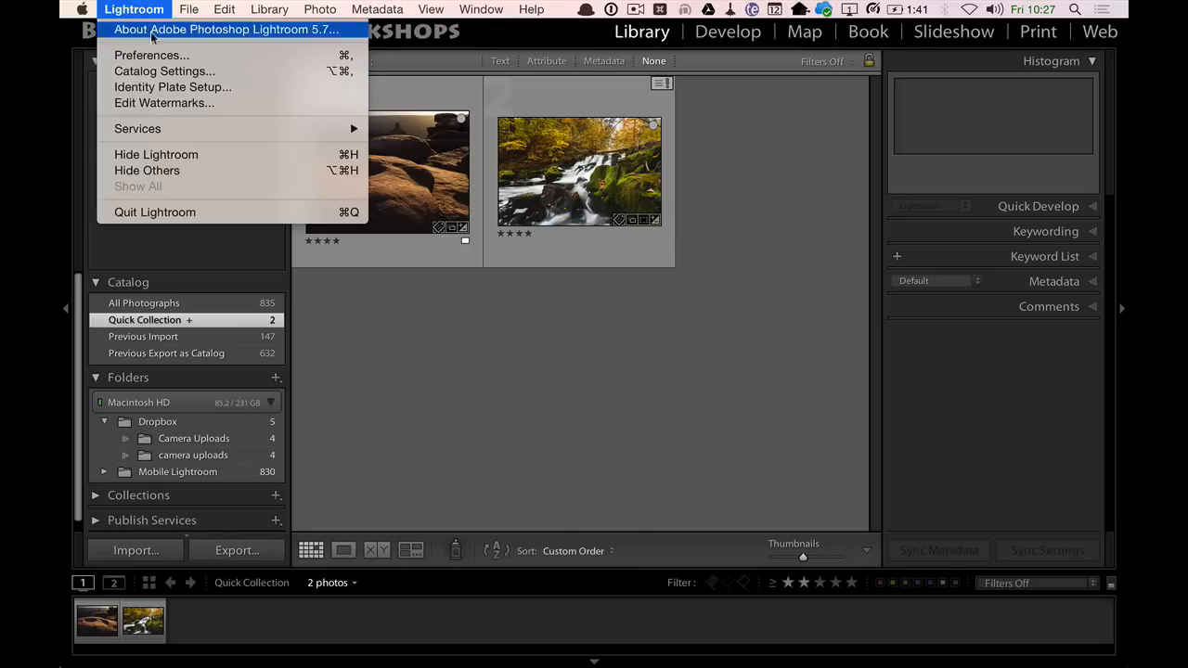
{"action": "left_click", "coordinate": [134, 9]}
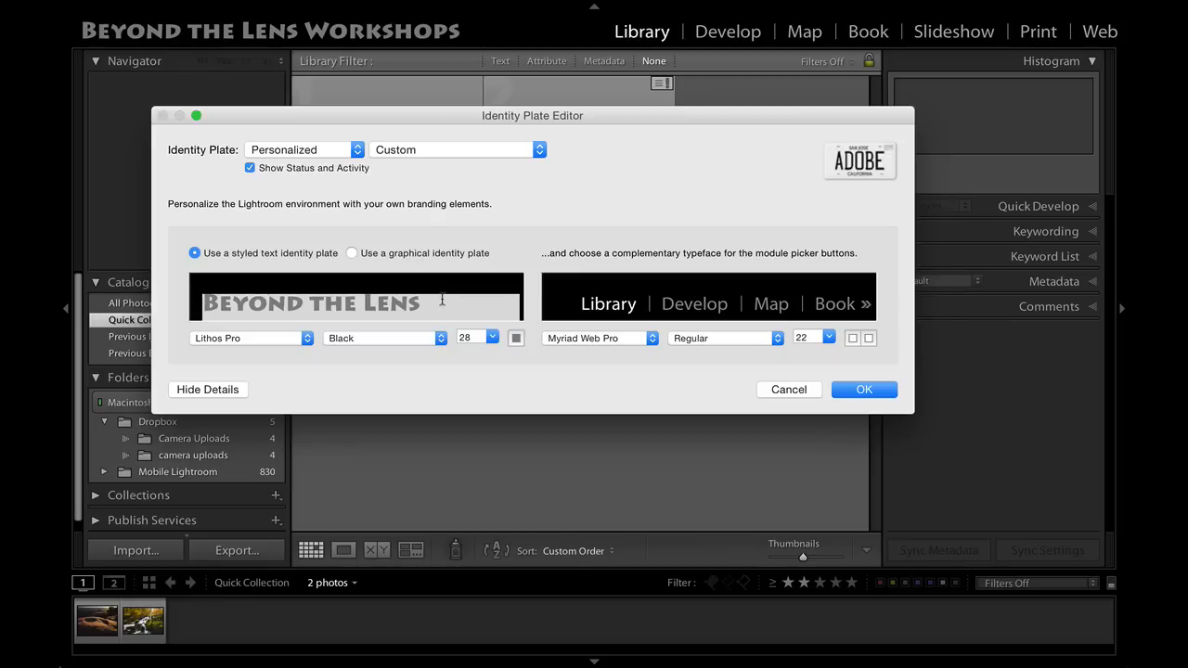
{"action": "type", "text": "Workshops"}
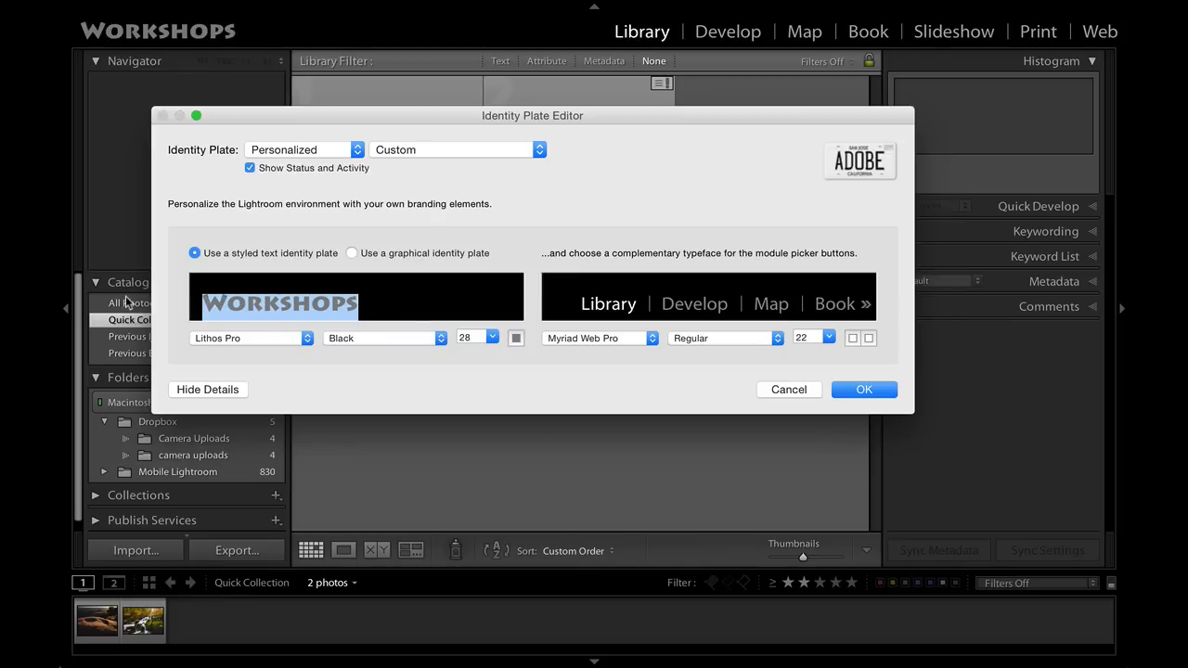
{"action": "type", "text": "ROBERT RO"}
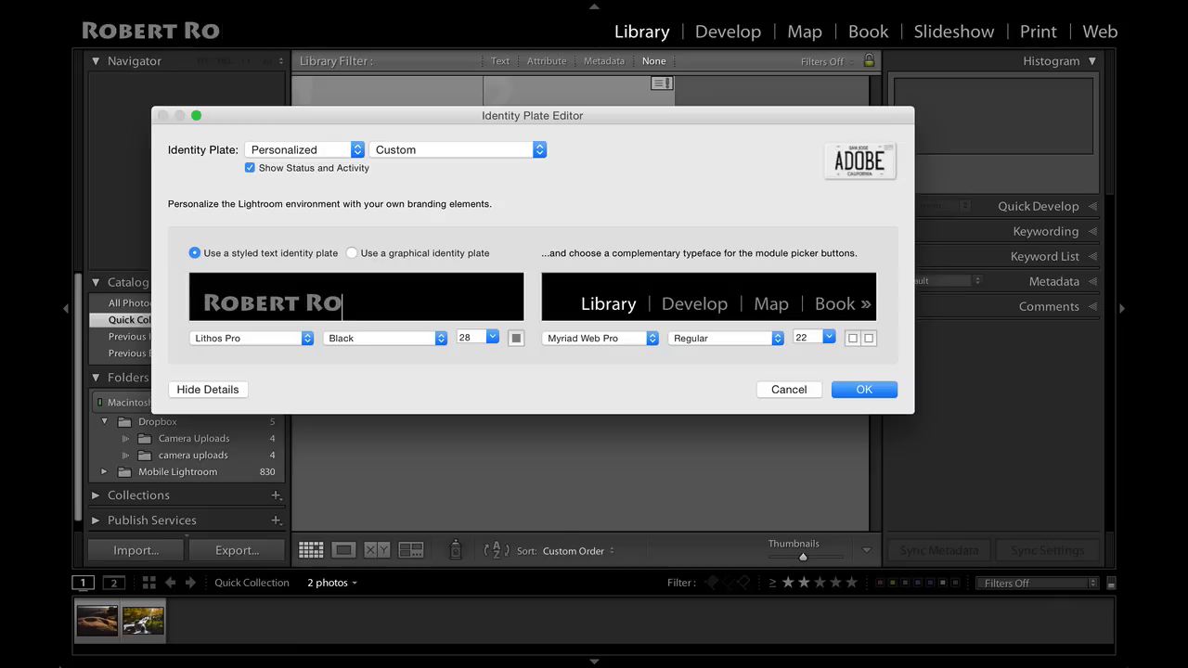
{"action": "type", "text": "driguez Jr"}
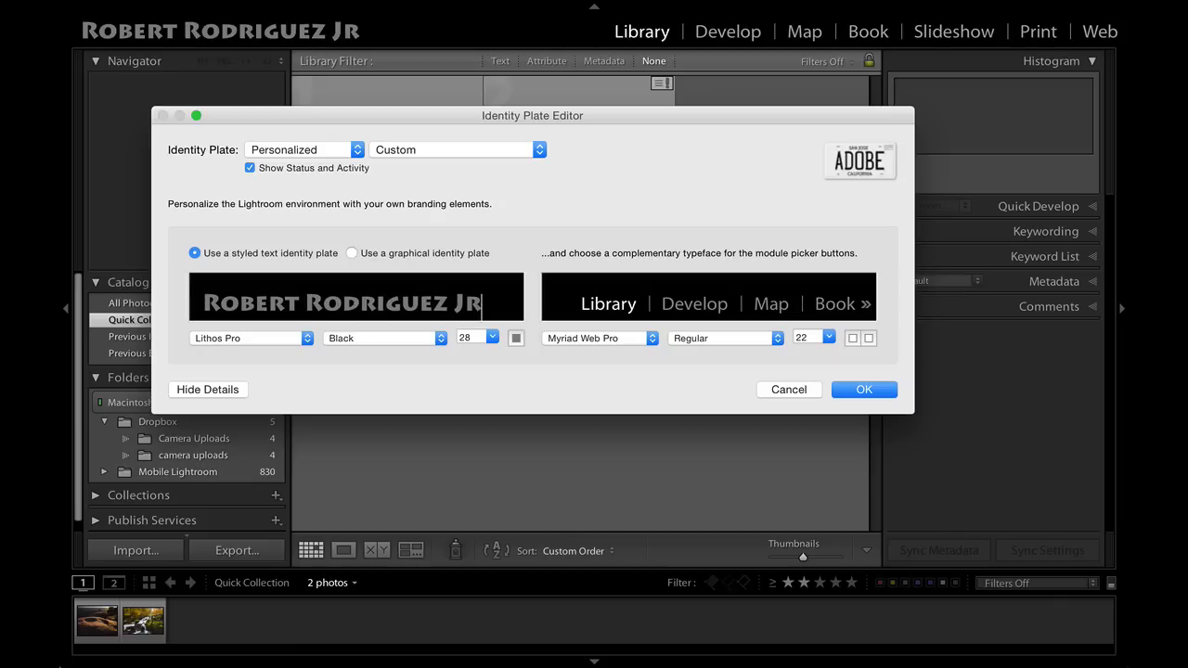
- Set the whole plate text in Optima Bold with a grey colour
{"action": "triple_click", "coordinate": [341, 303]}
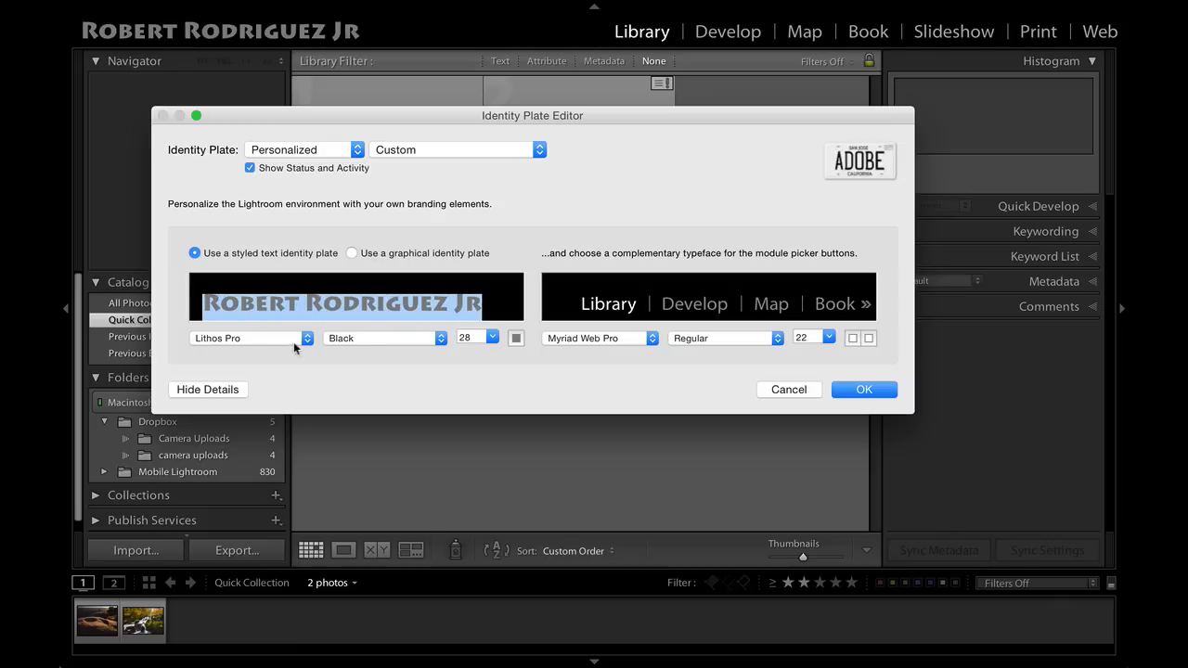
{"action": "left_click", "coordinate": [245, 338]}
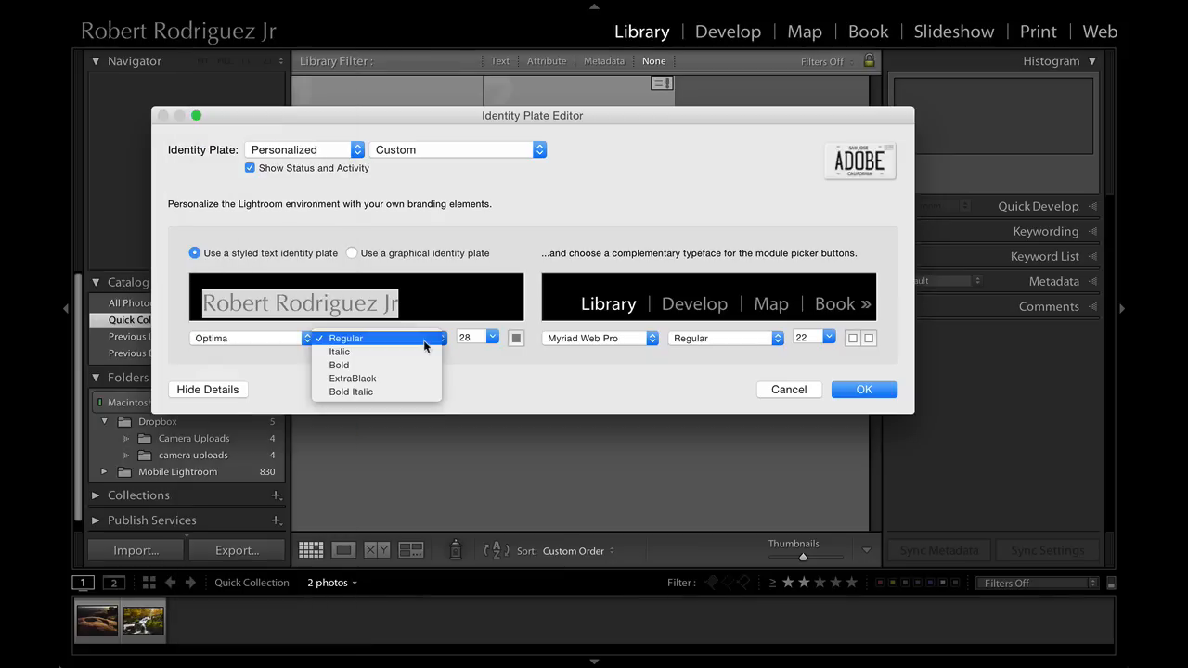
{"action": "left_click", "coordinate": [516, 338]}
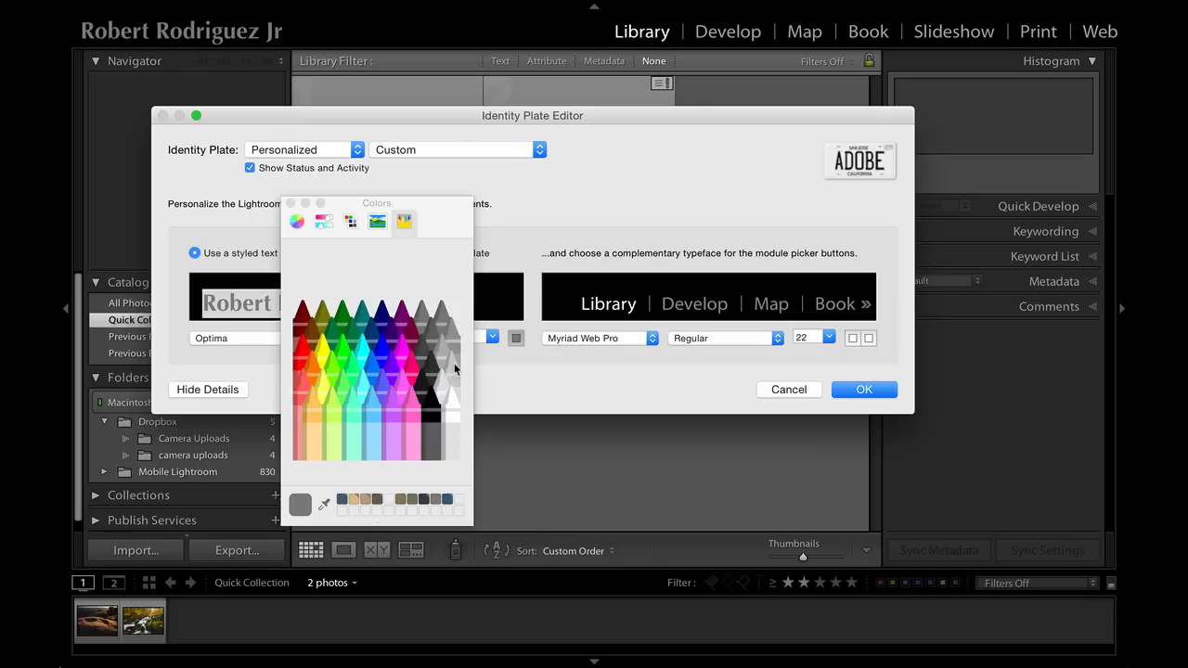
{"action": "mouse_move", "coordinate": [542, 195]}
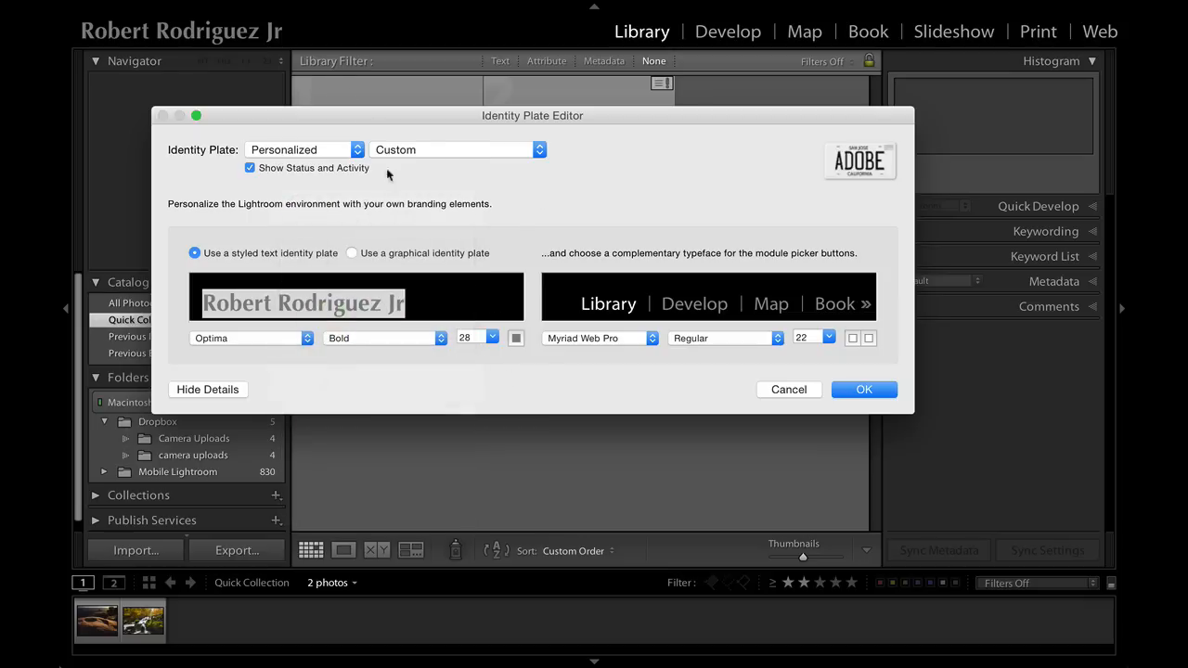
- Save the name plate as preset 'rrjr name -grey' and apply it, closing the editor
{"action": "left_click", "coordinate": [455, 148]}
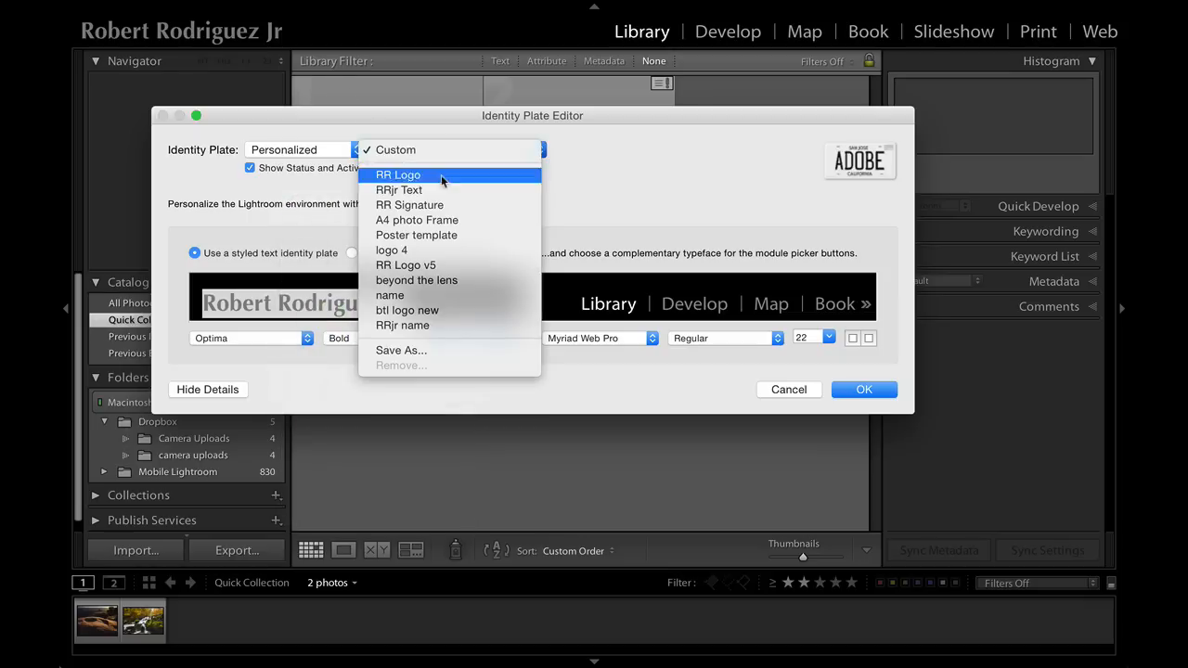
{"action": "left_click", "coordinate": [401, 349]}
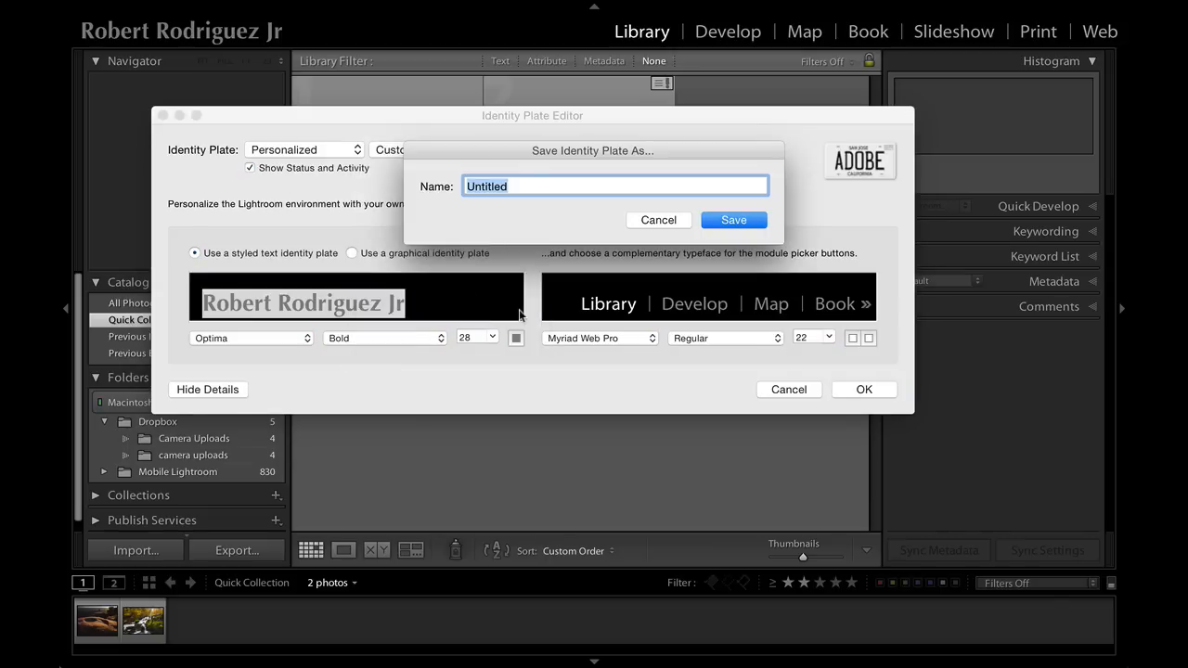
{"action": "type", "text": "rrjr name"}
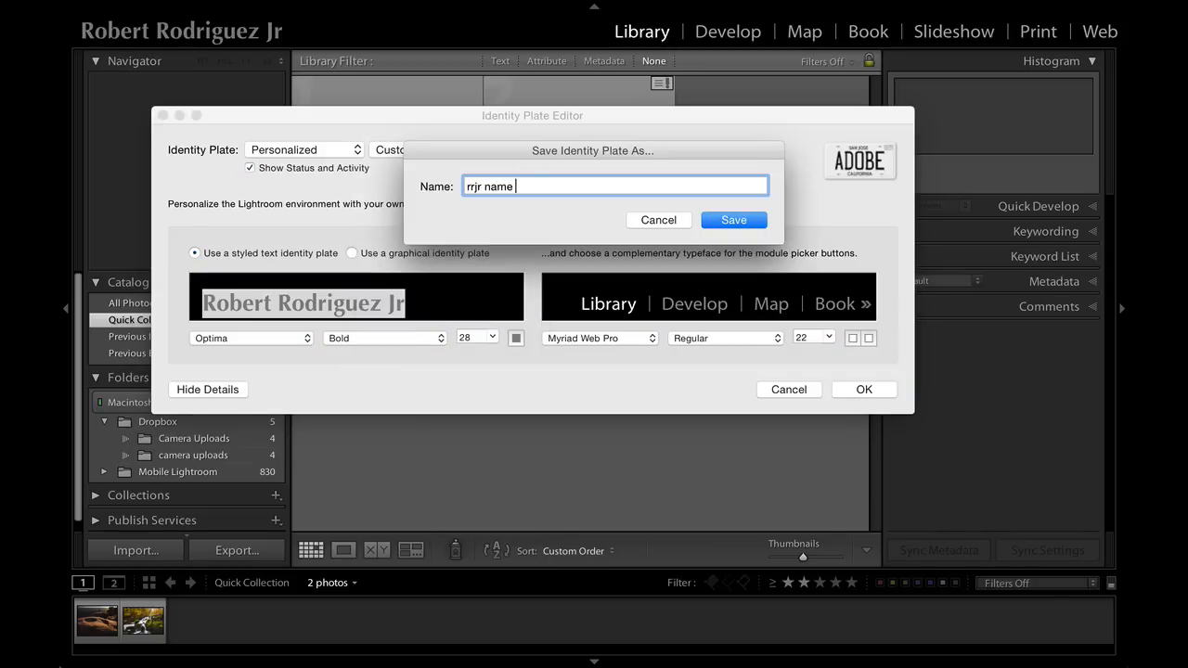
{"action": "type", "text": "-grey"}
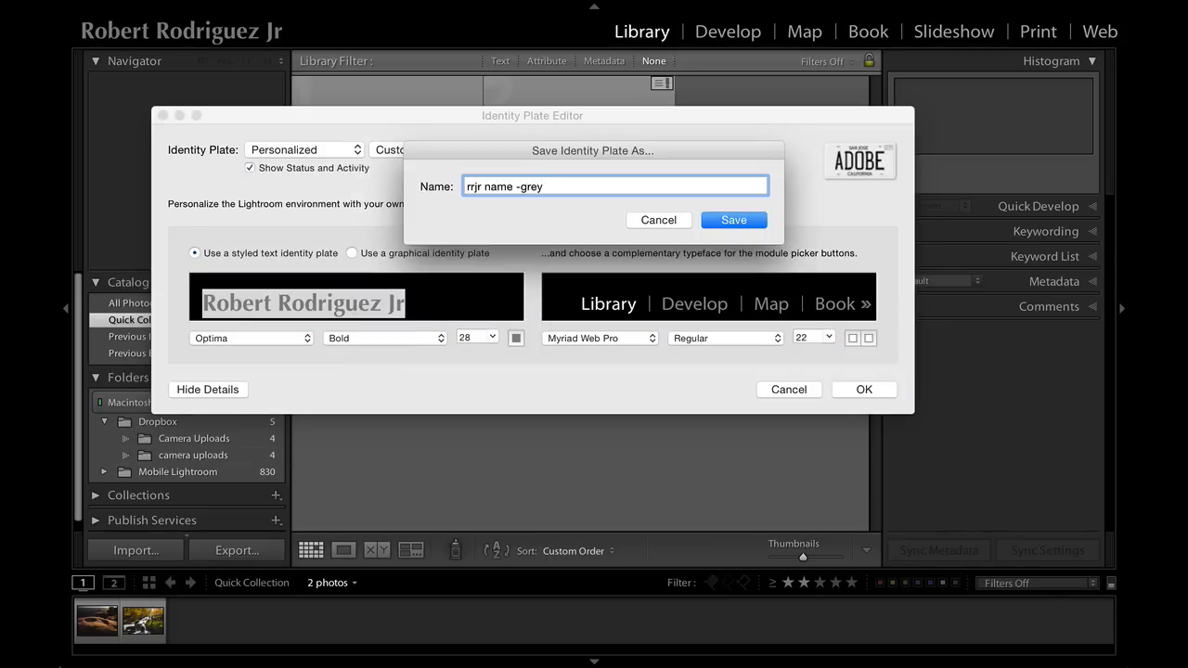
{"action": "left_click", "coordinate": [733, 219]}
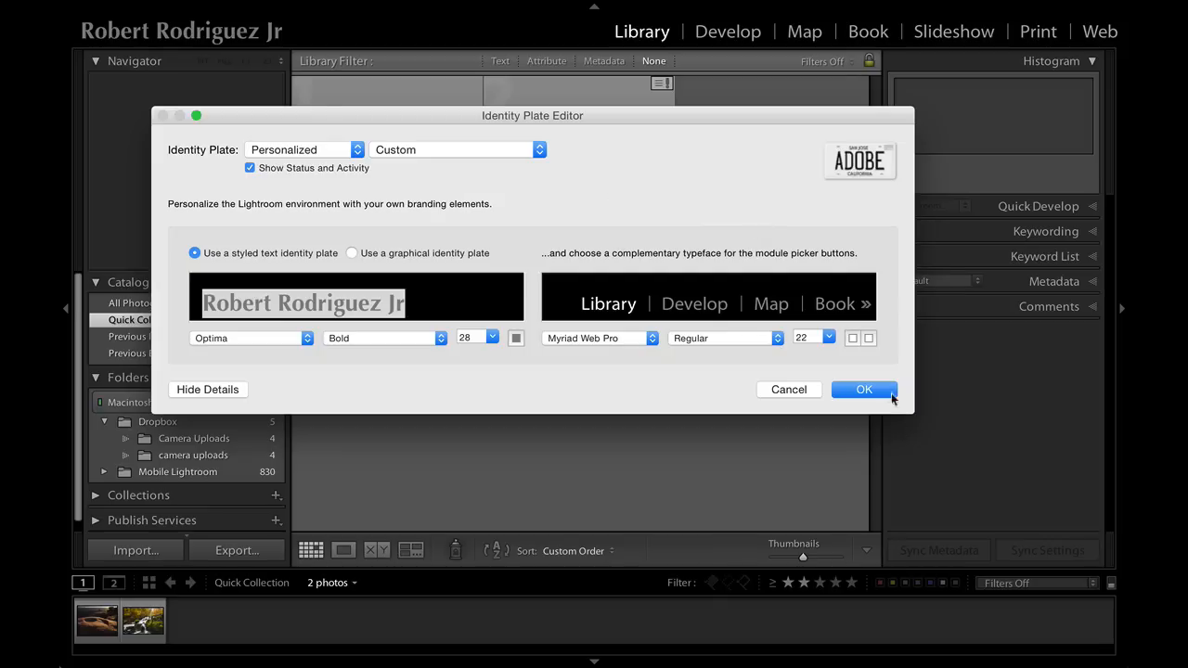
{"action": "left_click", "coordinate": [863, 390]}
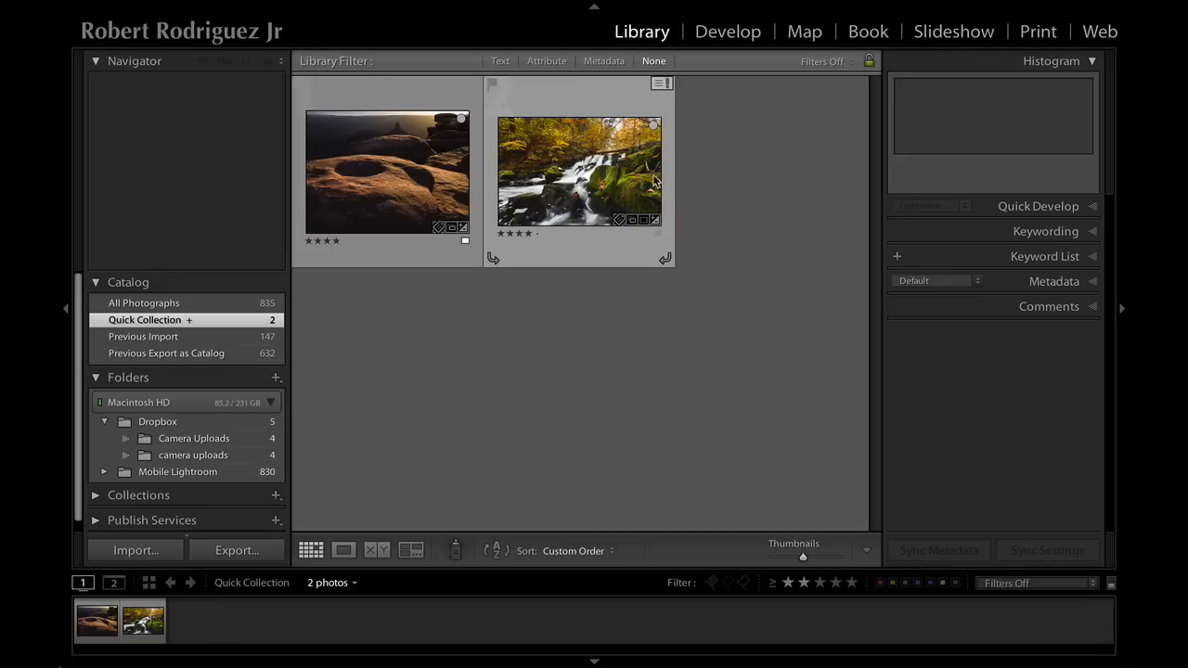
- Bring the waterfall photo into the Print module and scroll to the Page panel
{"action": "left_click", "coordinate": [579, 170]}
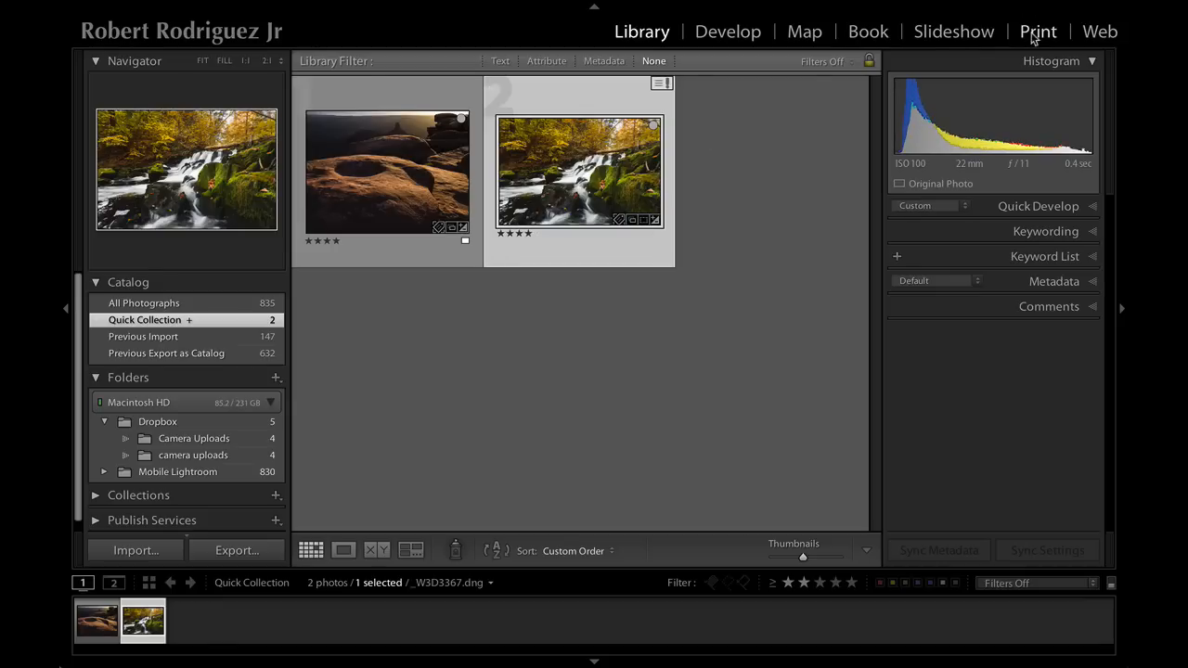
{"action": "left_click", "coordinate": [1037, 30]}
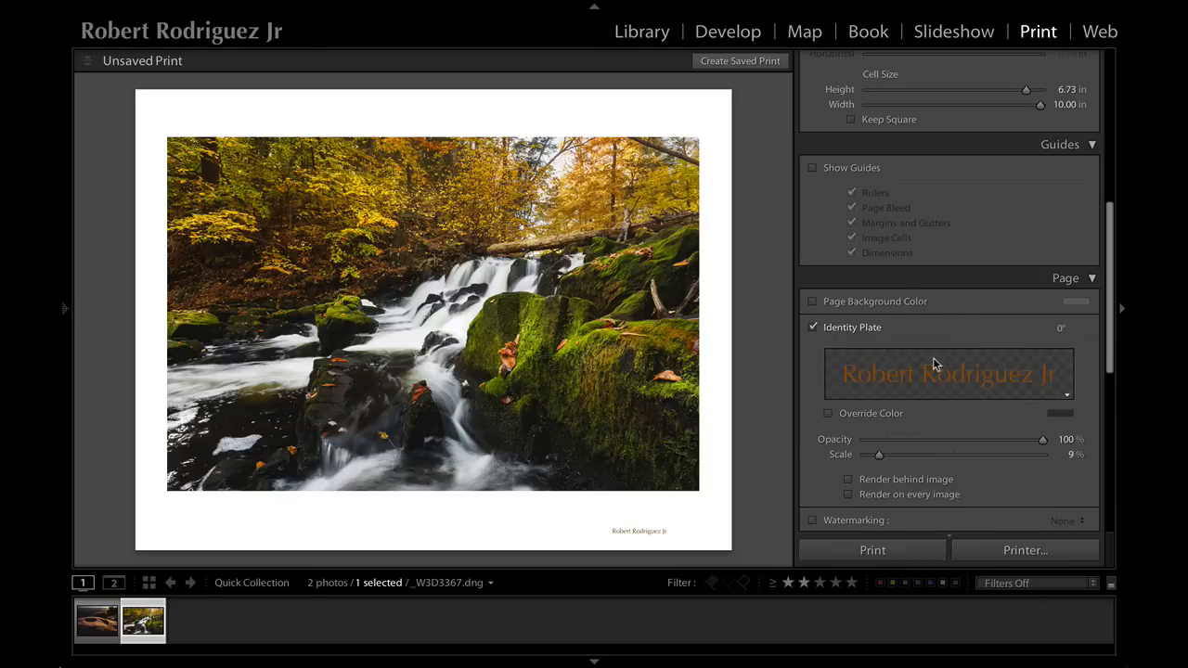
{"action": "scroll", "scroll_direction": "down", "scroll_amount": 3}
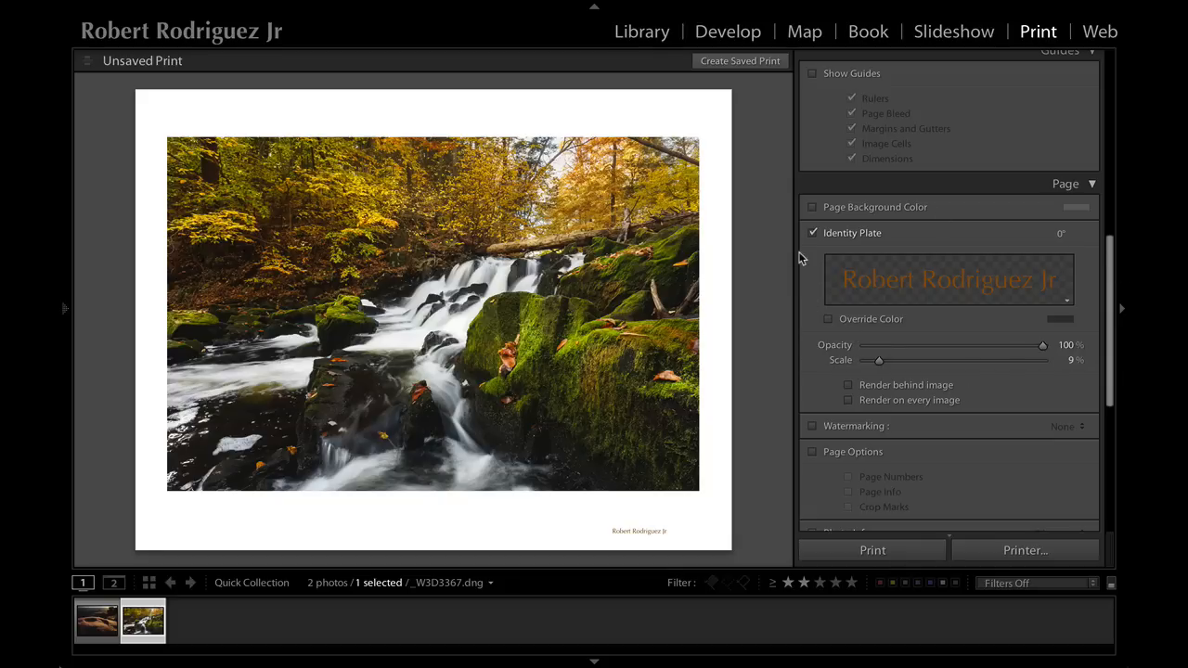
- Toggle the Identity Plate on so the name plate shows on the page, and select it
{"action": "left_click", "coordinate": [813, 234]}
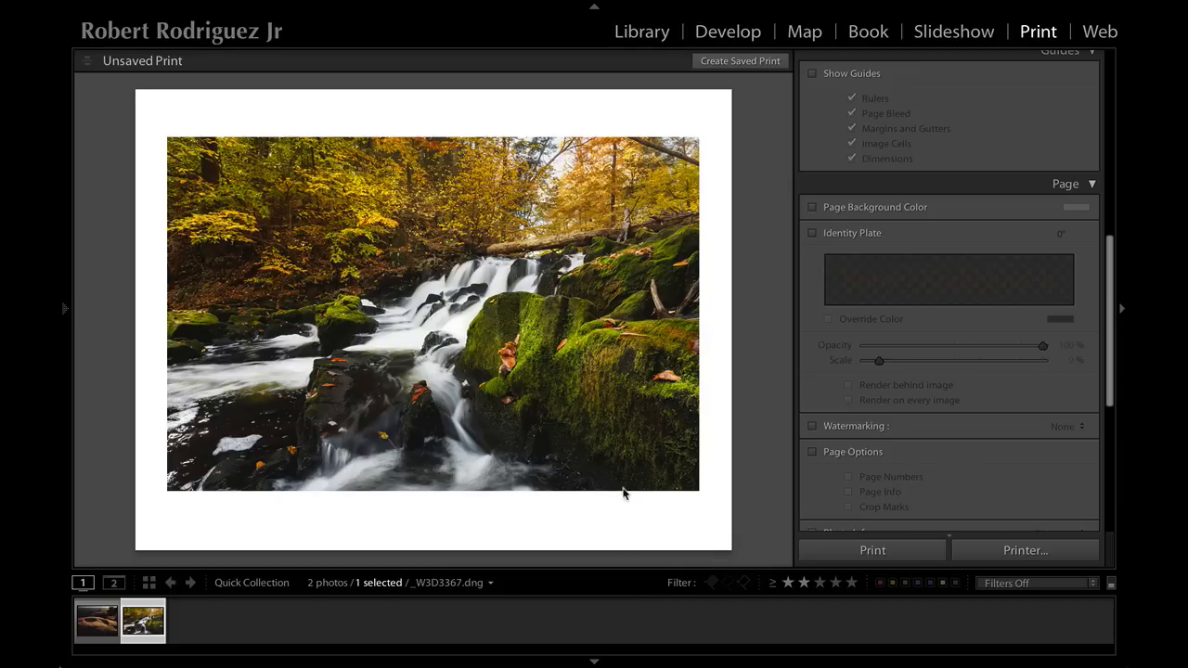
{"action": "left_click", "coordinate": [813, 234]}
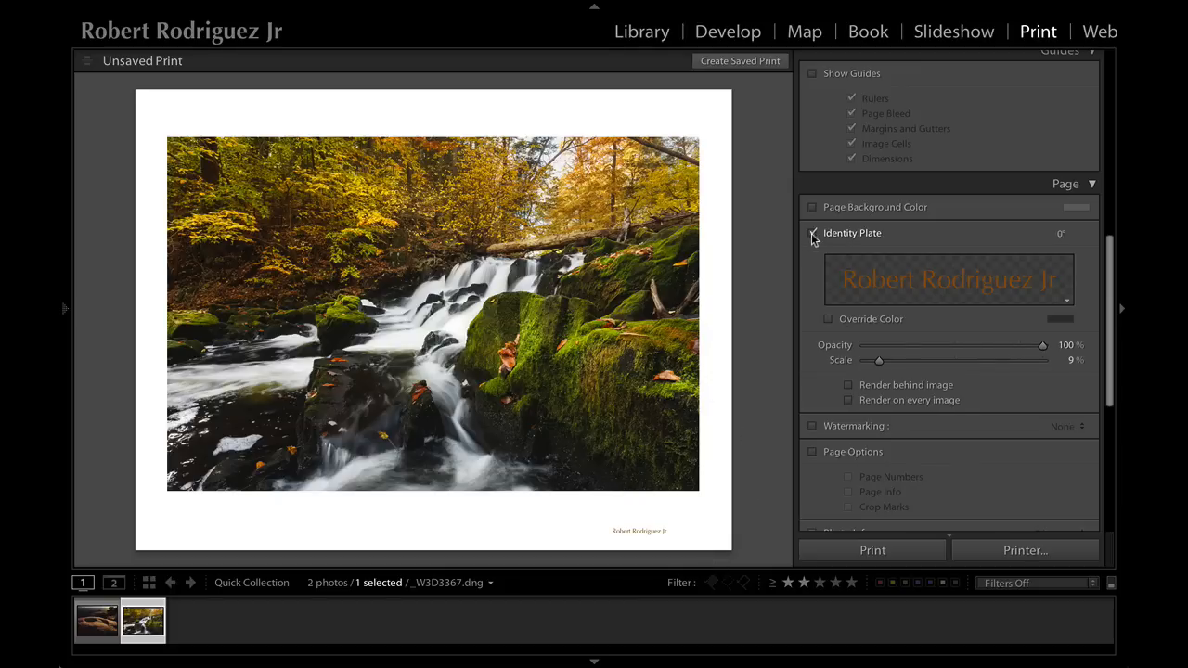
{"action": "left_click", "coordinate": [813, 232]}
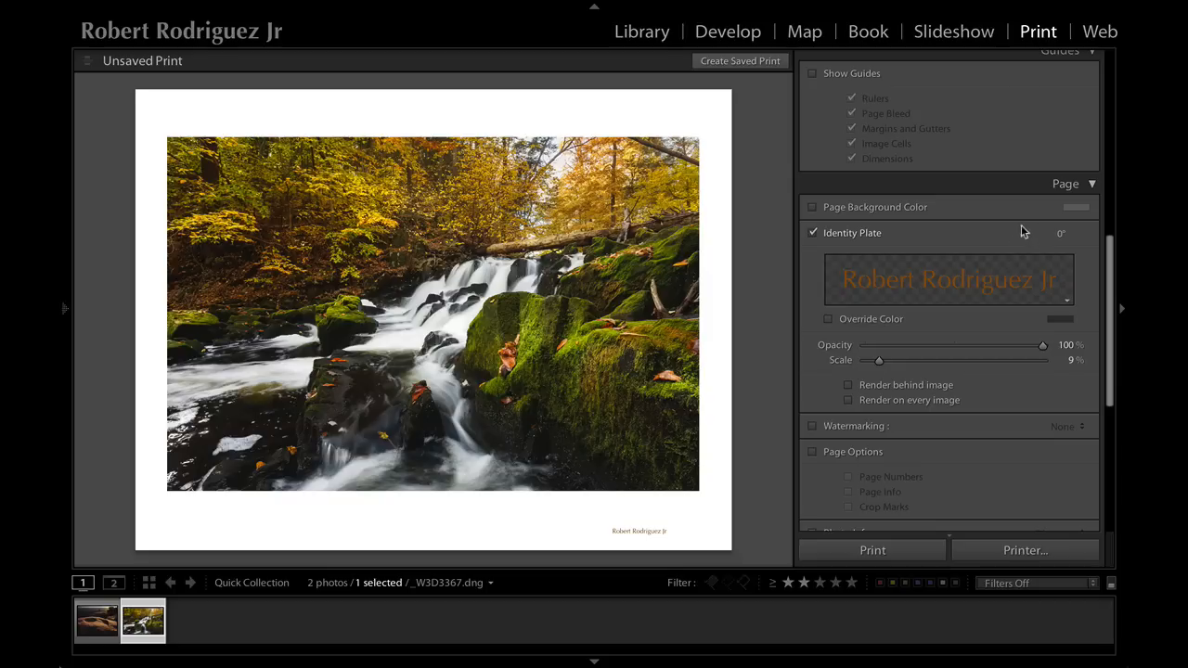
{"action": "mouse_move", "coordinate": [950, 286]}
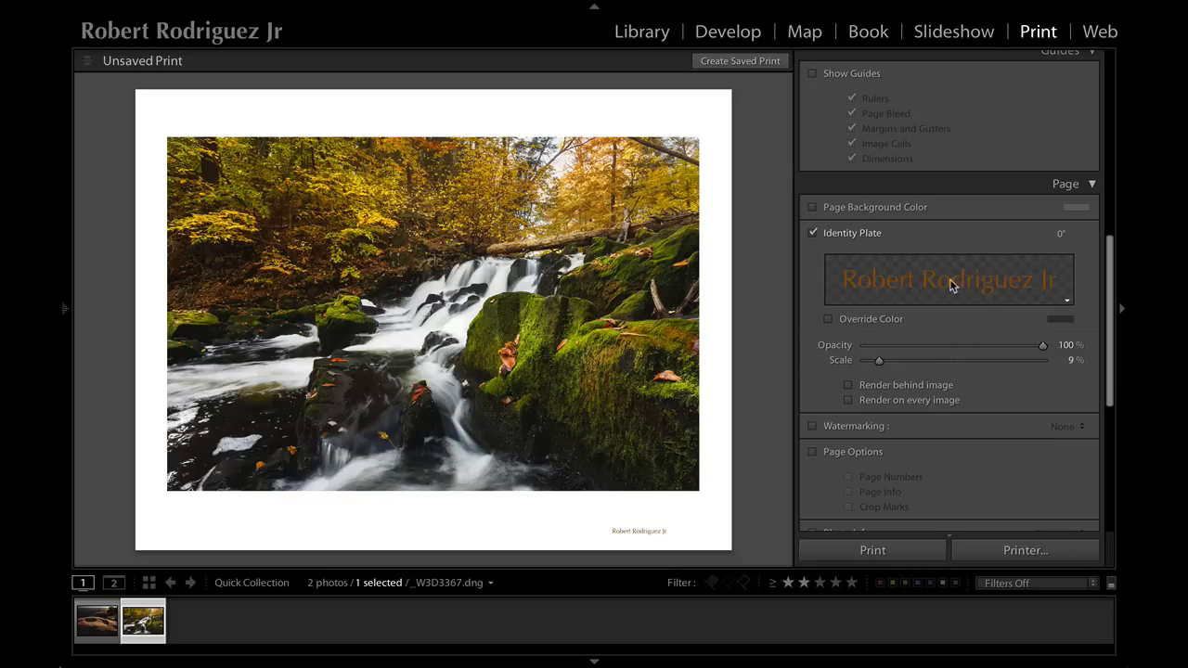
{"action": "left_click", "coordinate": [638, 531]}
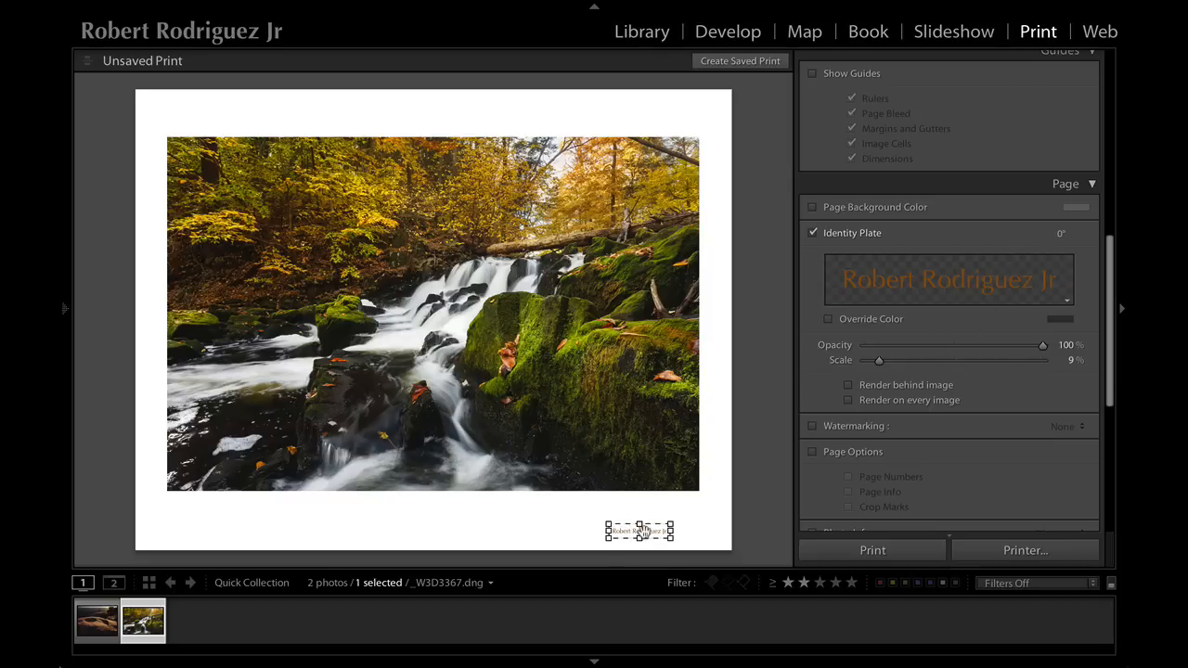
- Nudge and enlarge the name plate below the photo, settling its opacity at about 65%
{"action": "left_click_drag", "start_coordinate": [638, 531], "coordinate": [635, 512]}
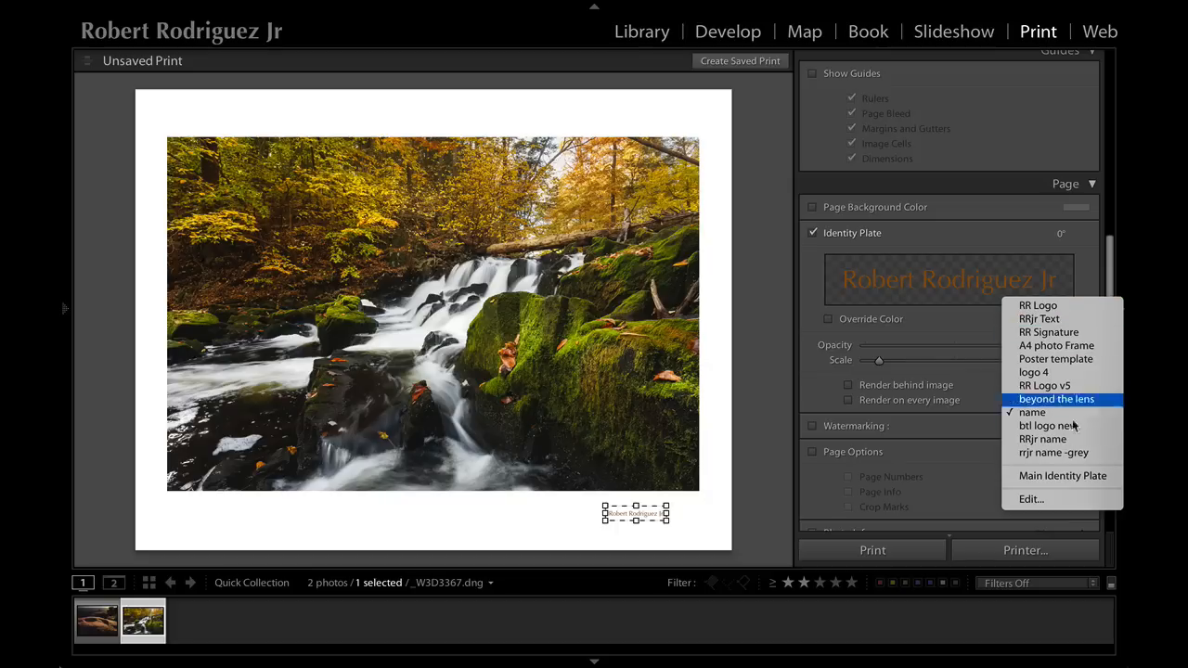
{"action": "mouse_move", "coordinate": [1043, 439]}
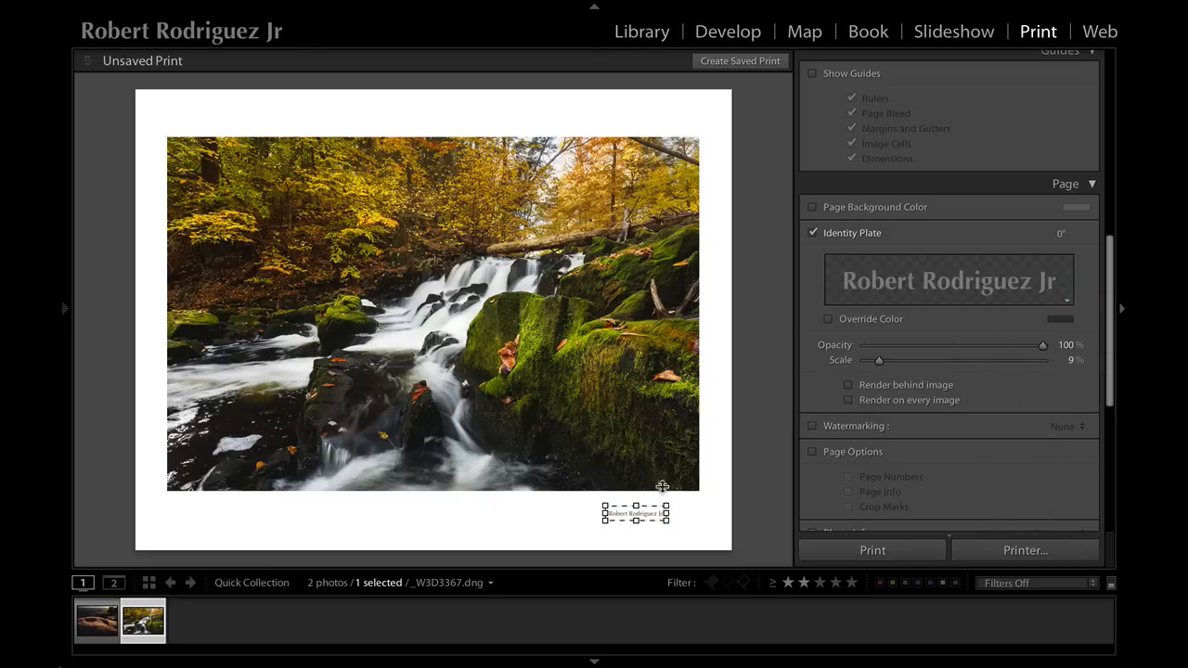
{"action": "mouse_move", "coordinate": [601, 504]}
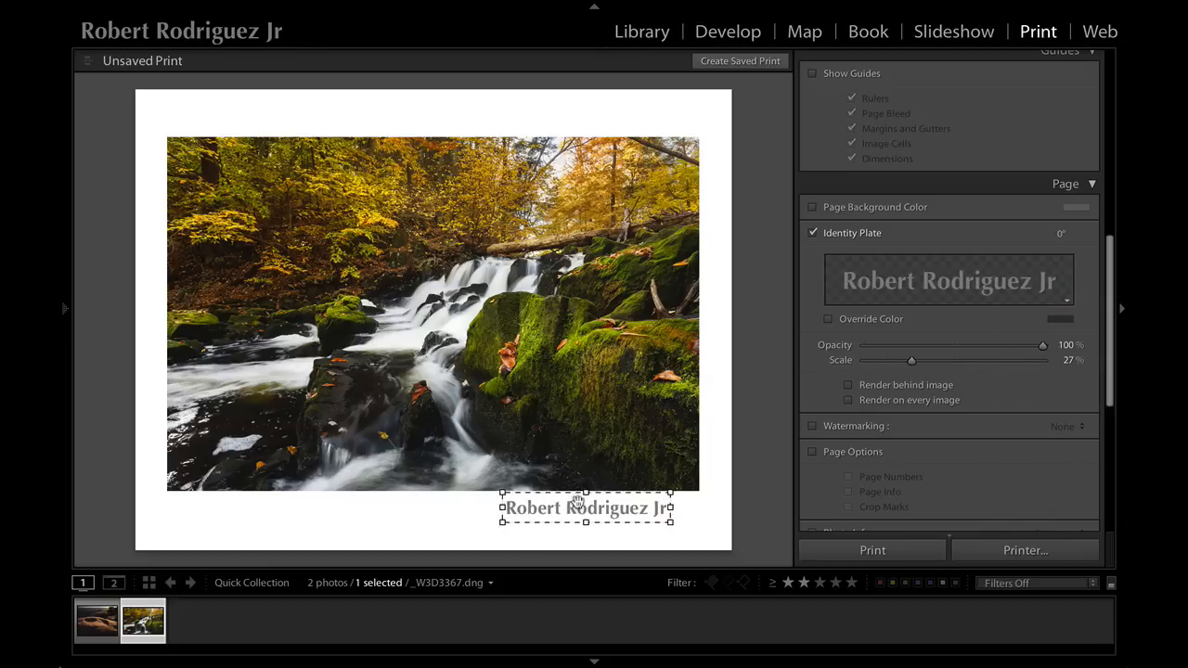
{"action": "left_click_drag", "start_coordinate": [911, 360], "coordinate": [968, 360]}
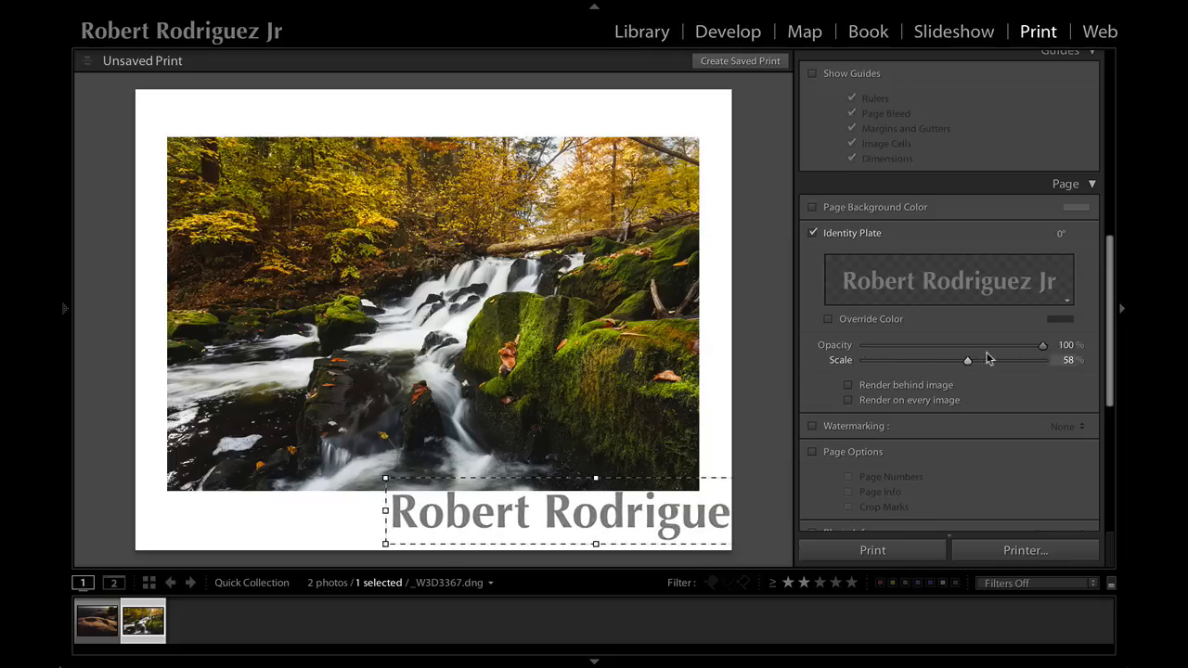
{"action": "left_click_drag", "start_coordinate": [1044, 344], "coordinate": [1002, 343]}
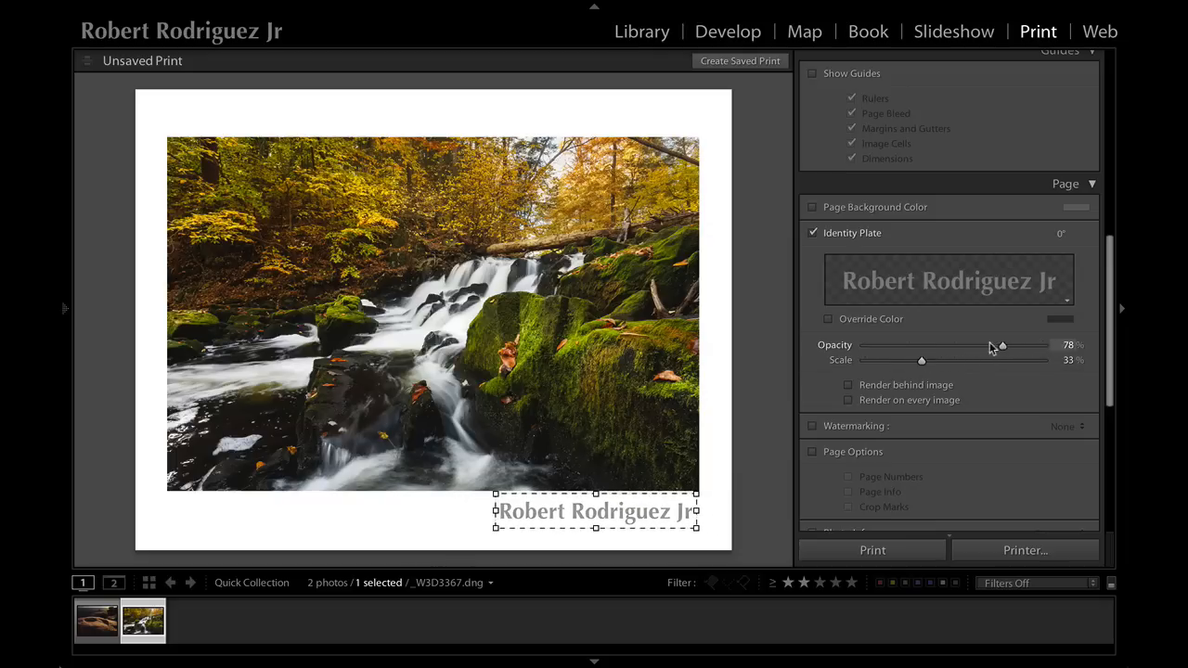
{"action": "left_click_drag", "start_coordinate": [1003, 345], "coordinate": [957, 345]}
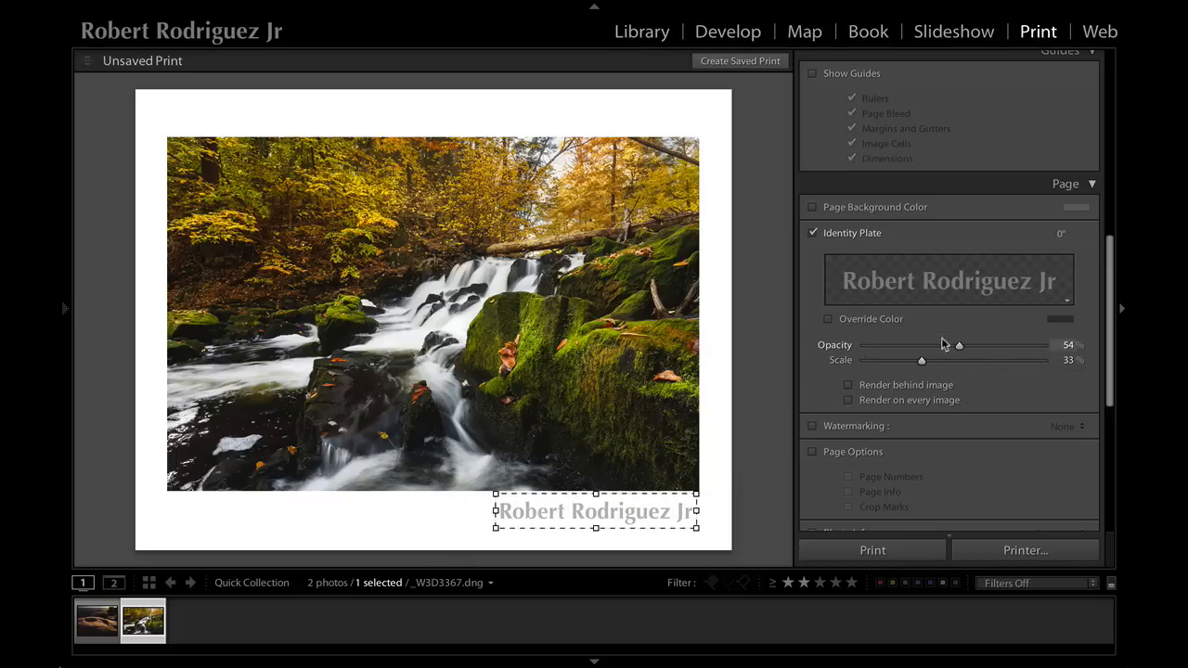
{"action": "left_click_drag", "start_coordinate": [959, 343], "coordinate": [978, 343]}
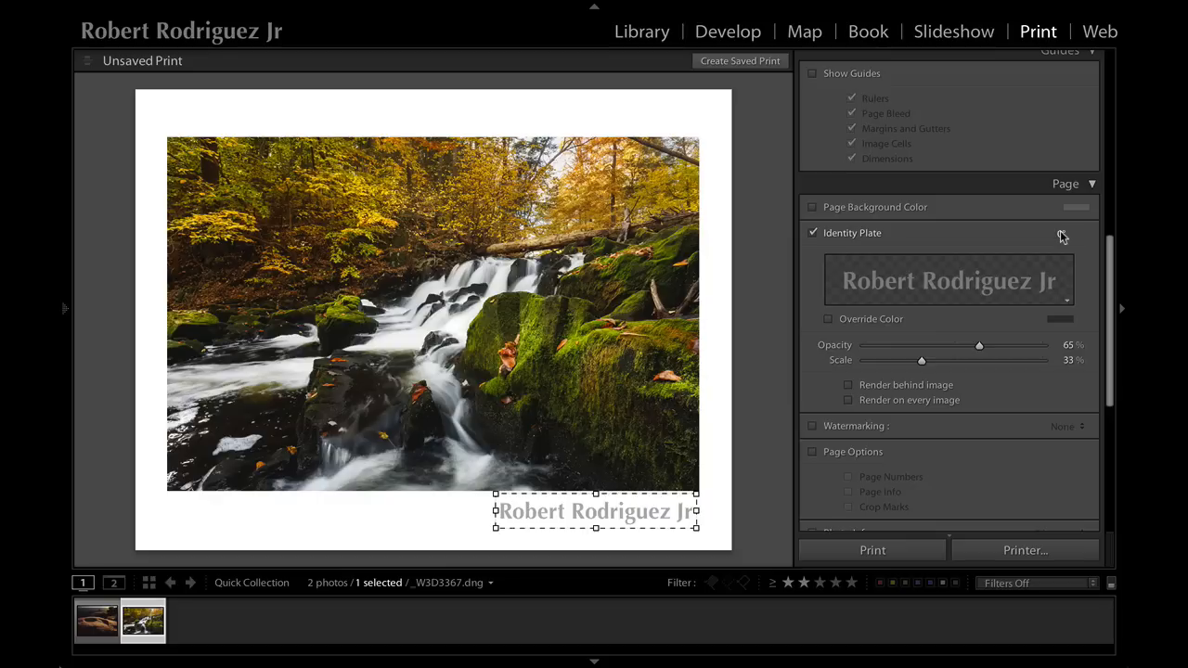
{"action": "left_click", "coordinate": [1062, 234]}
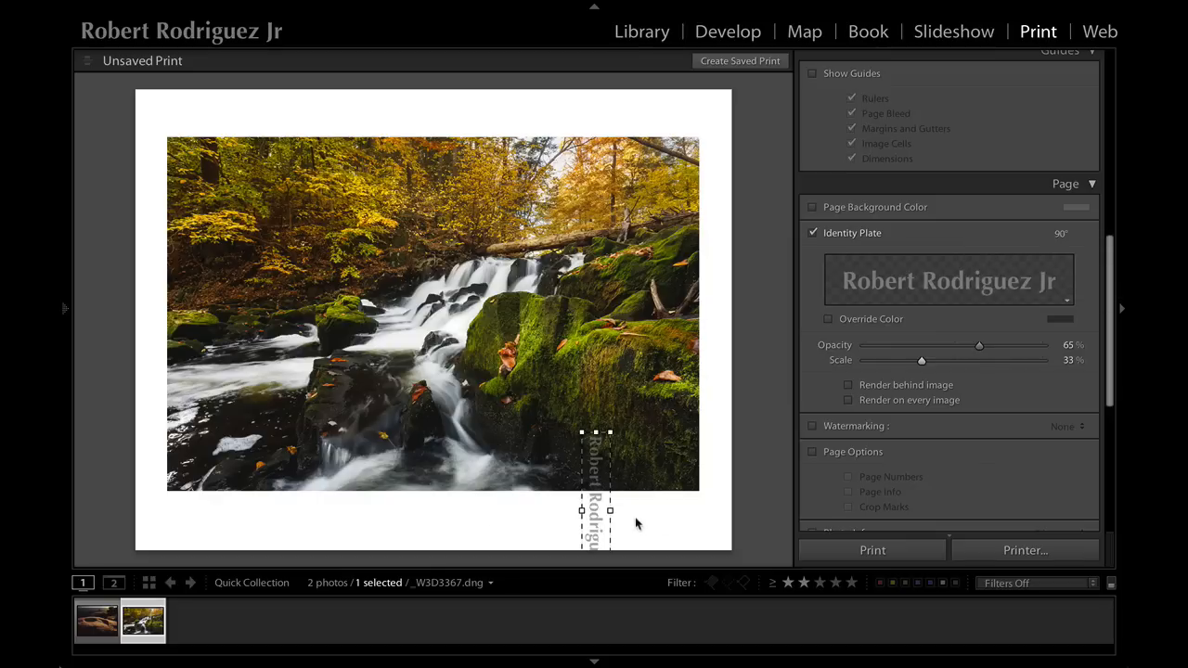
{"action": "left_click_drag", "start_coordinate": [594, 486], "coordinate": [709, 441]}
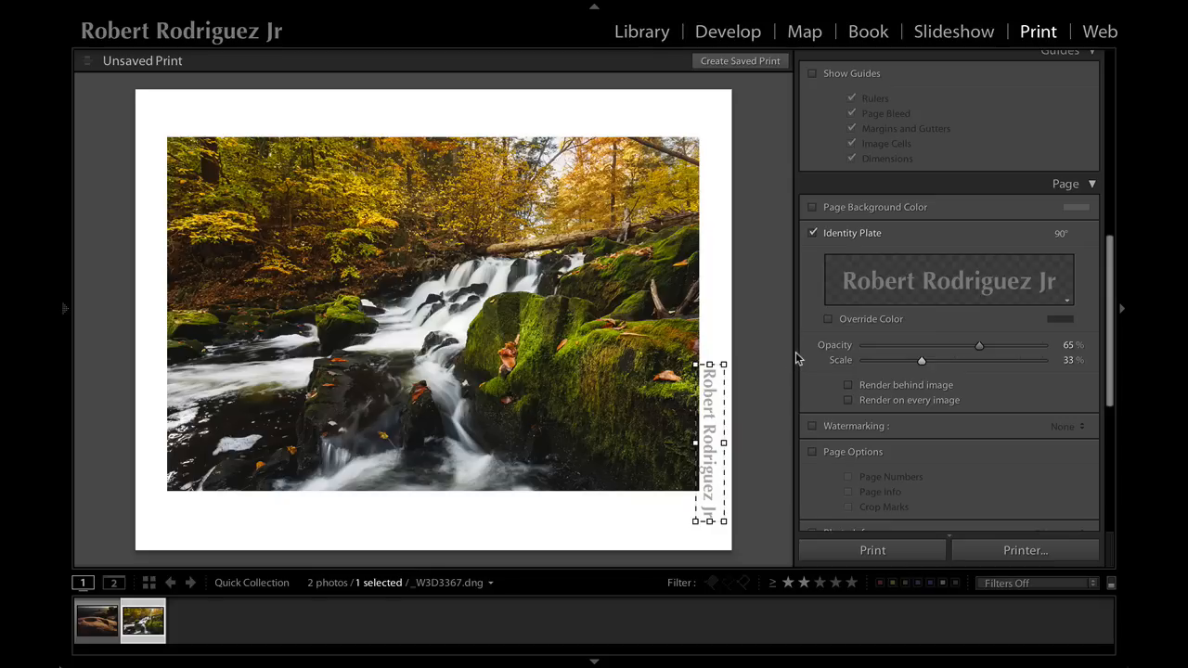
{"action": "left_click", "coordinate": [1062, 234]}
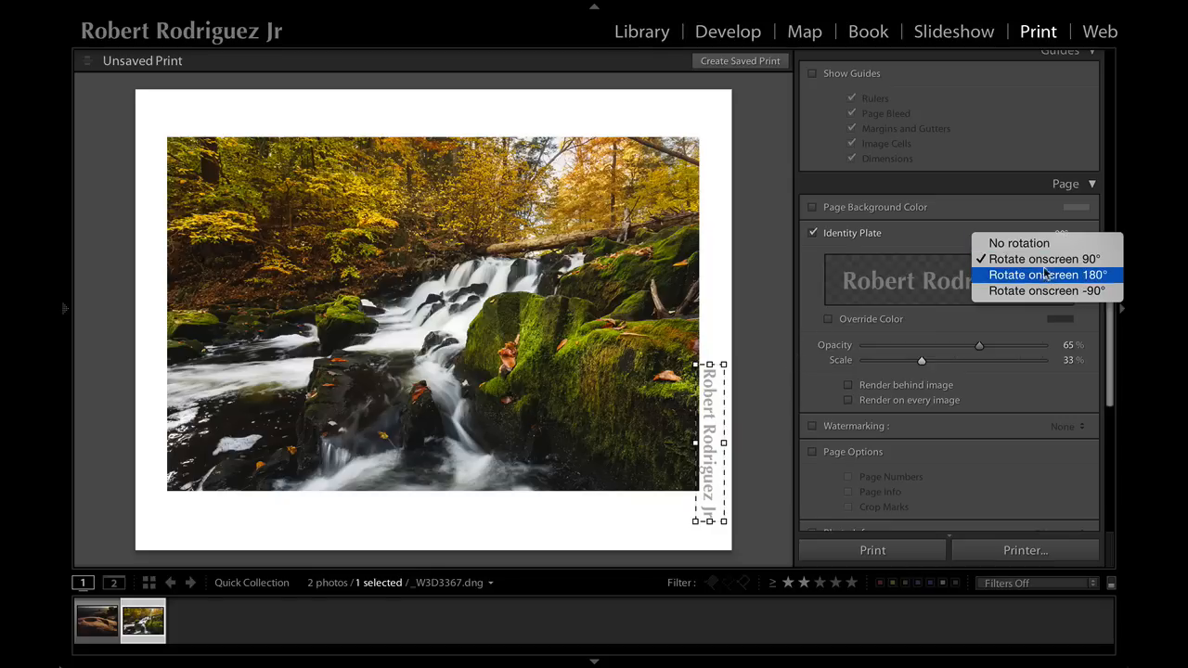
{"action": "left_click", "coordinate": [1047, 274]}
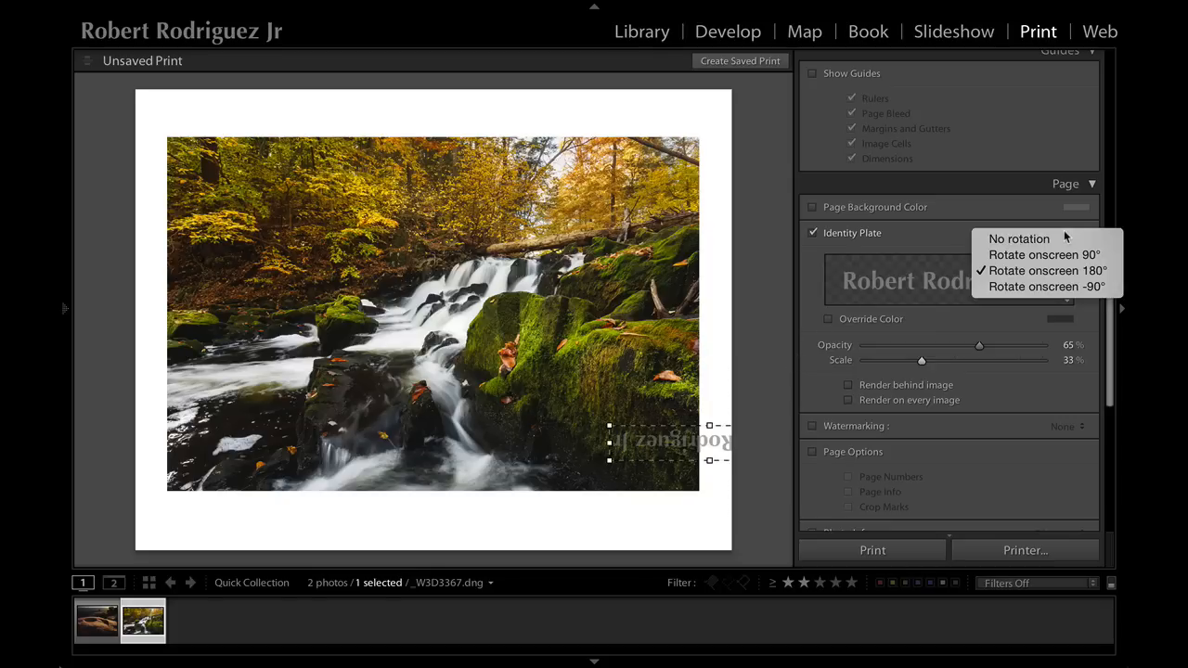
{"action": "left_click", "coordinate": [1019, 238]}
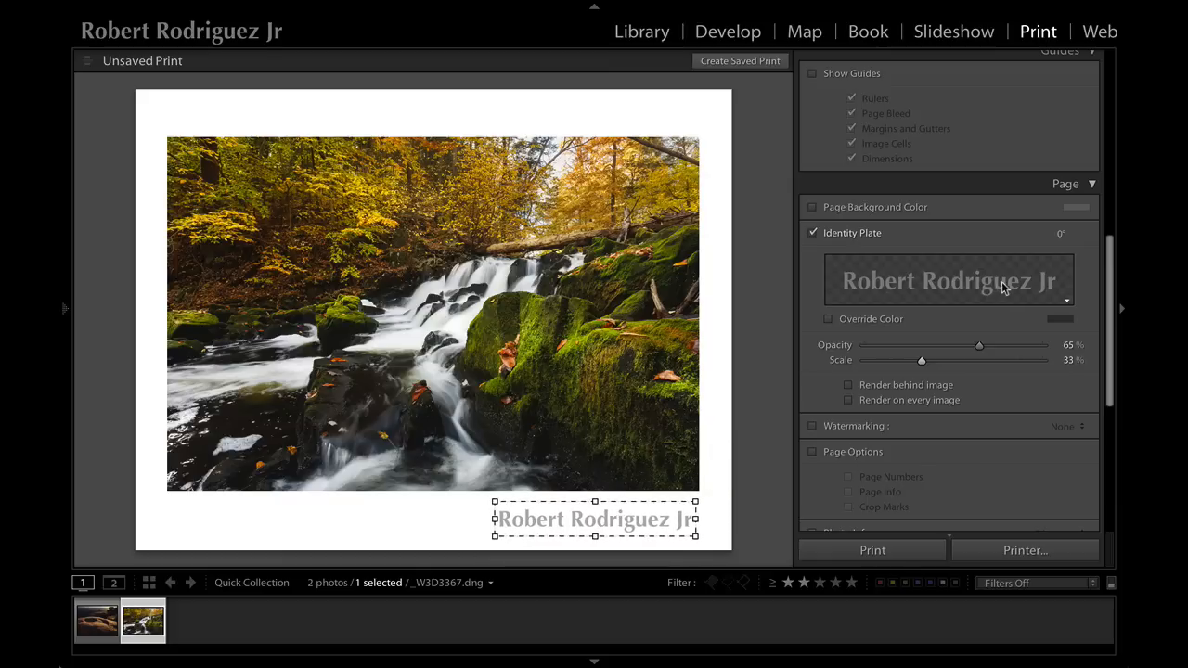
{"action": "mouse_move", "coordinate": [973, 255]}
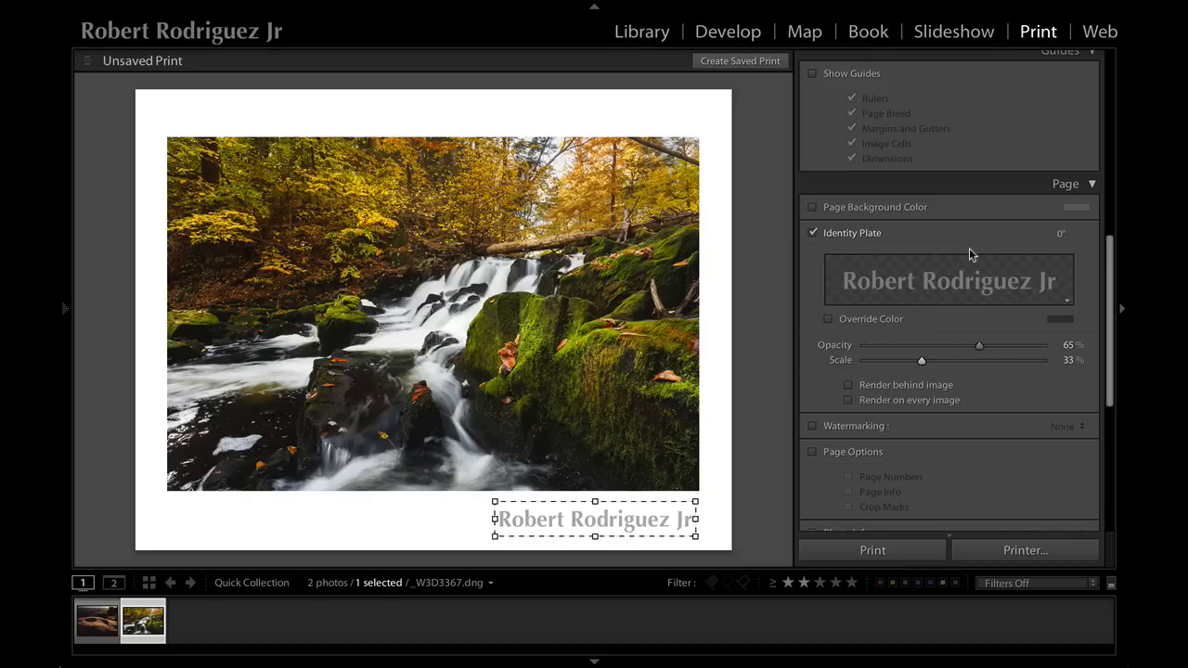
{"action": "mouse_move", "coordinate": [1065, 306]}
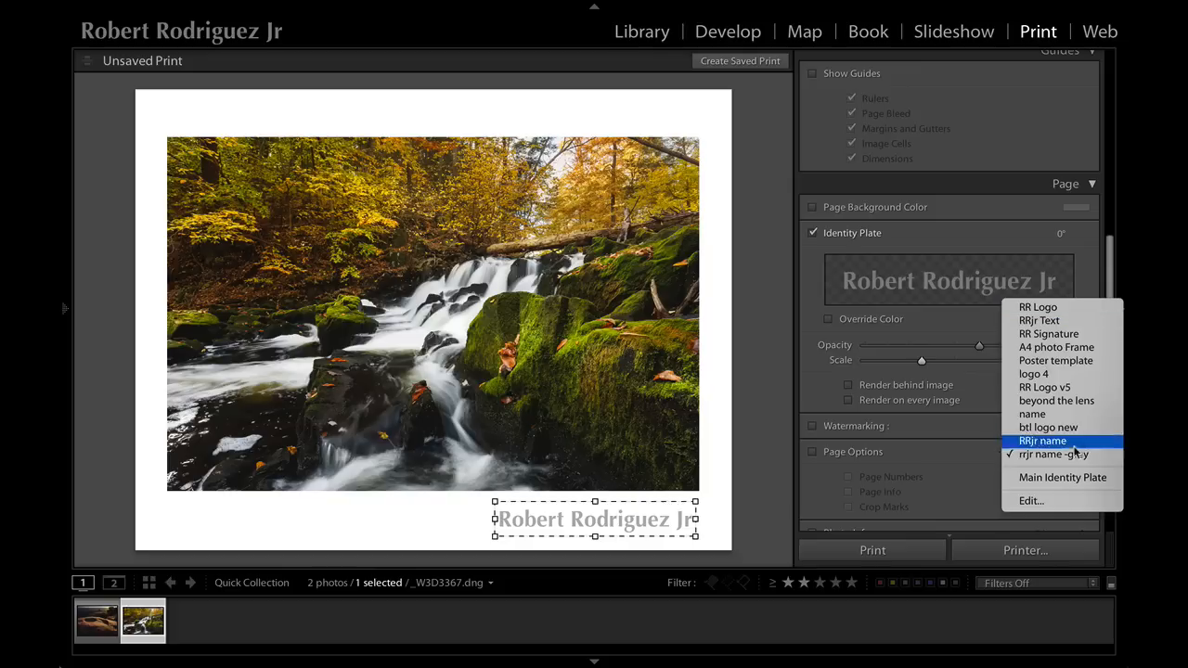
- Switch the identity plate to a graphical image and browse for a logo file
{"action": "left_click", "coordinate": [1030, 501]}
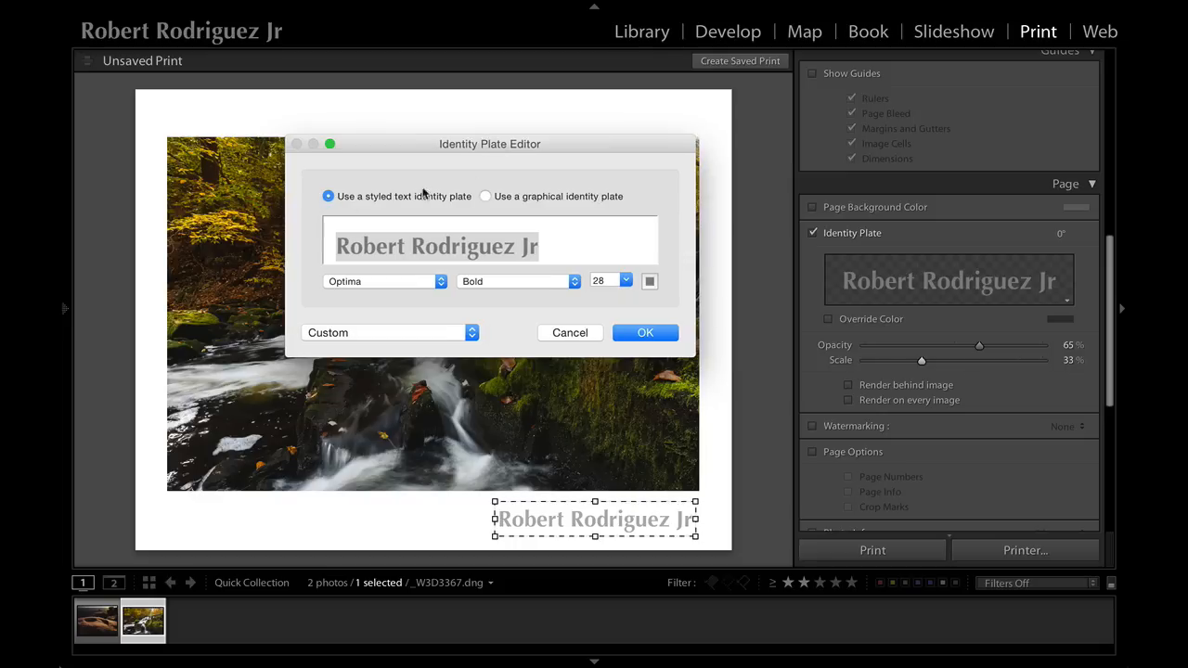
{"action": "mouse_move", "coordinate": [487, 197]}
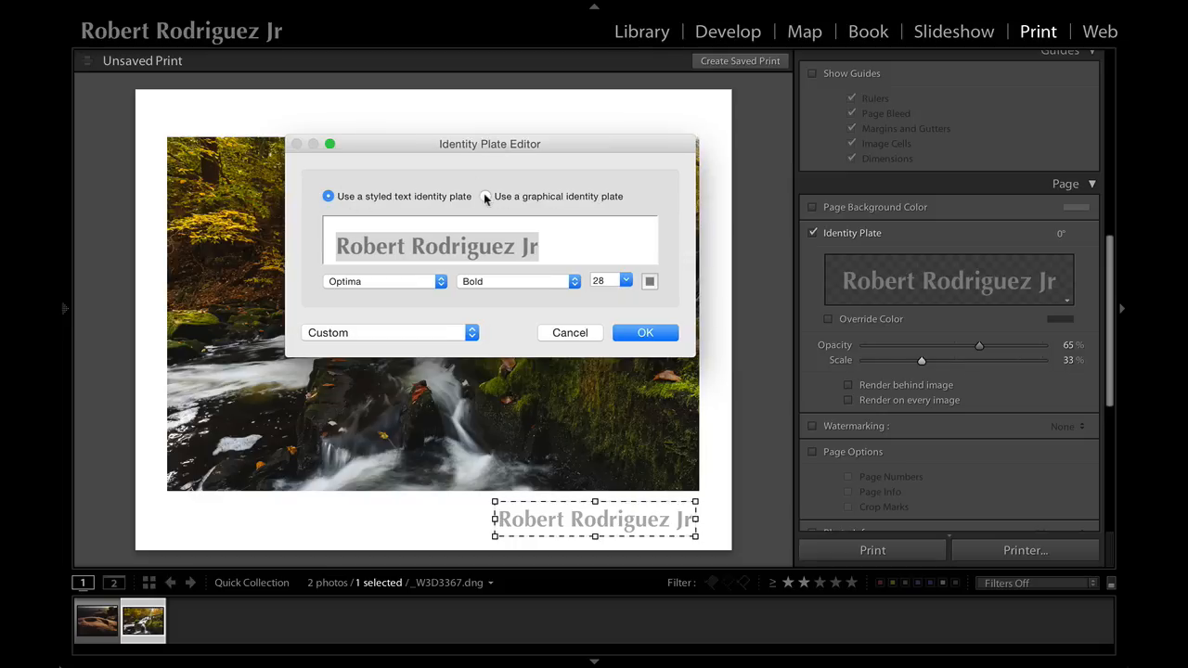
{"action": "left_click", "coordinate": [485, 196]}
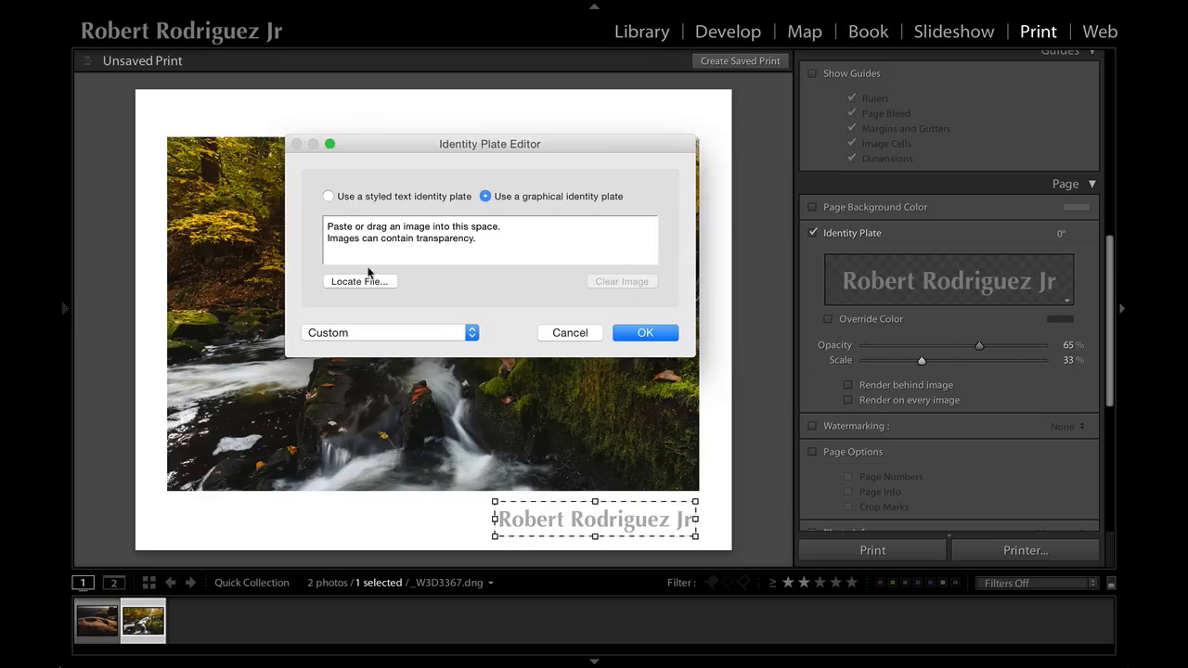
{"action": "left_click", "coordinate": [359, 280]}
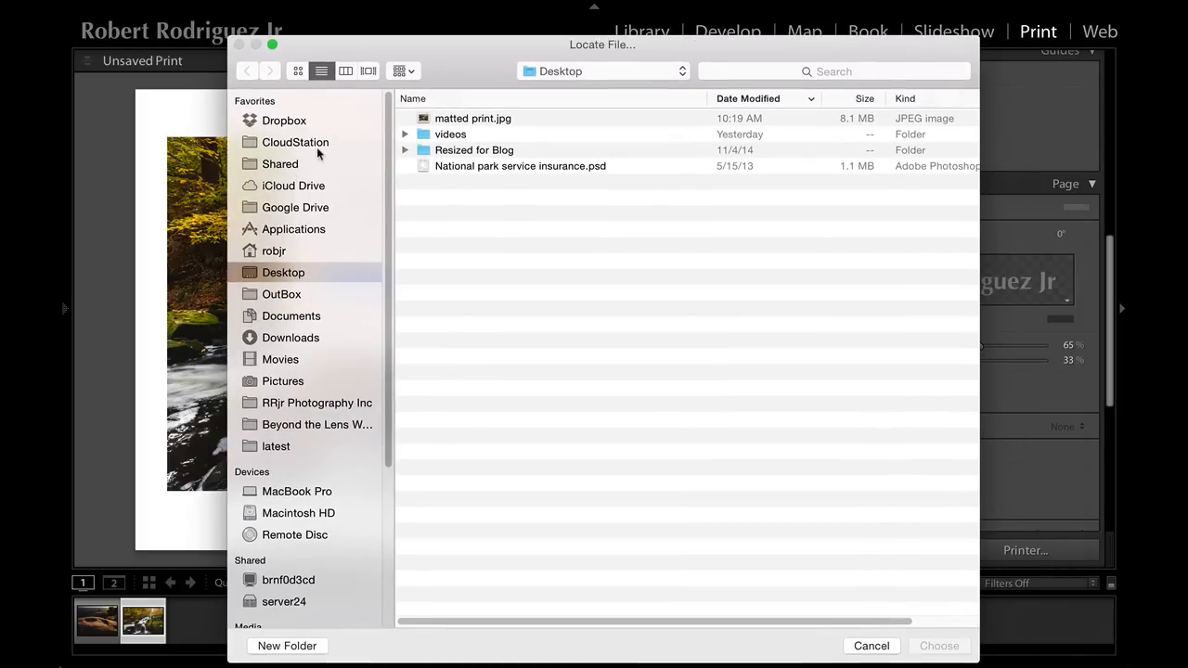
- Choose btl logo1.png from the Beyond the Lens workshops graphics folder, previewing it first
{"action": "left_click", "coordinate": [315, 423]}
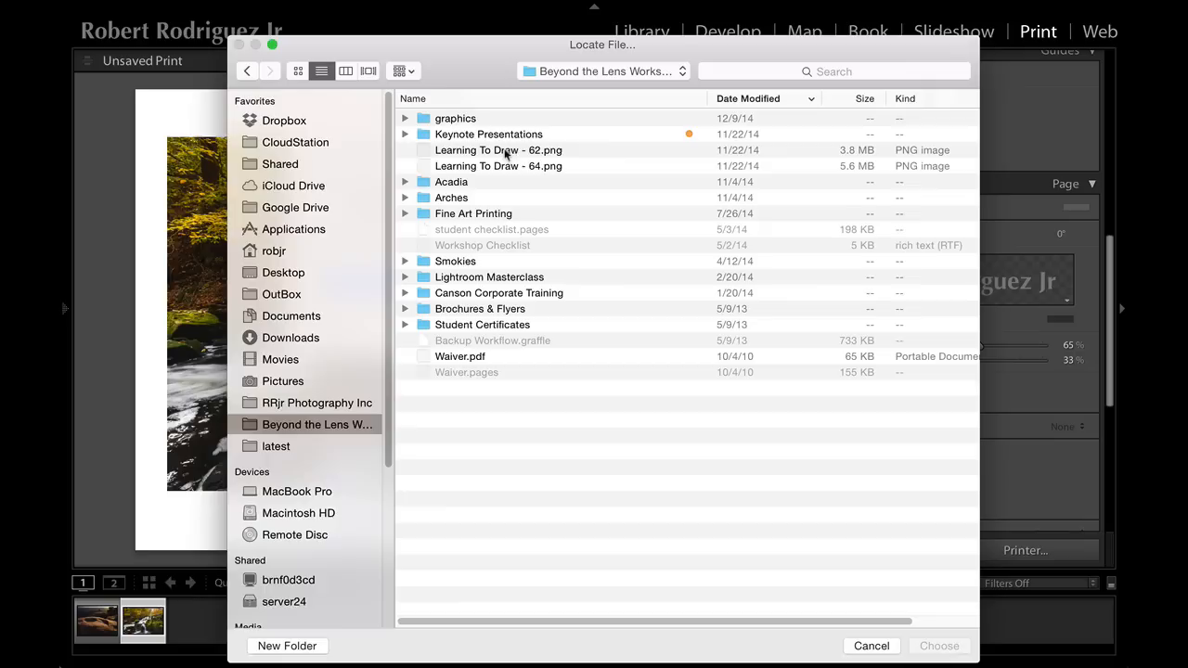
{"action": "left_click", "coordinate": [454, 119]}
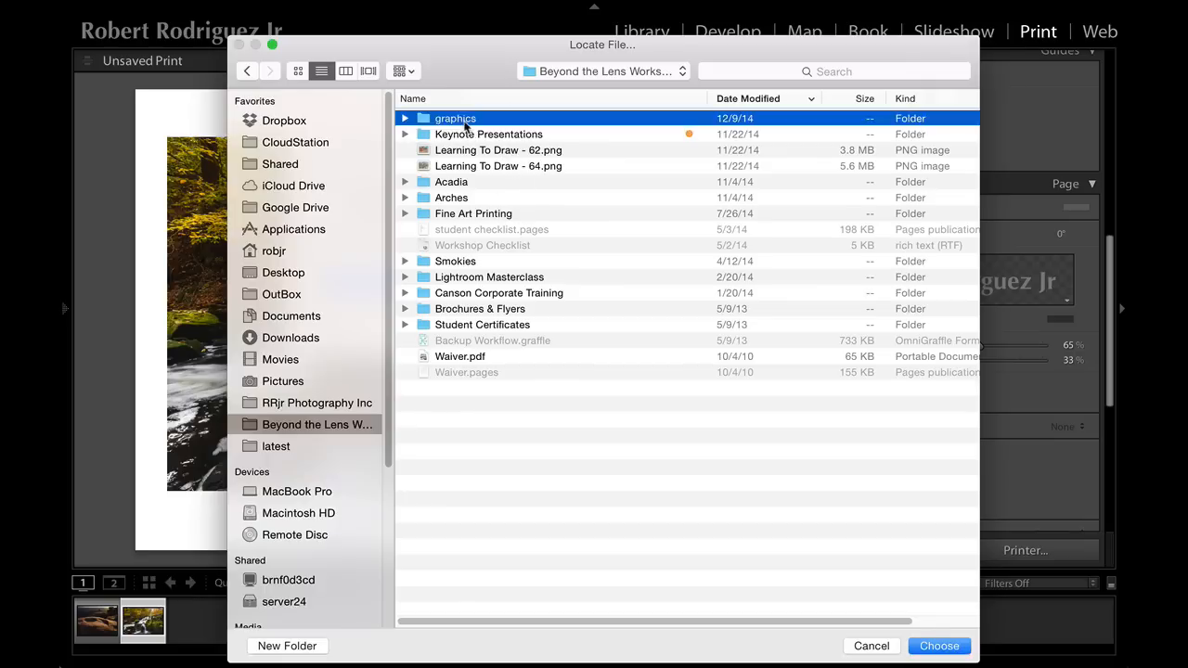
{"action": "double_click", "coordinate": [456, 119]}
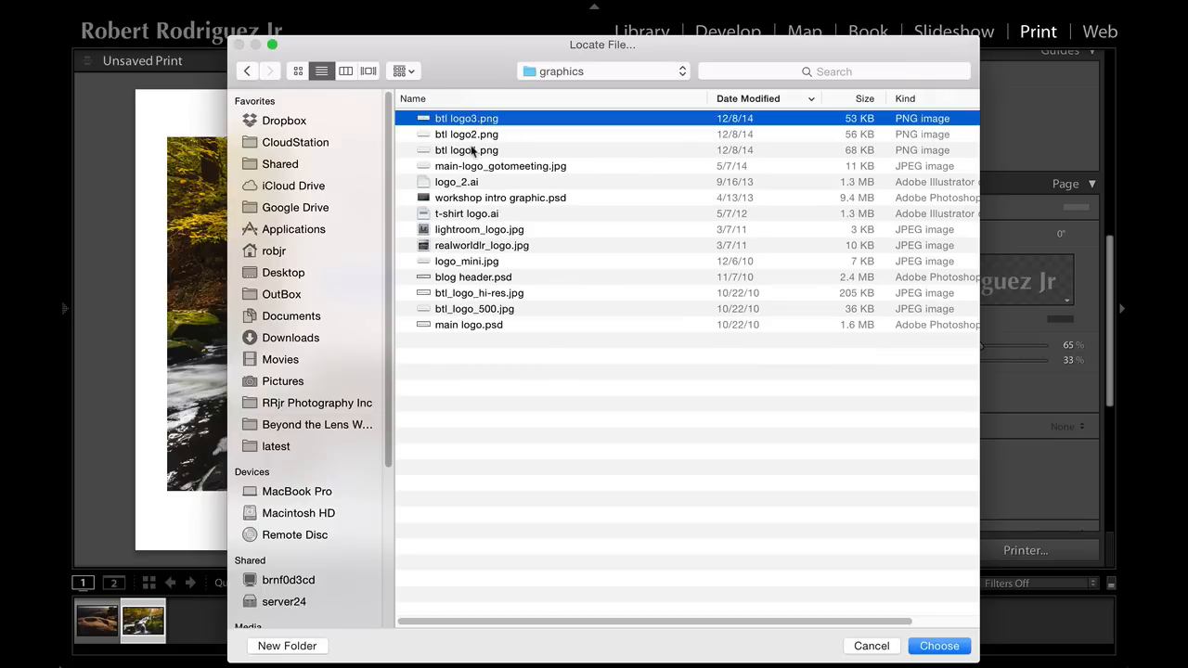
{"action": "left_click", "coordinate": [465, 149]}
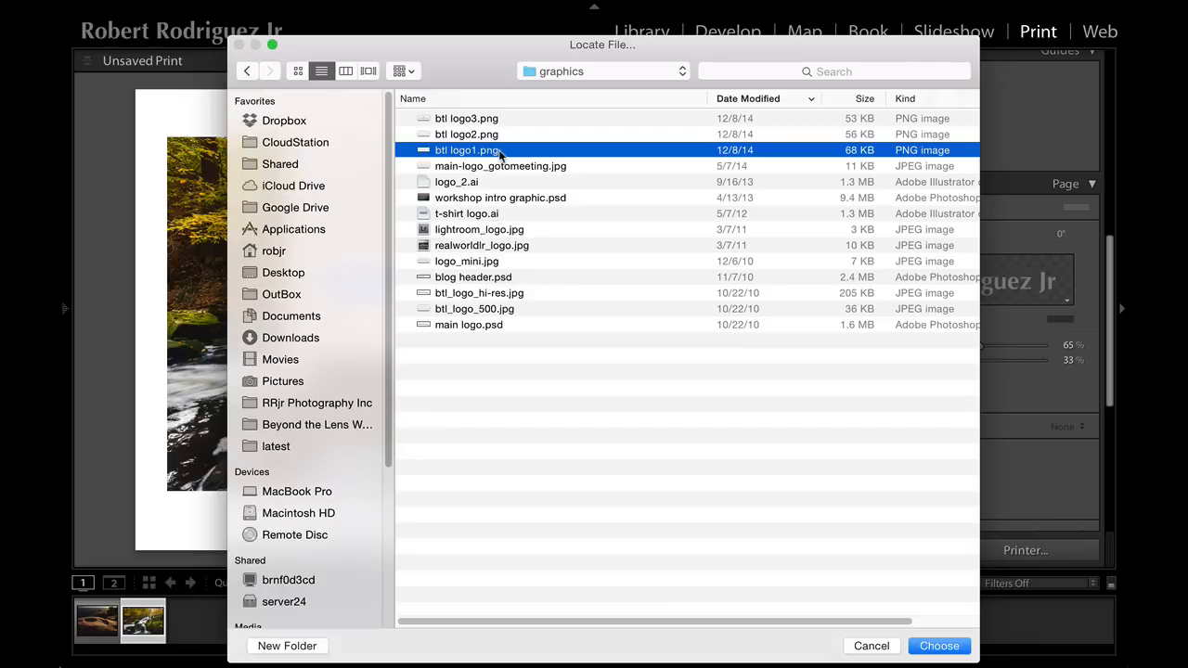
{"action": "key", "text": "space"}
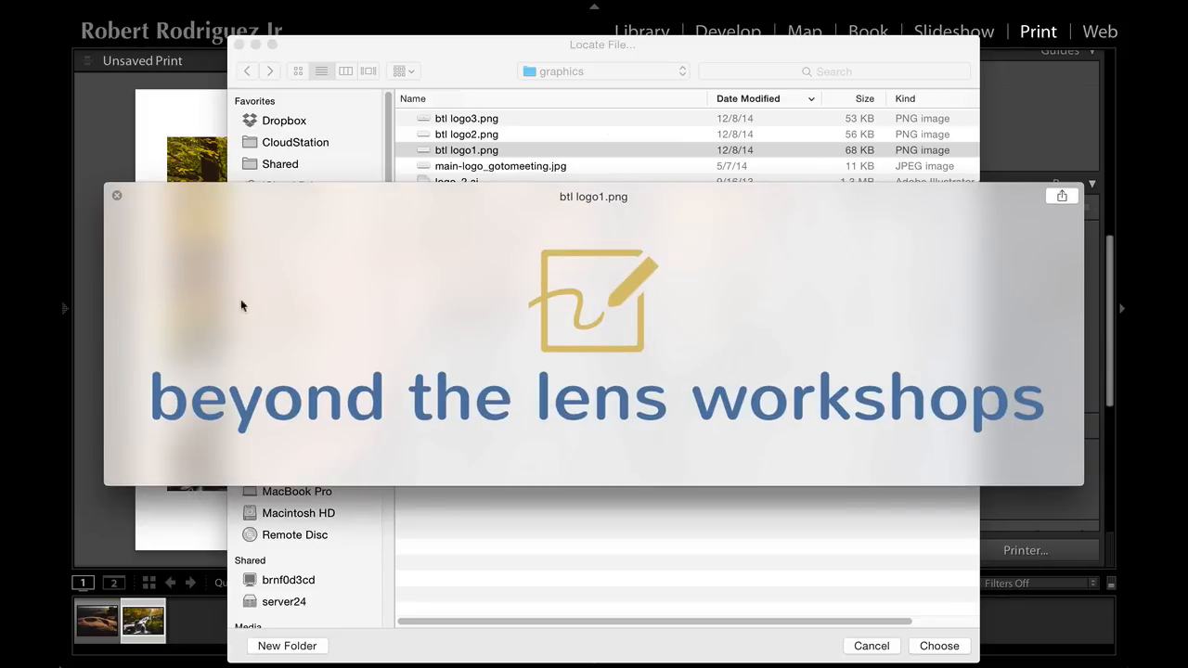
{"action": "mouse_move", "coordinate": [659, 264]}
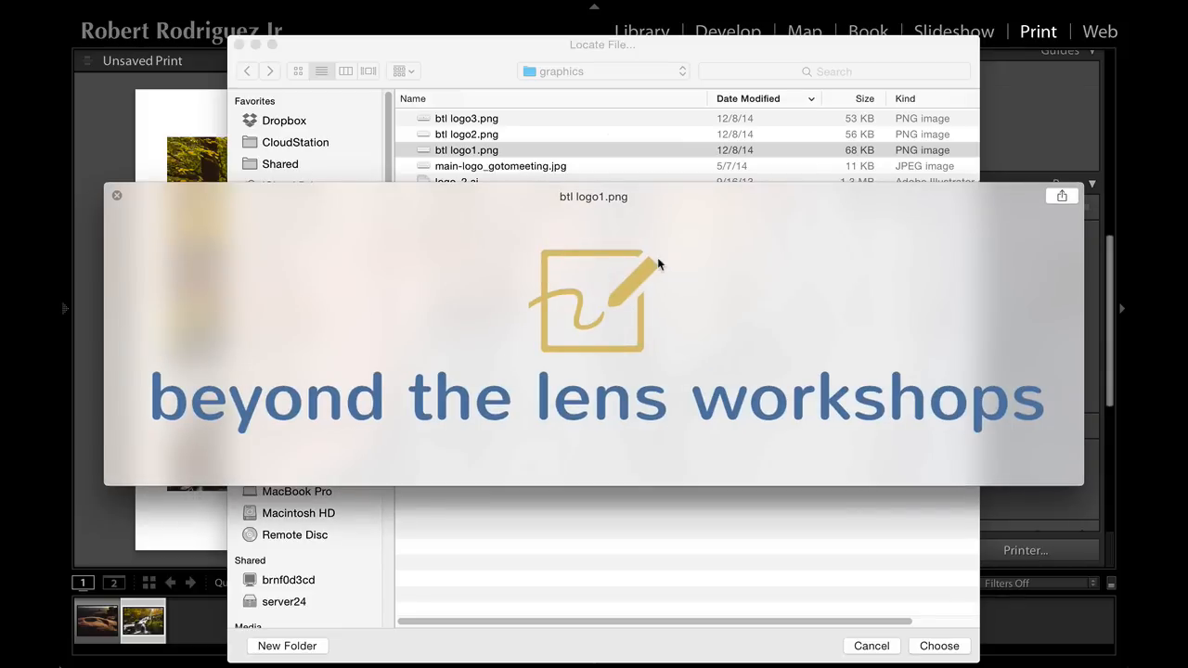
{"action": "left_click", "coordinate": [940, 646]}
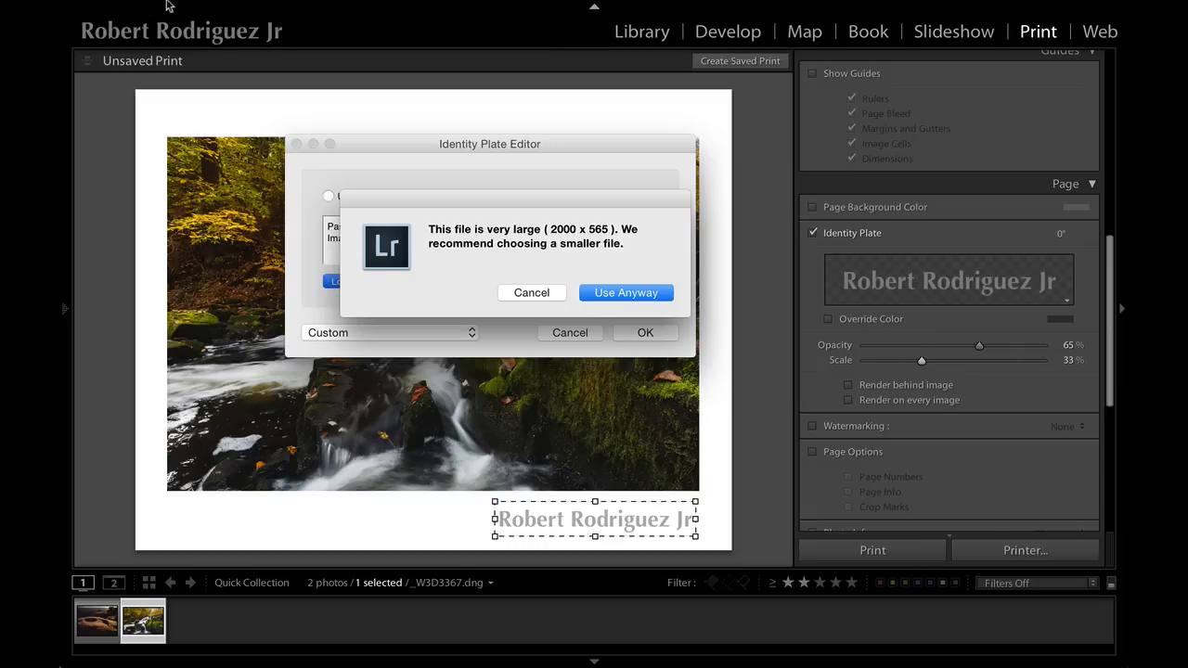
{"action": "mouse_move", "coordinate": [264, 64]}
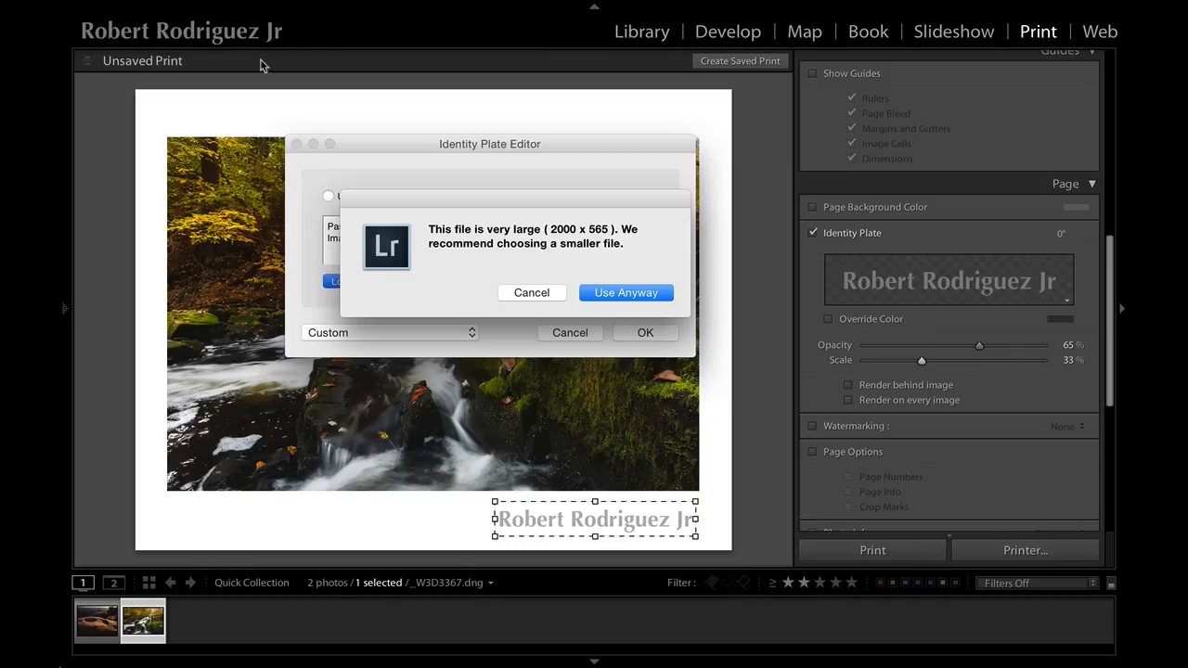
{"action": "mouse_move", "coordinate": [538, 224]}
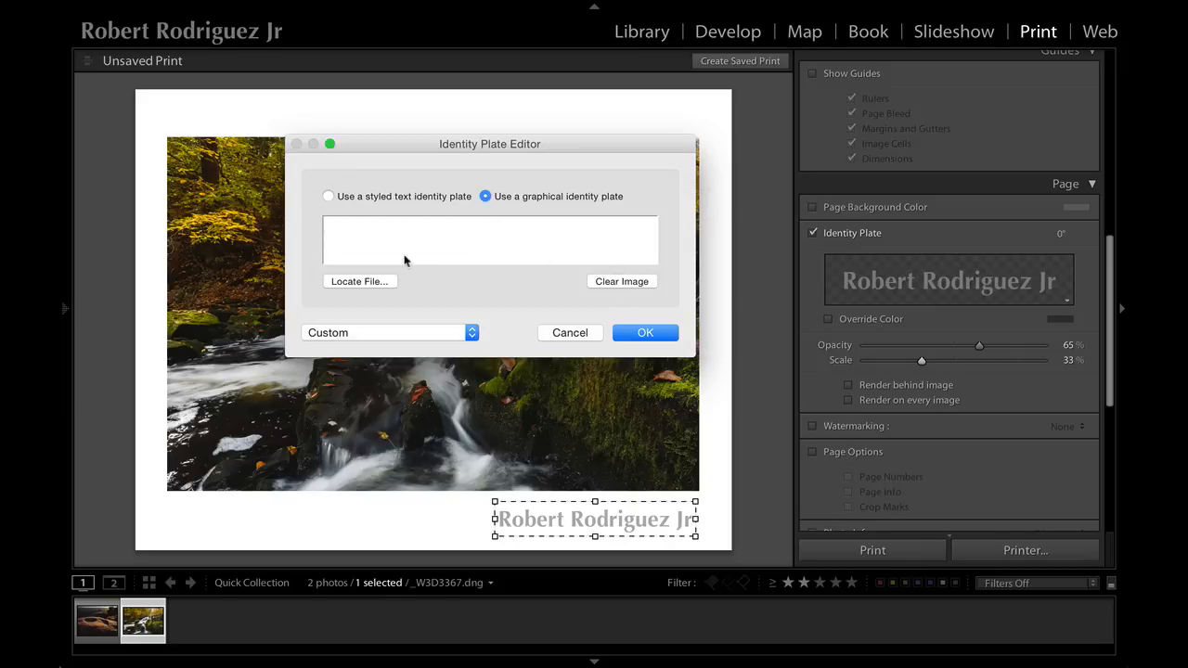
{"action": "mouse_move", "coordinate": [646, 332]}
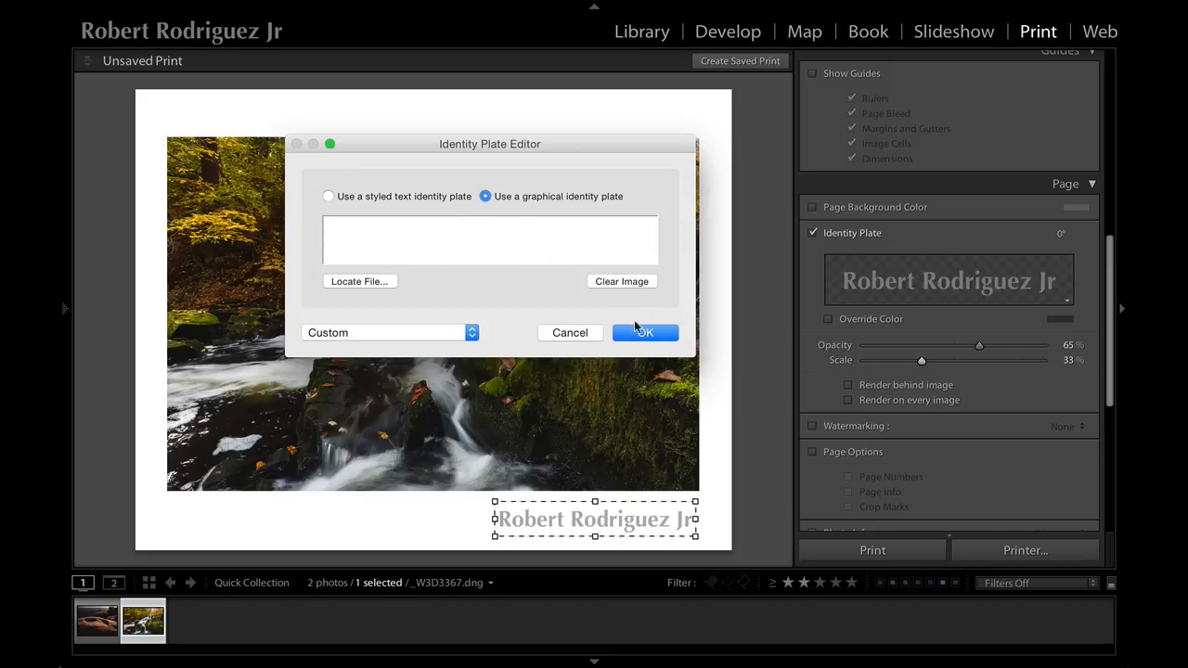
- Apply the workshops logo plate, scale it to 33% and place it on the photo's lower middle
{"action": "left_click", "coordinate": [644, 332]}
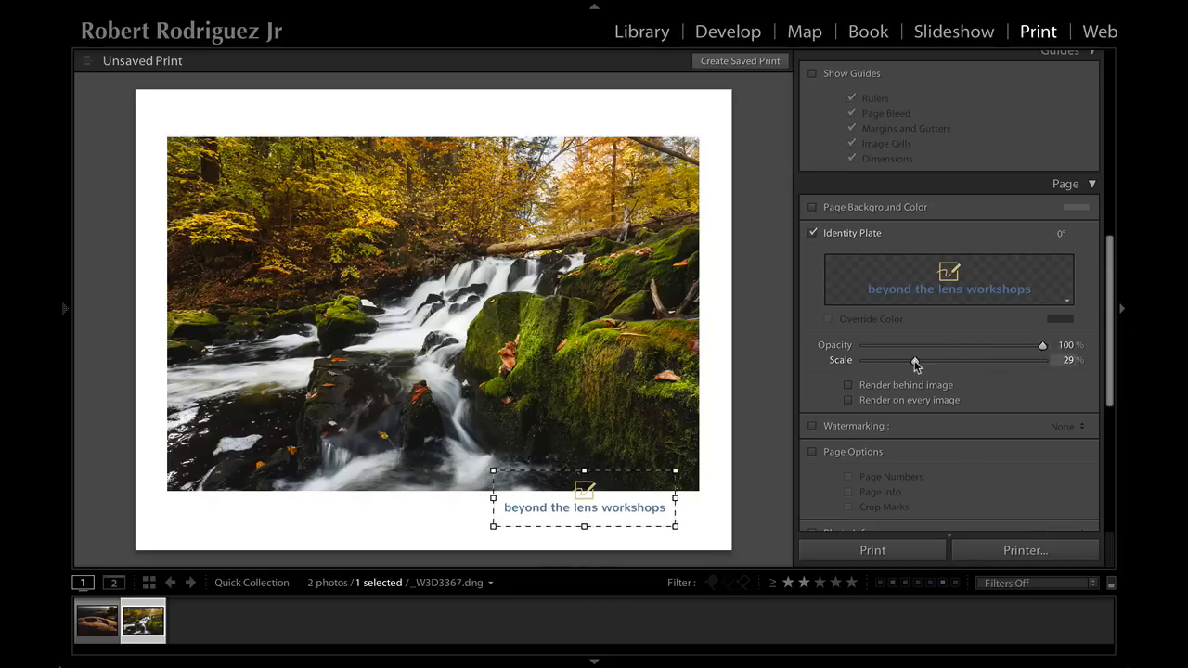
{"action": "left_click_drag", "start_coordinate": [913, 360], "coordinate": [920, 360]}
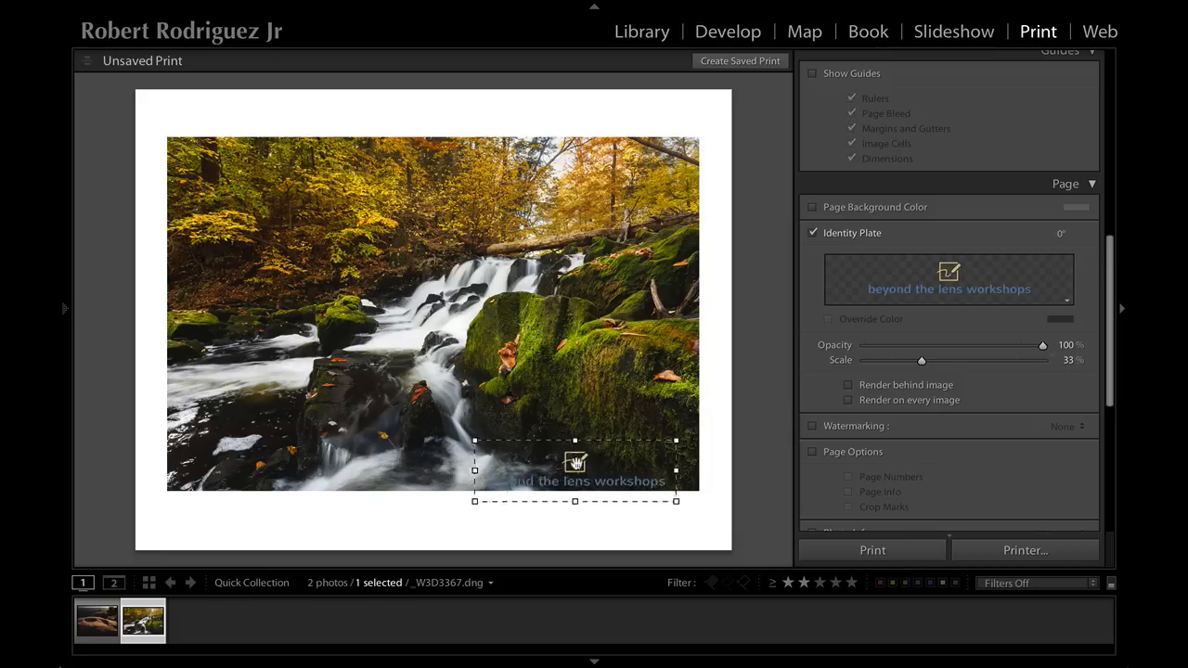
{"action": "left_click_drag", "start_coordinate": [576, 471], "coordinate": [423, 361]}
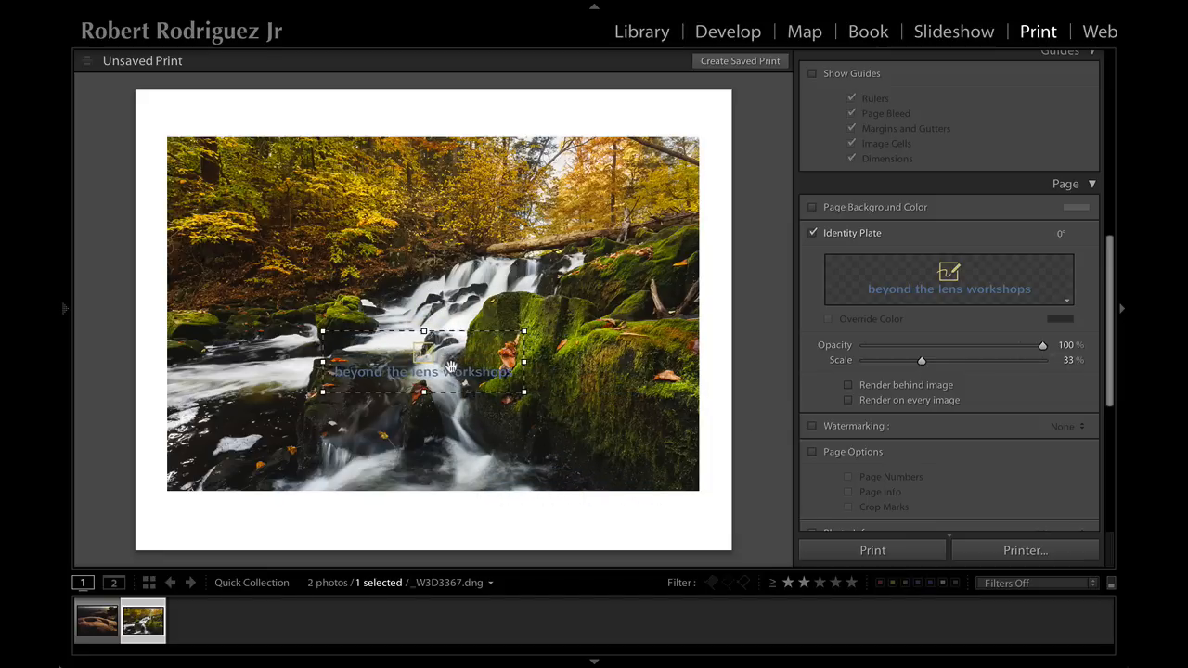
{"action": "left_click_drag", "start_coordinate": [424, 371], "coordinate": [554, 422]}
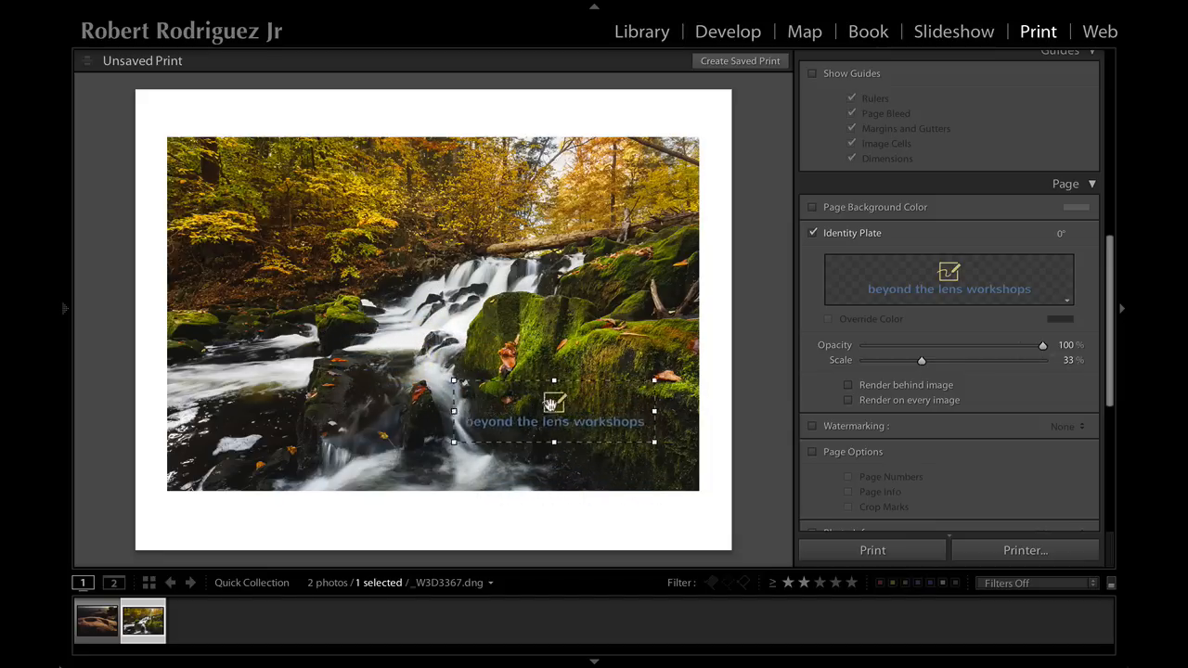
{"action": "left_click_drag", "start_coordinate": [553, 421], "coordinate": [546, 373]}
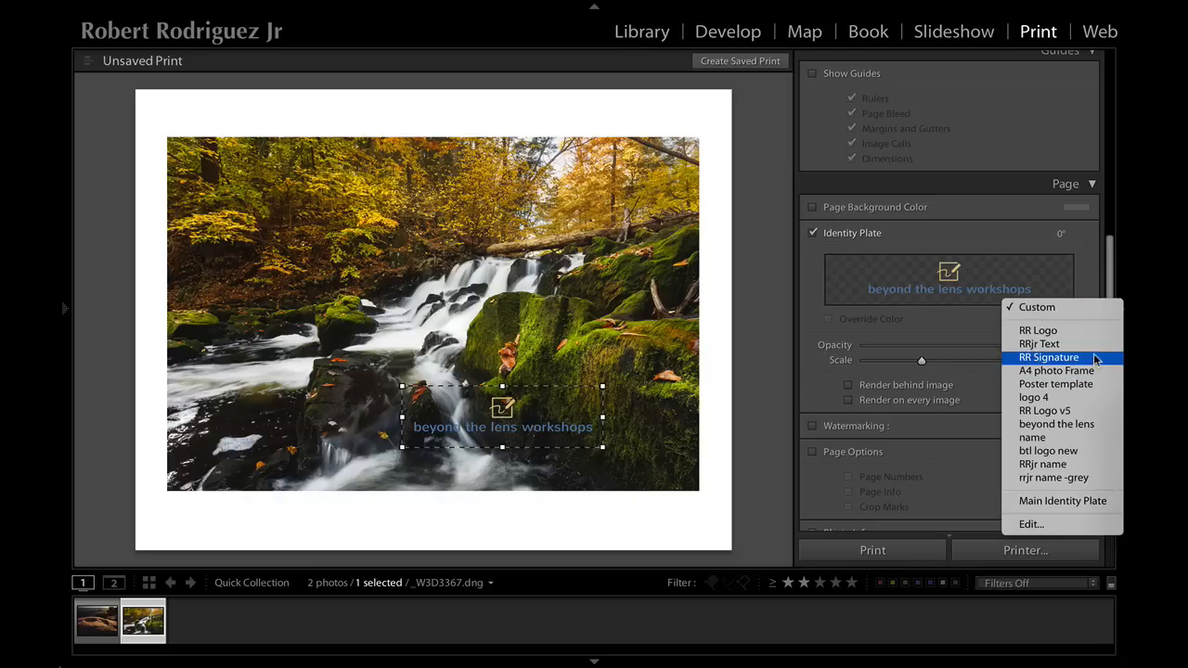
- Swap to the photography logo plate at 17% scale, placed below the photo's lower right
{"action": "left_click", "coordinate": [1049, 356]}
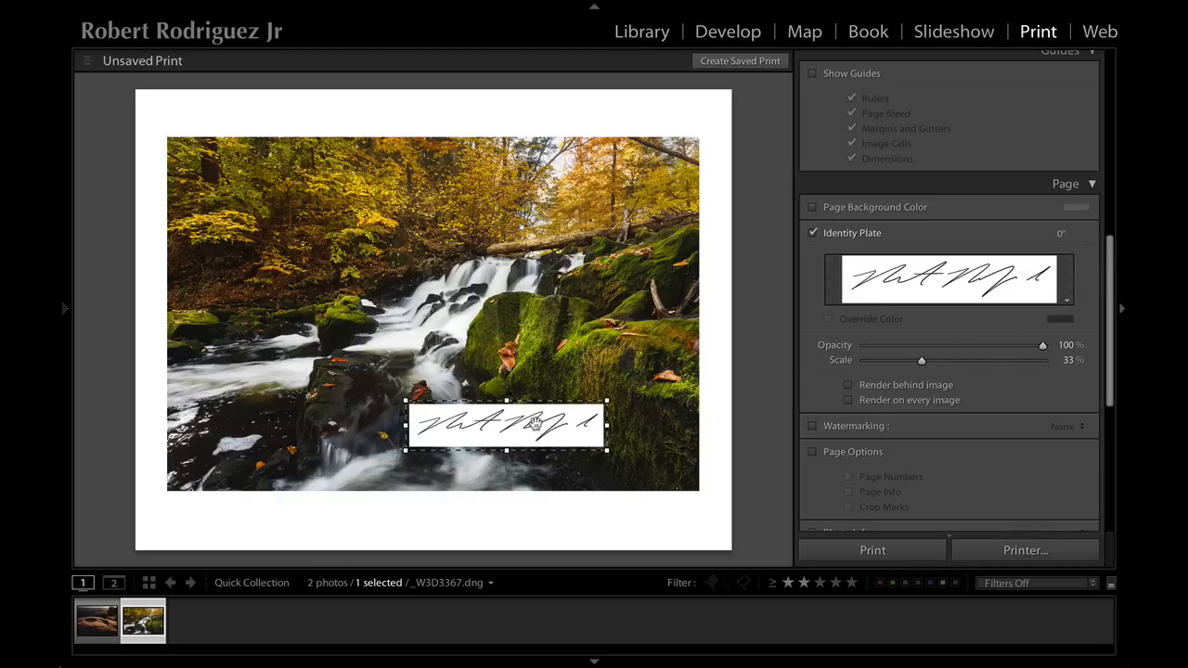
{"action": "left_click_drag", "start_coordinate": [505, 425], "coordinate": [508, 427]}
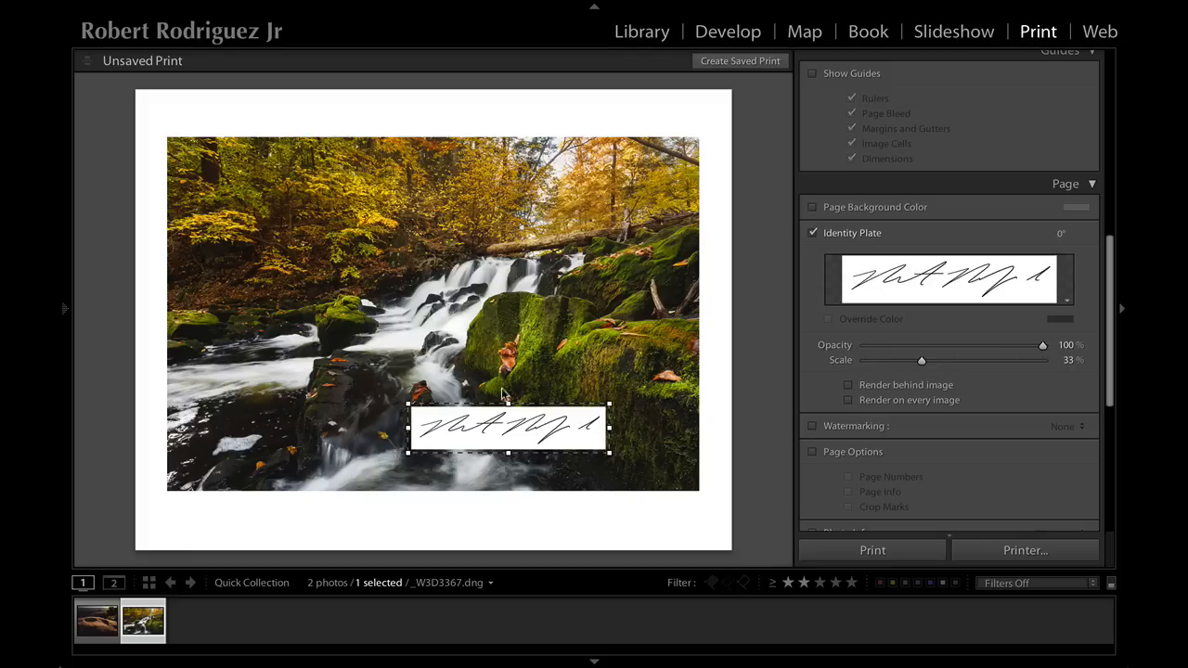
{"action": "left_click_drag", "start_coordinate": [508, 427], "coordinate": [573, 416]}
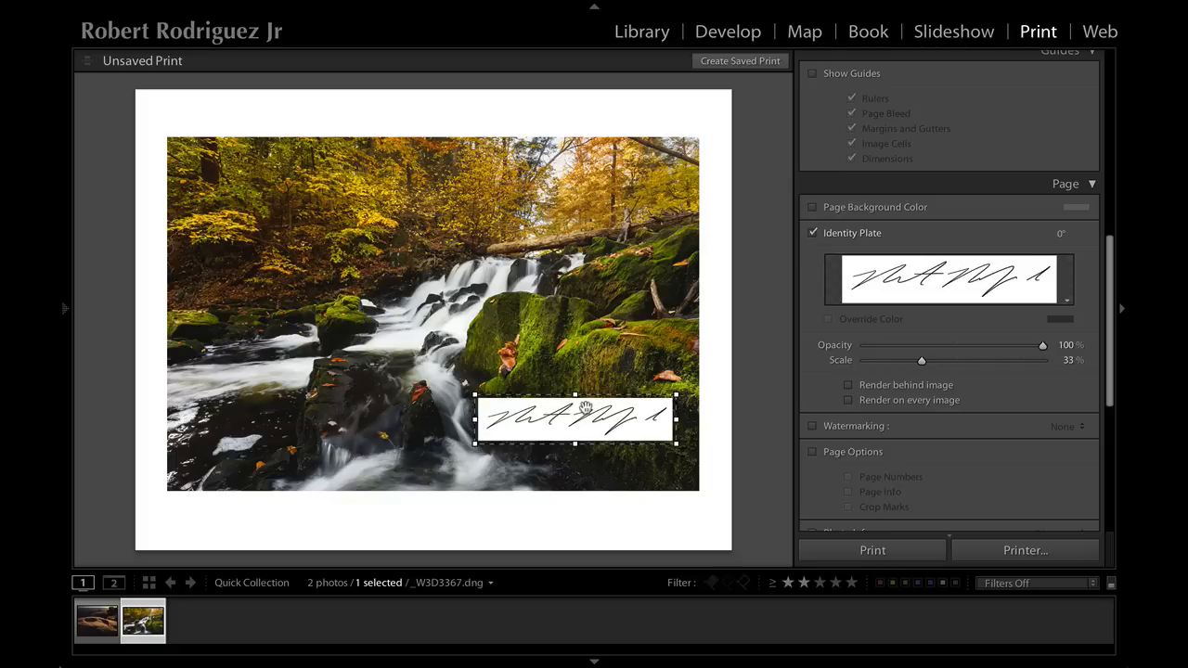
{"action": "left_click_drag", "start_coordinate": [574, 419], "coordinate": [600, 520]}
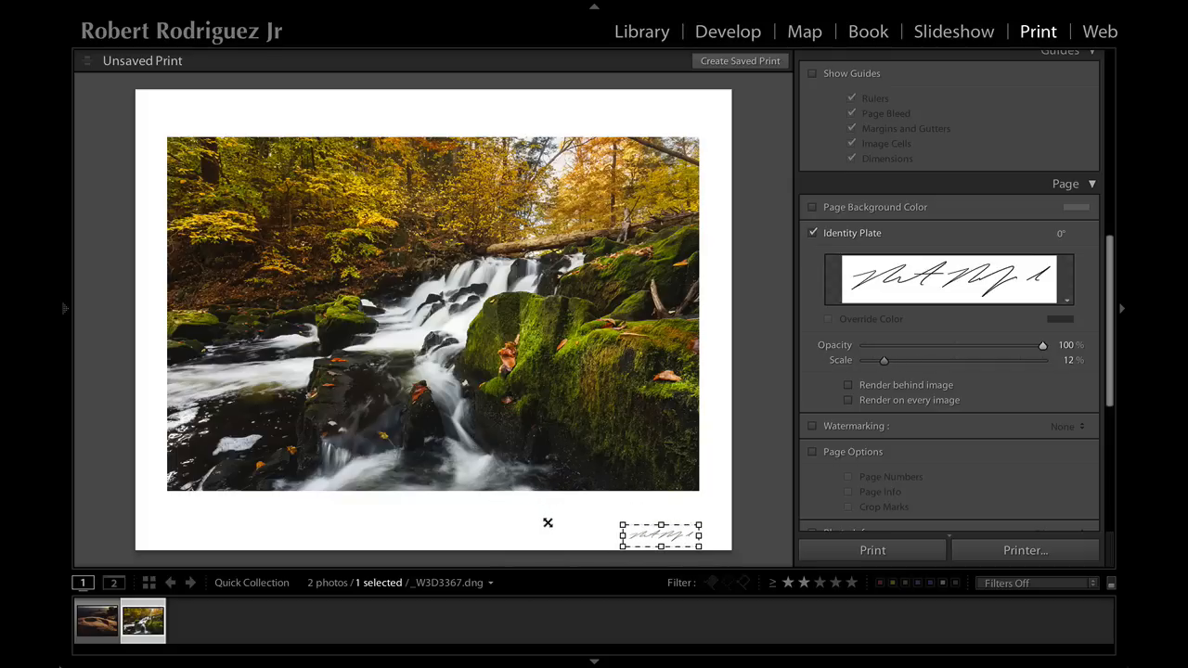
{"action": "left_click_drag", "start_coordinate": [661, 535], "coordinate": [653, 513]}
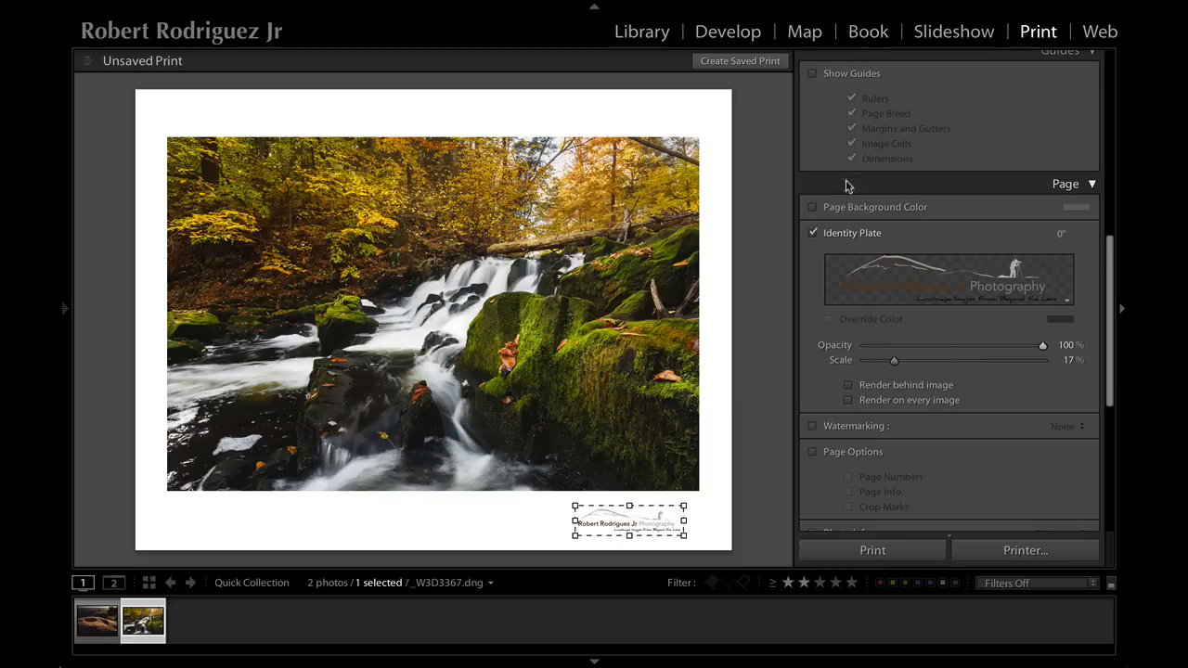
{"action": "mouse_move", "coordinate": [931, 294]}
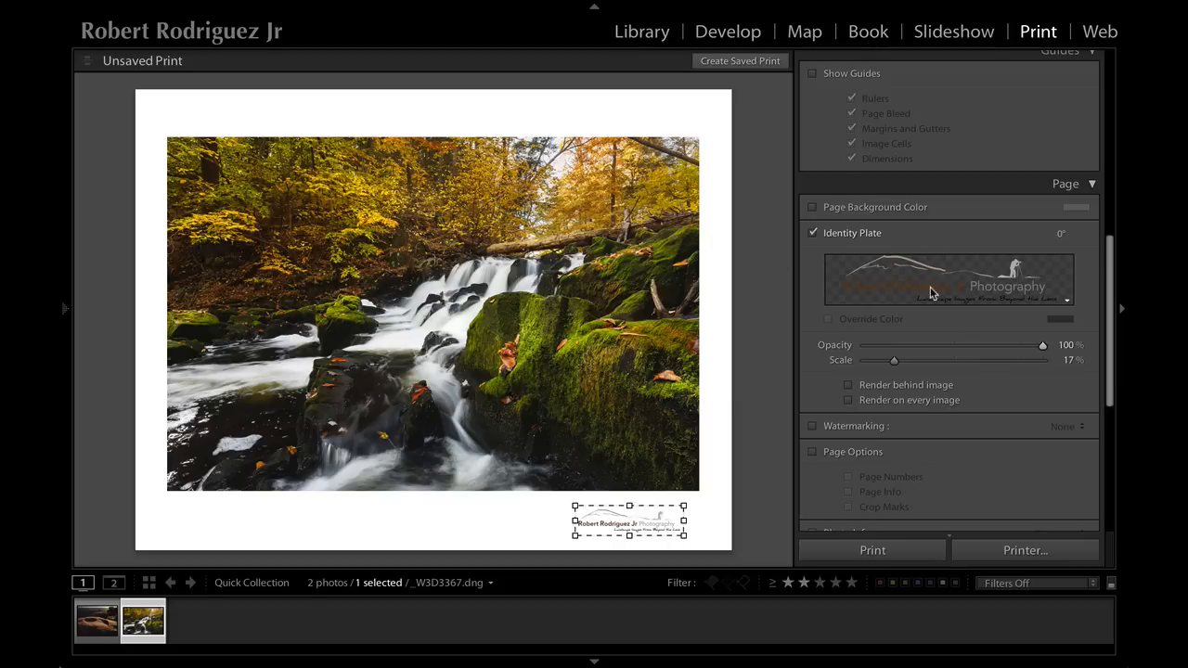
{"action": "mouse_move", "coordinate": [356, 190]}
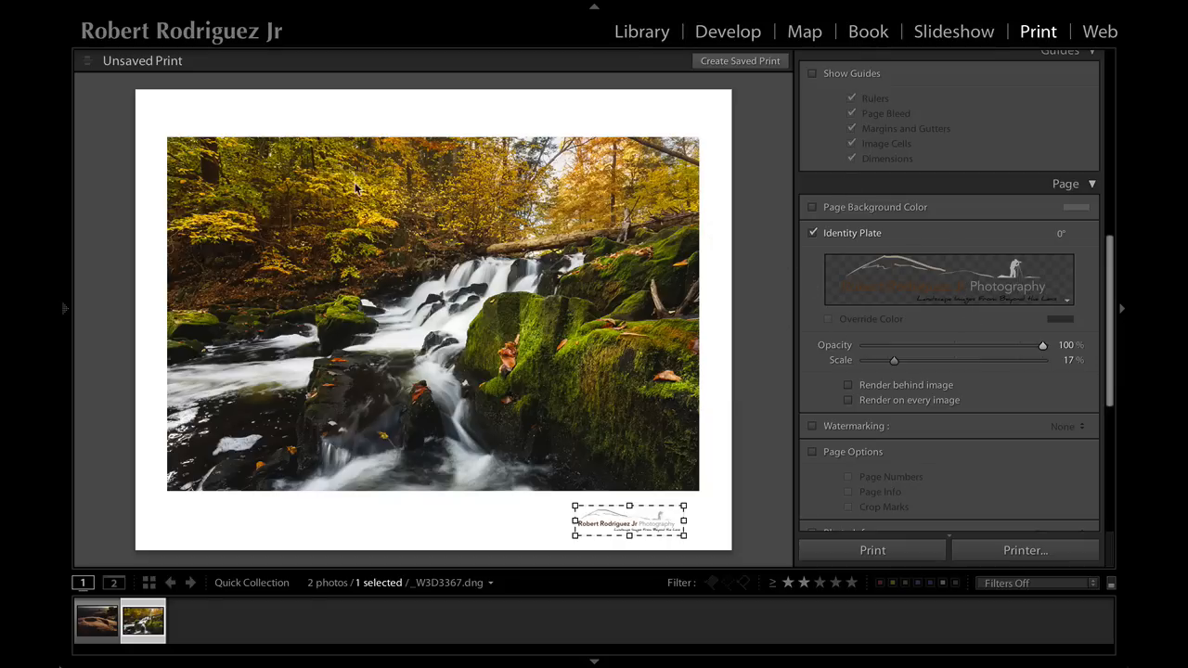
{"action": "mouse_move", "coordinate": [512, 167]}
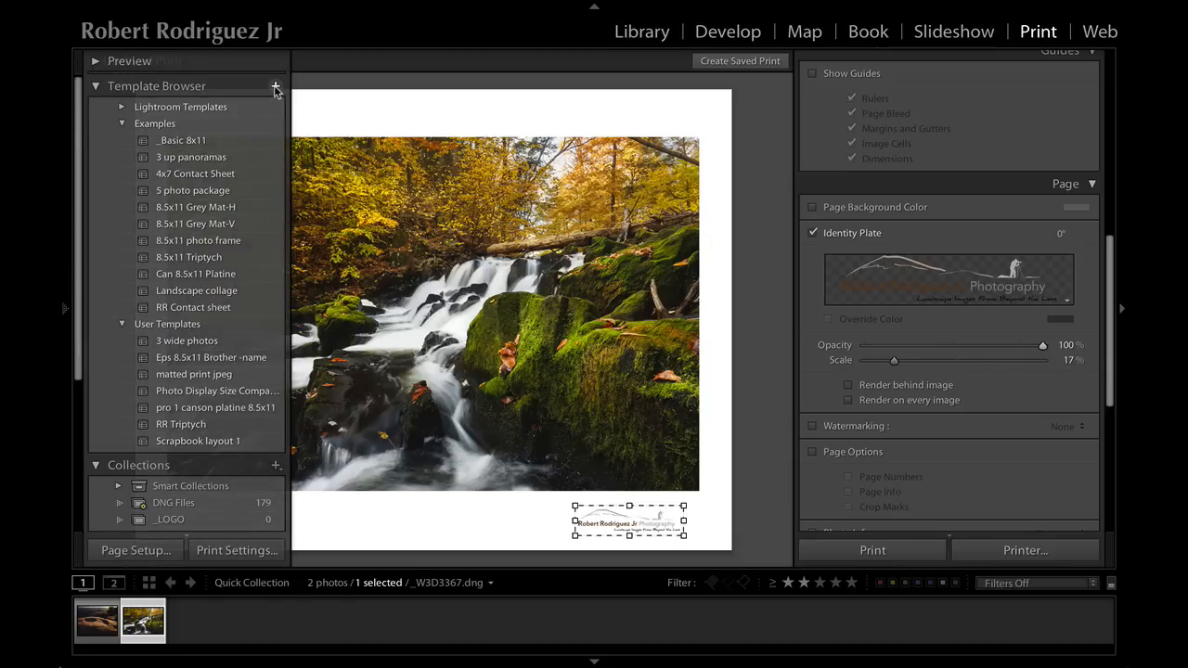
- Start a new print template in User Templates with an 8.5x11 name
{"action": "left_click", "coordinate": [275, 86]}
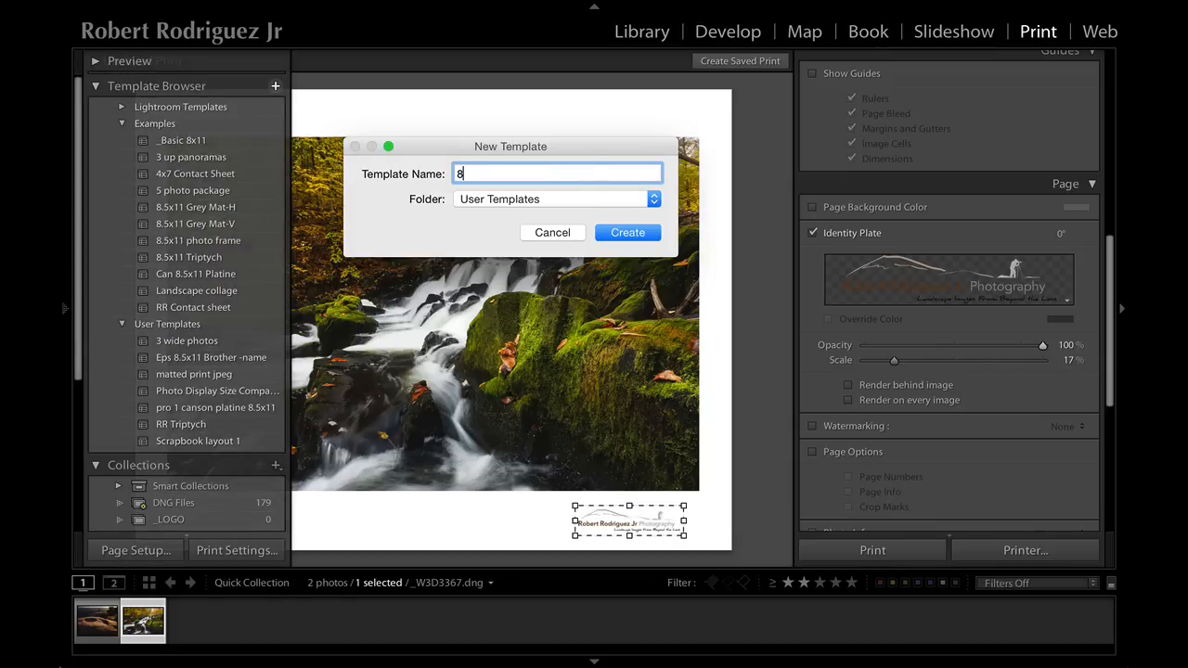
{"action": "type", "text": ".5x11"}
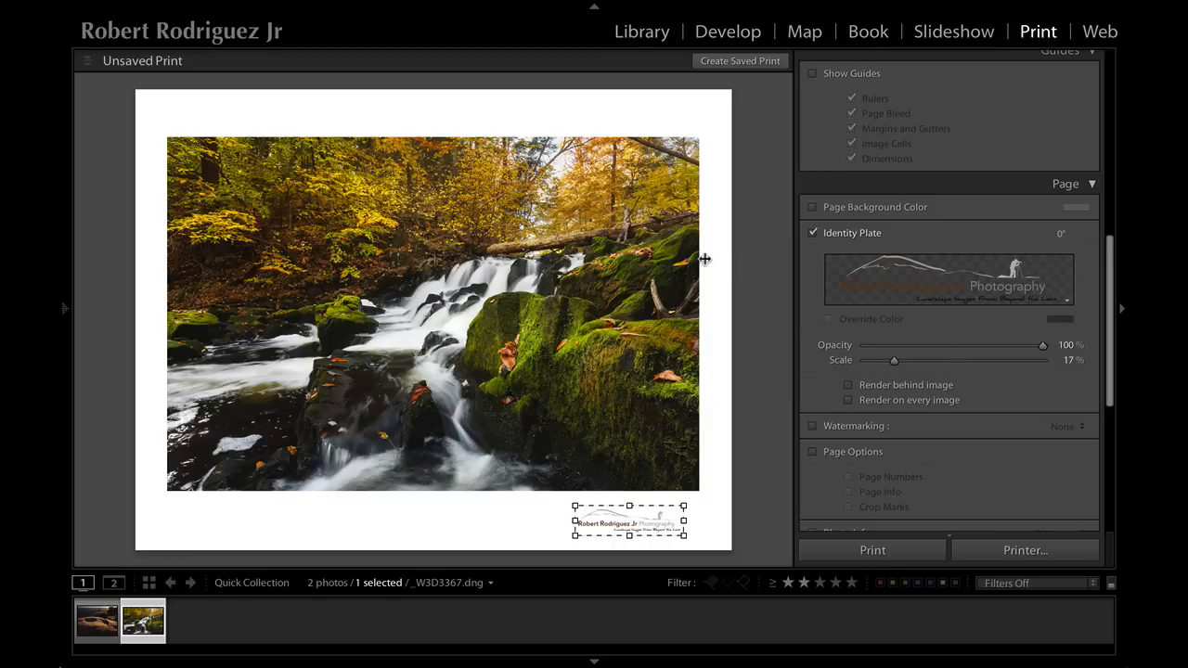
- Confirm creating the template and put the canyon rock photo in the layout
{"action": "left_click", "coordinate": [96, 620]}
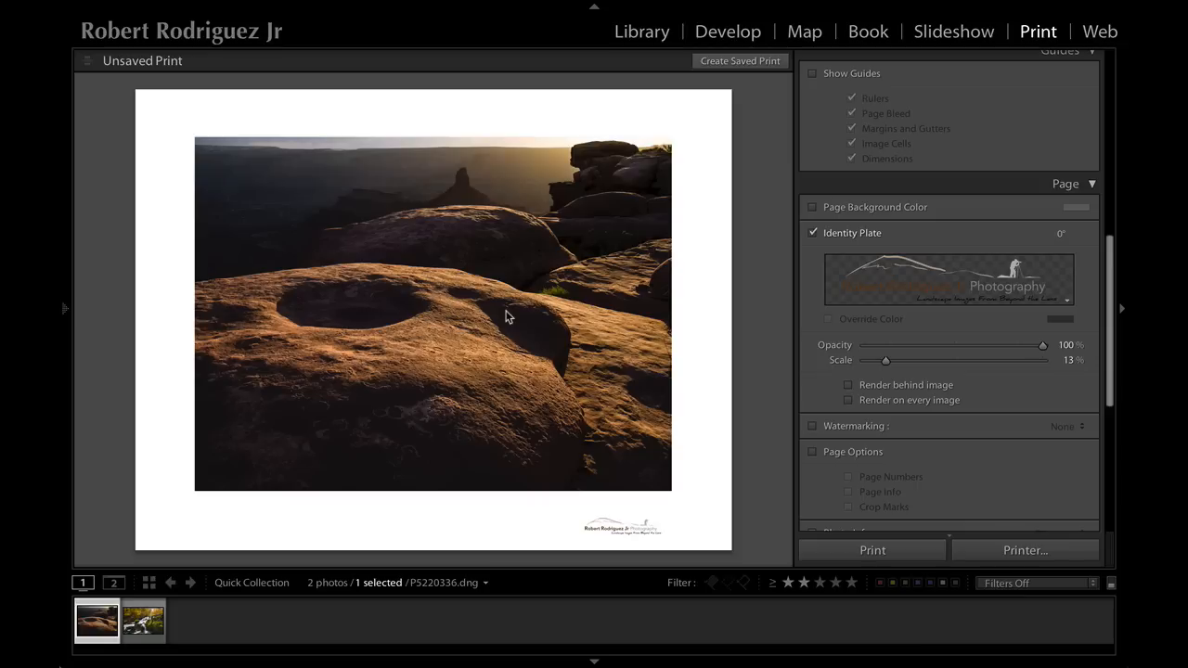
{"action": "mouse_move", "coordinate": [571, 487]}
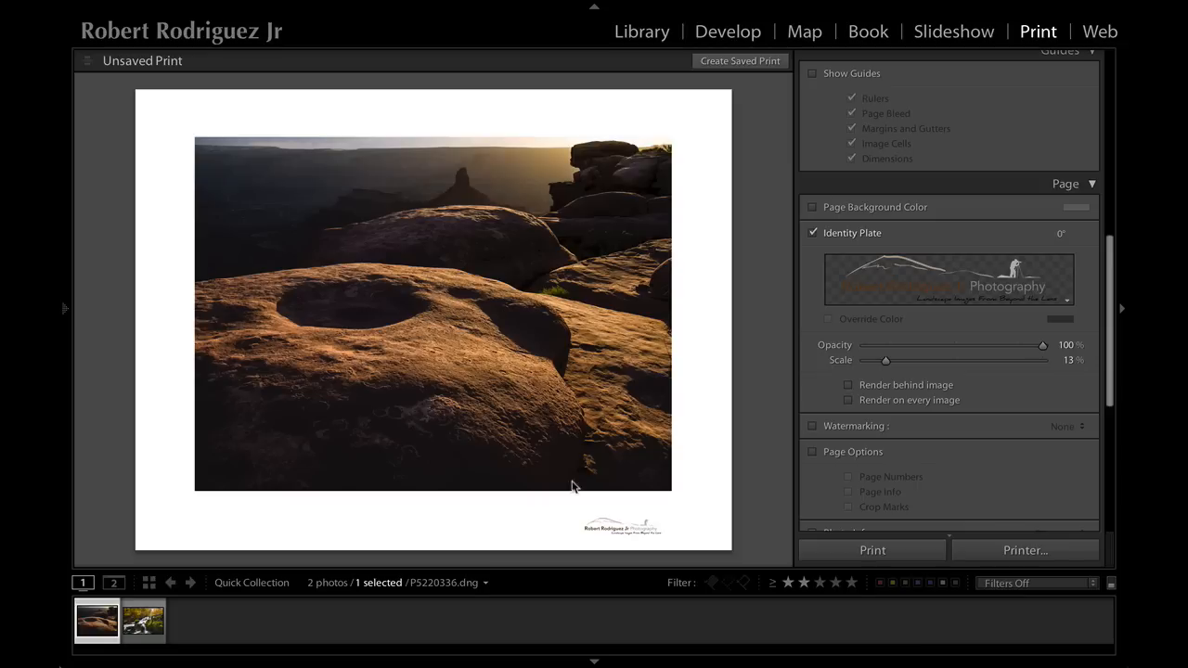
{"action": "mouse_move", "coordinate": [620, 529]}
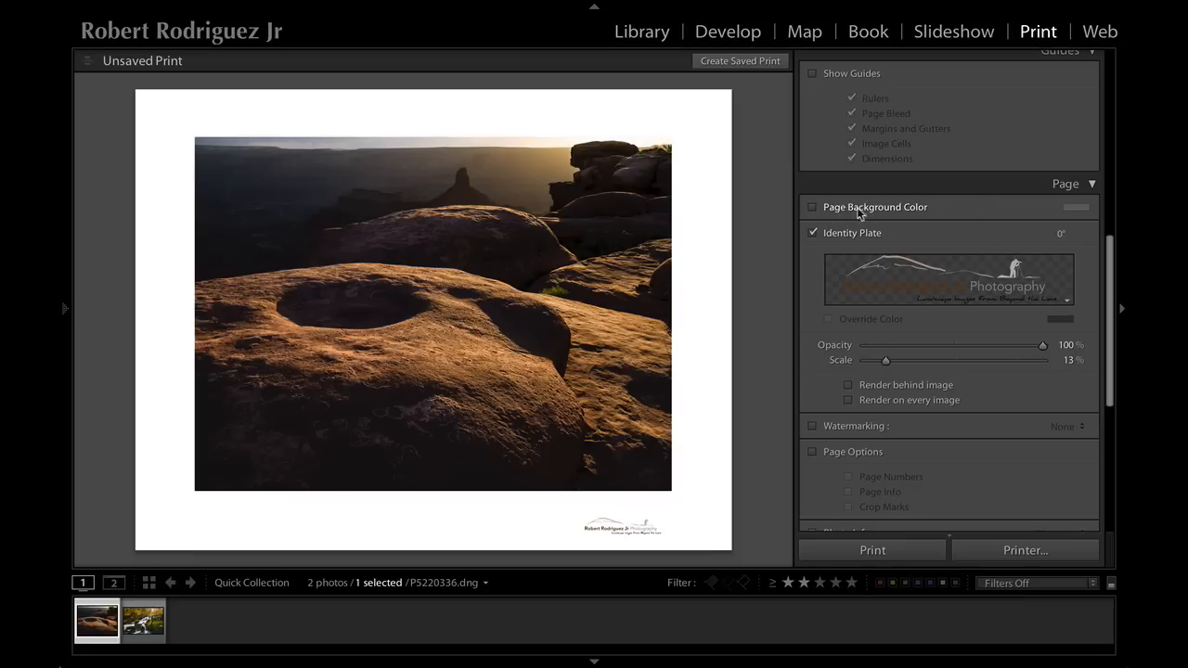
- Turn on a gray page background colour
{"action": "left_click", "coordinate": [813, 208]}
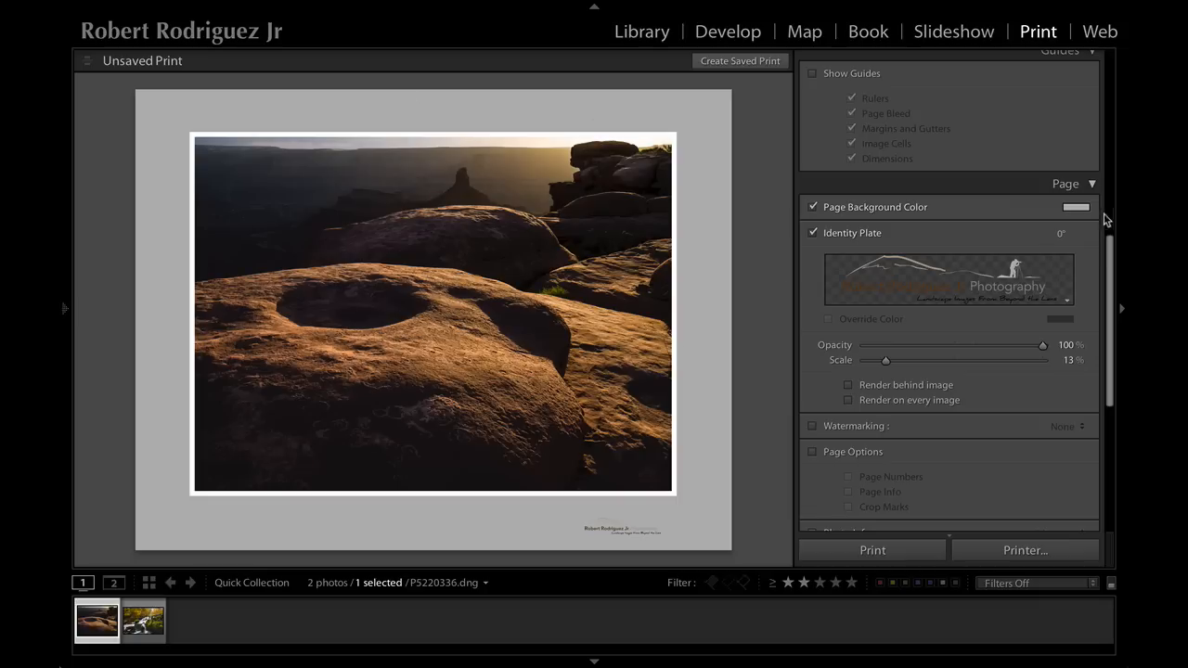
{"action": "left_click", "coordinate": [1075, 208]}
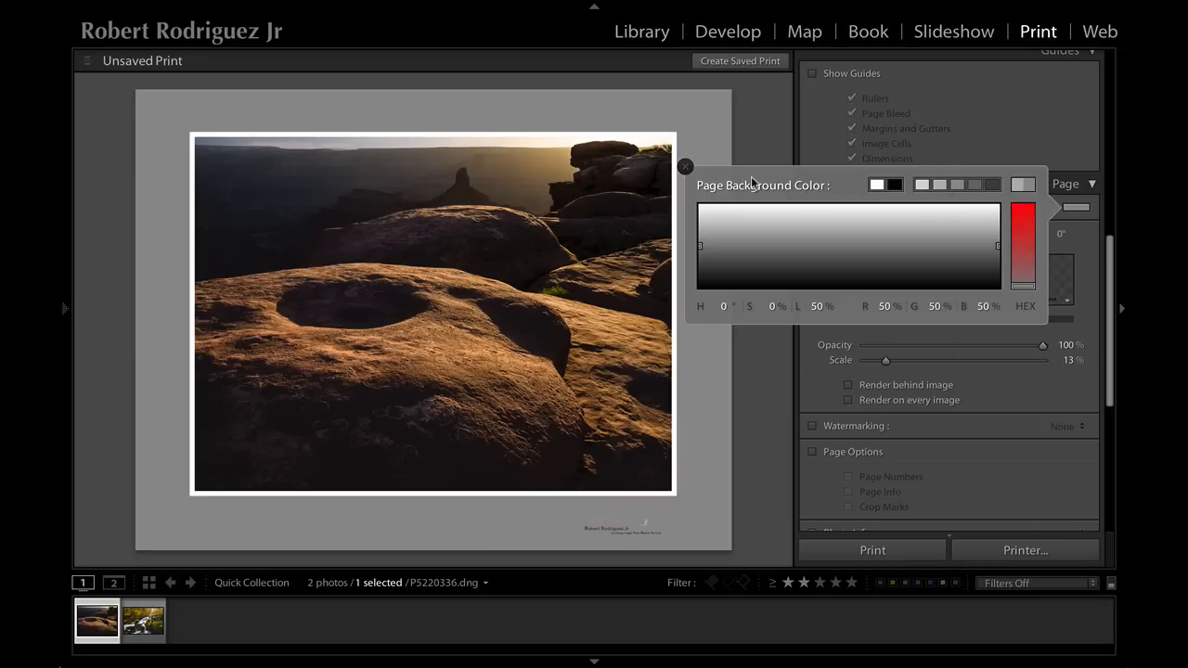
{"action": "left_click", "coordinate": [685, 167]}
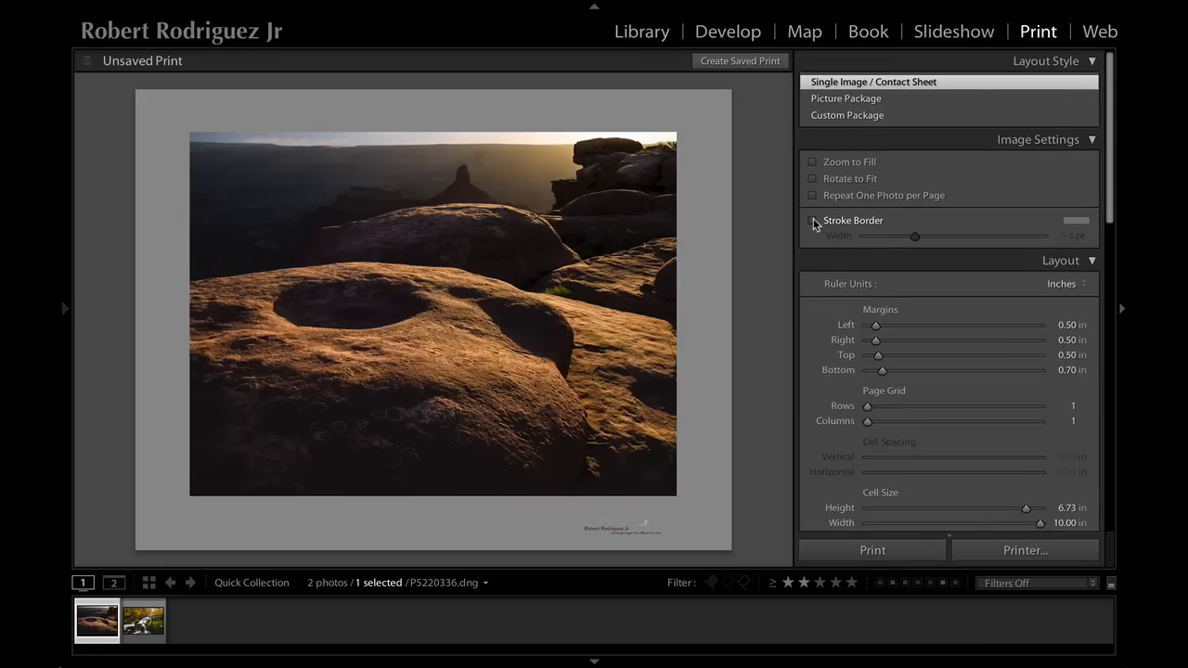
- Add a thin 4.3 pt white stroke border around the photo and center the logo beneath it
{"action": "left_click", "coordinate": [813, 219]}
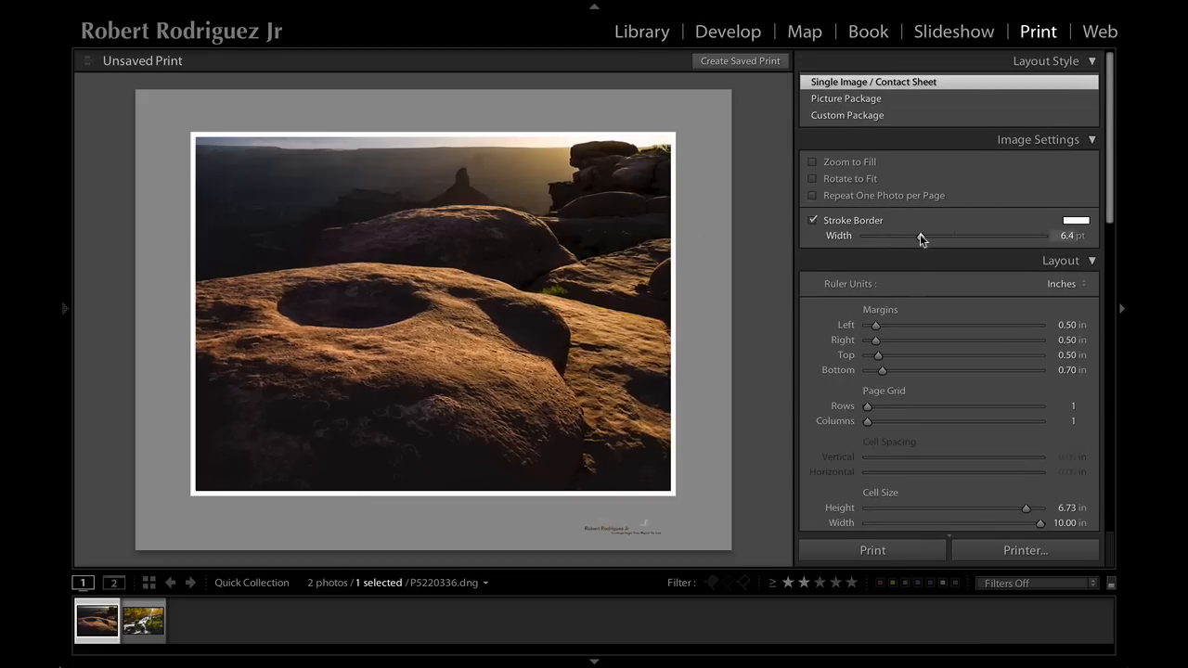
{"action": "left_click_drag", "start_coordinate": [919, 234], "coordinate": [900, 234]}
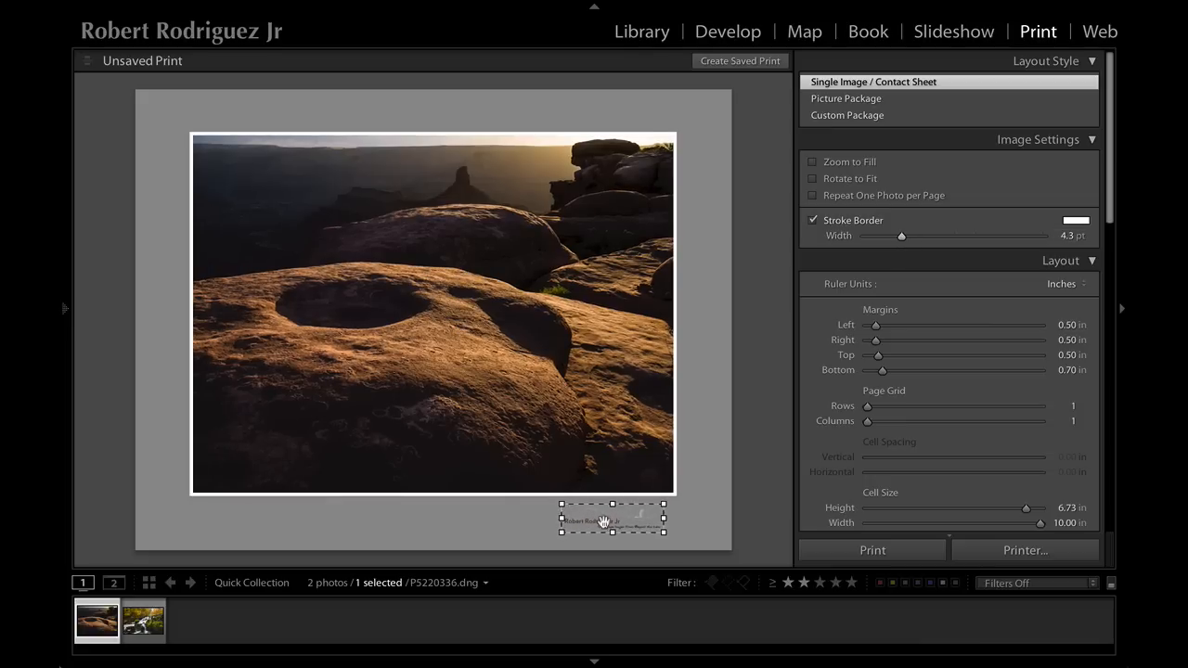
{"action": "left_click_drag", "start_coordinate": [613, 520], "coordinate": [455, 519]}
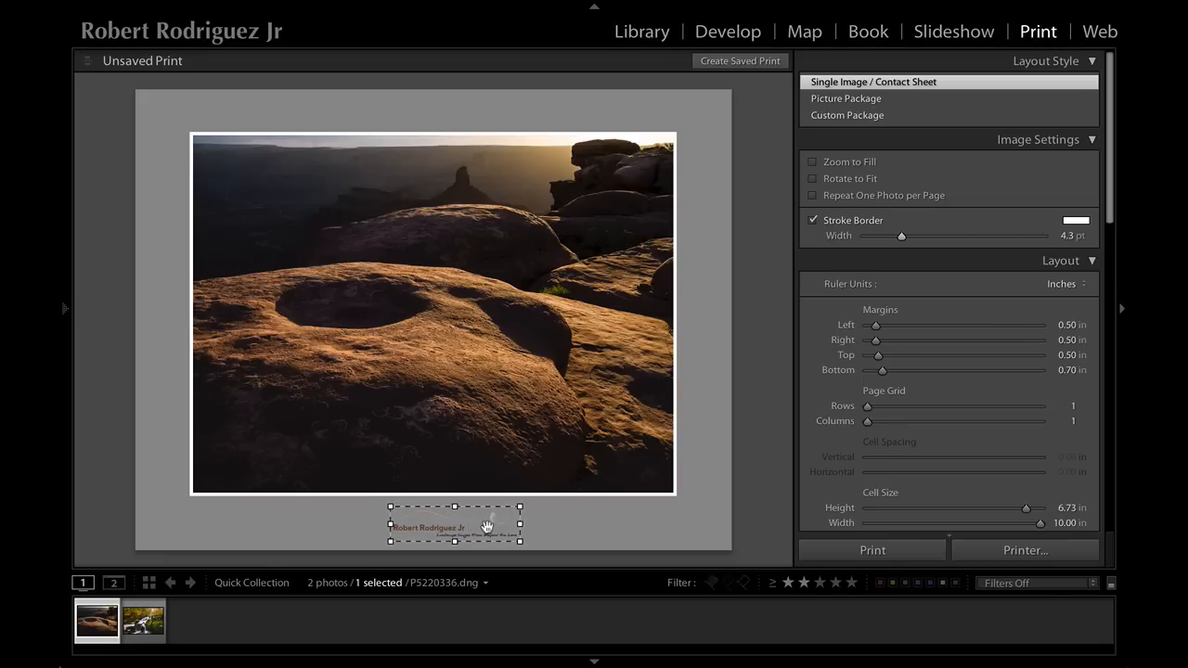
{"action": "left_click", "coordinate": [763, 499]}
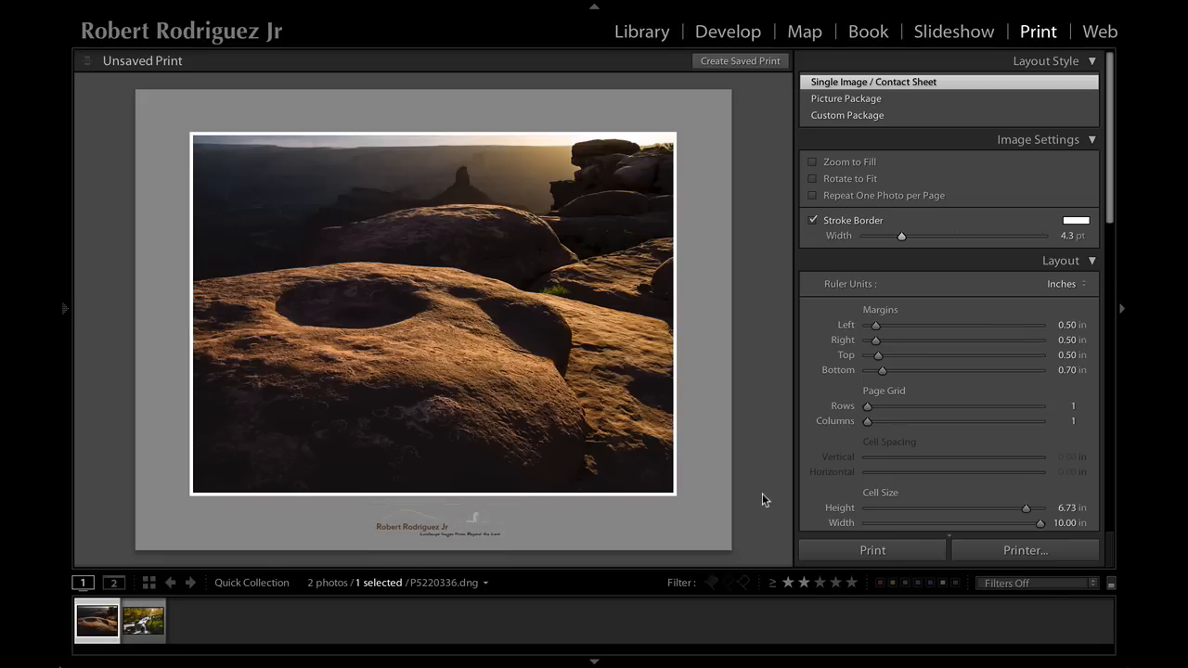
- Switch Print To from Printer to JPEG File at 300 ppi, quality 100, sRGB
{"action": "scroll", "scroll_direction": "down", "scroll_amount": 3}
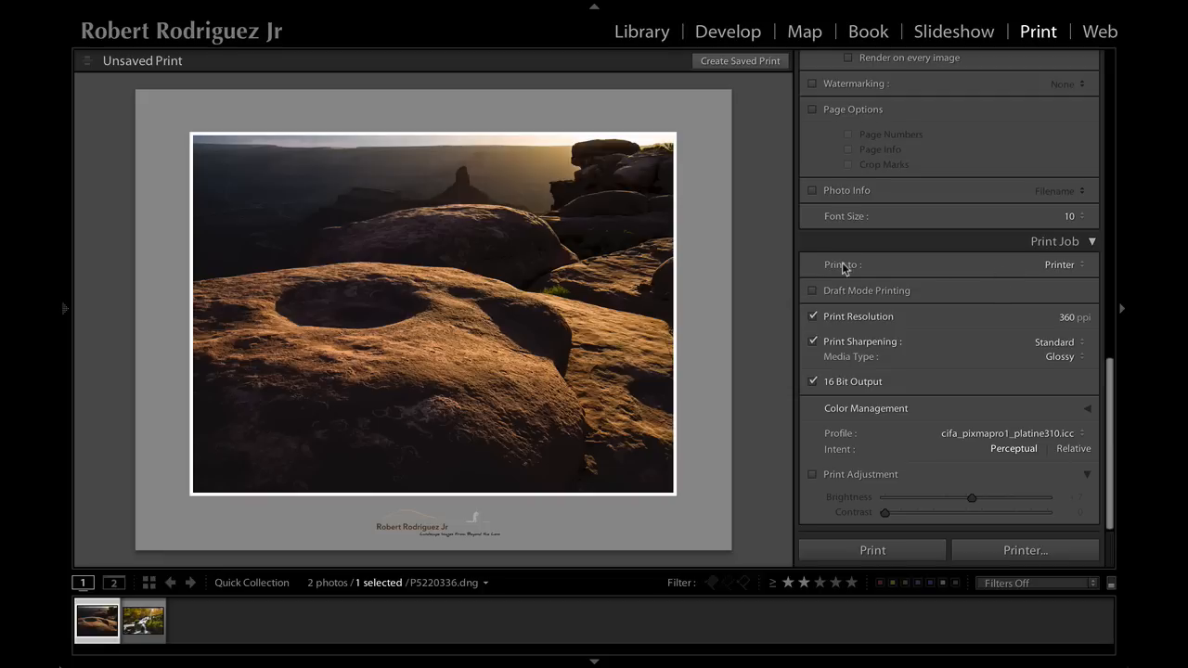
{"action": "mouse_move", "coordinate": [1056, 264]}
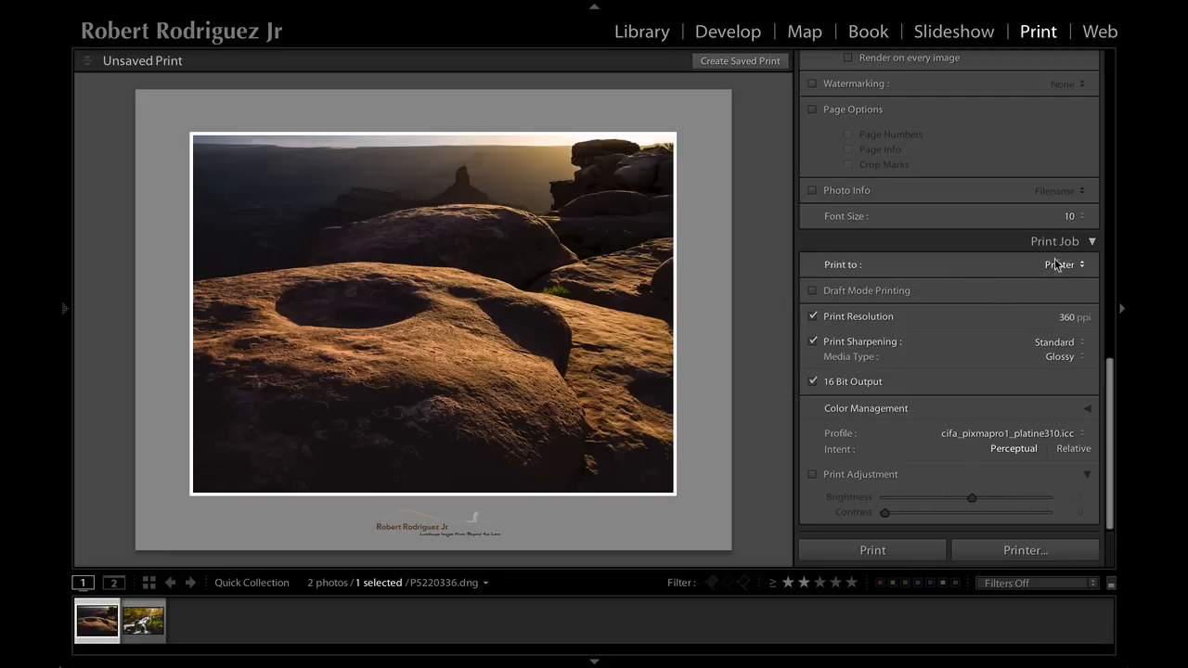
{"action": "left_click", "coordinate": [1058, 263]}
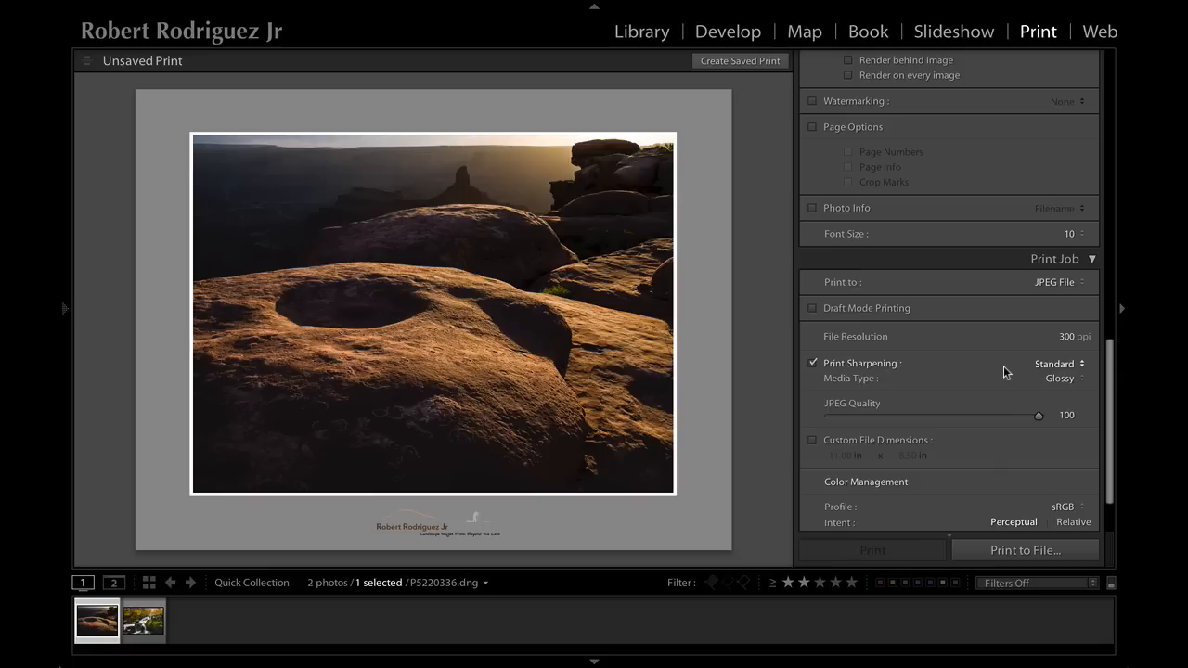
{"action": "mouse_move", "coordinate": [1110, 331]}
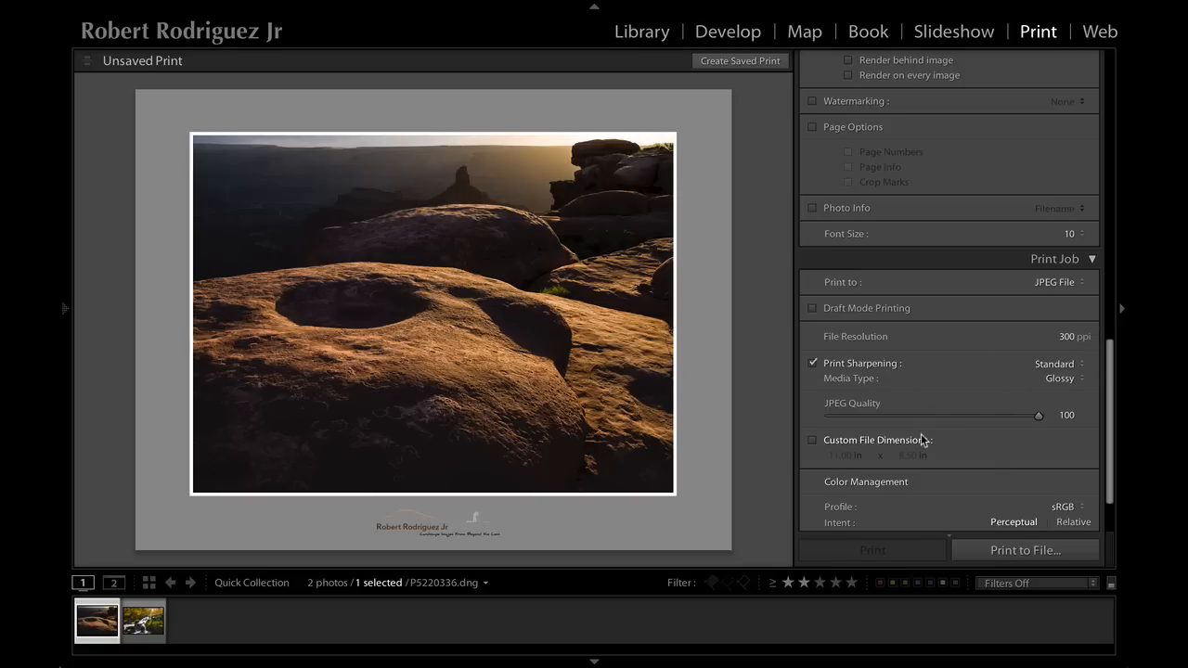
{"action": "scroll", "scroll_direction": "down", "scroll_amount": 3}
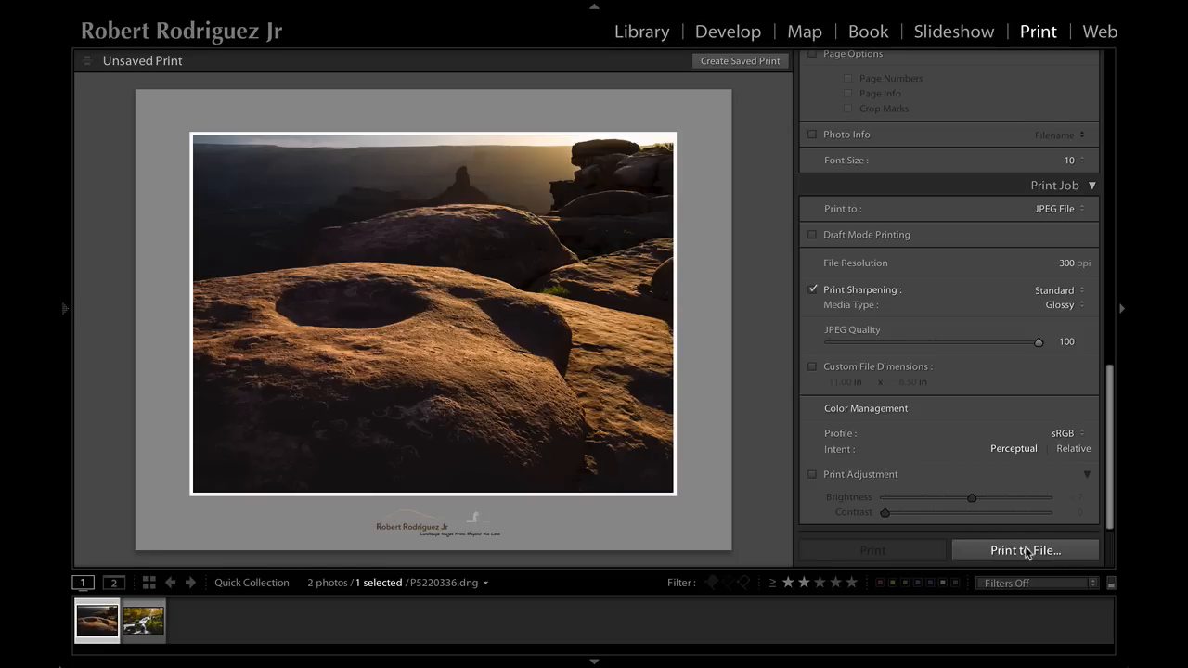
- Print the layout to file as a JPEG named 'matted print' on the Desktop
{"action": "left_click", "coordinate": [1025, 549]}
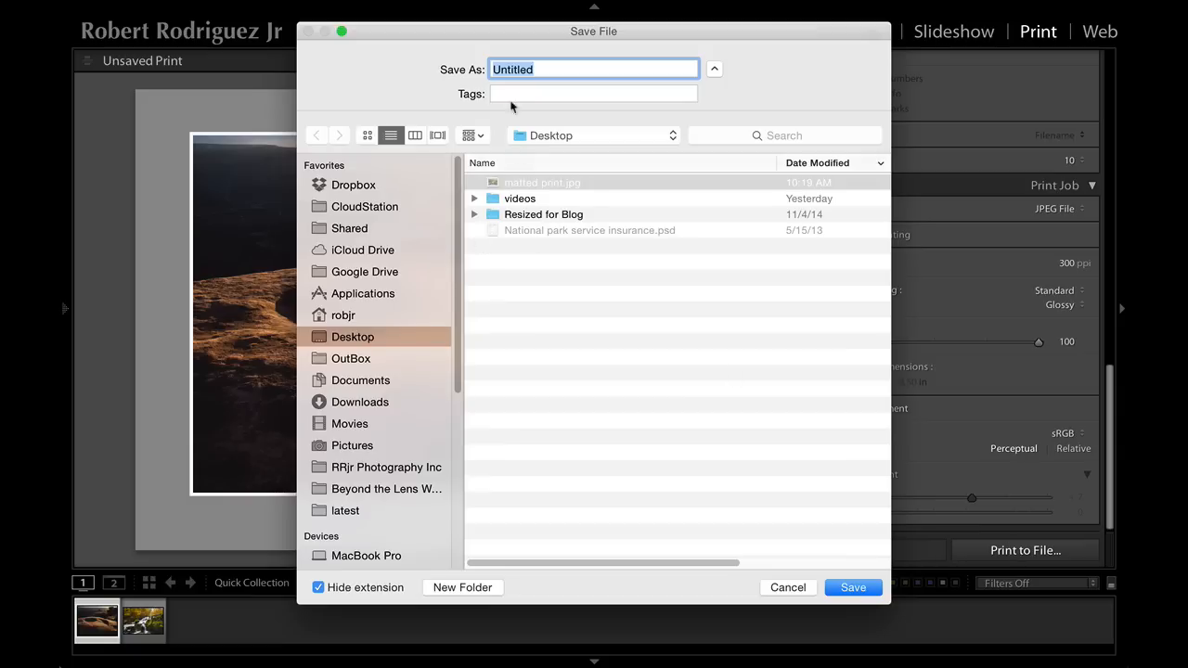
{"action": "type", "text": "matted print"}
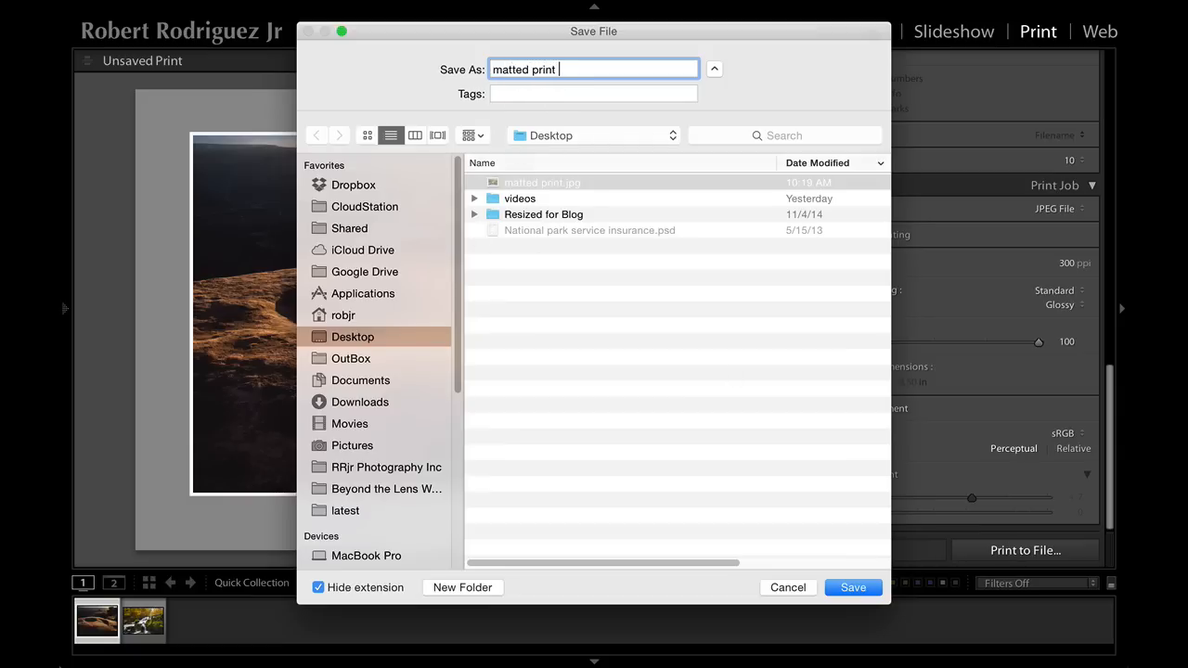
{"action": "left_click", "coordinate": [852, 586]}
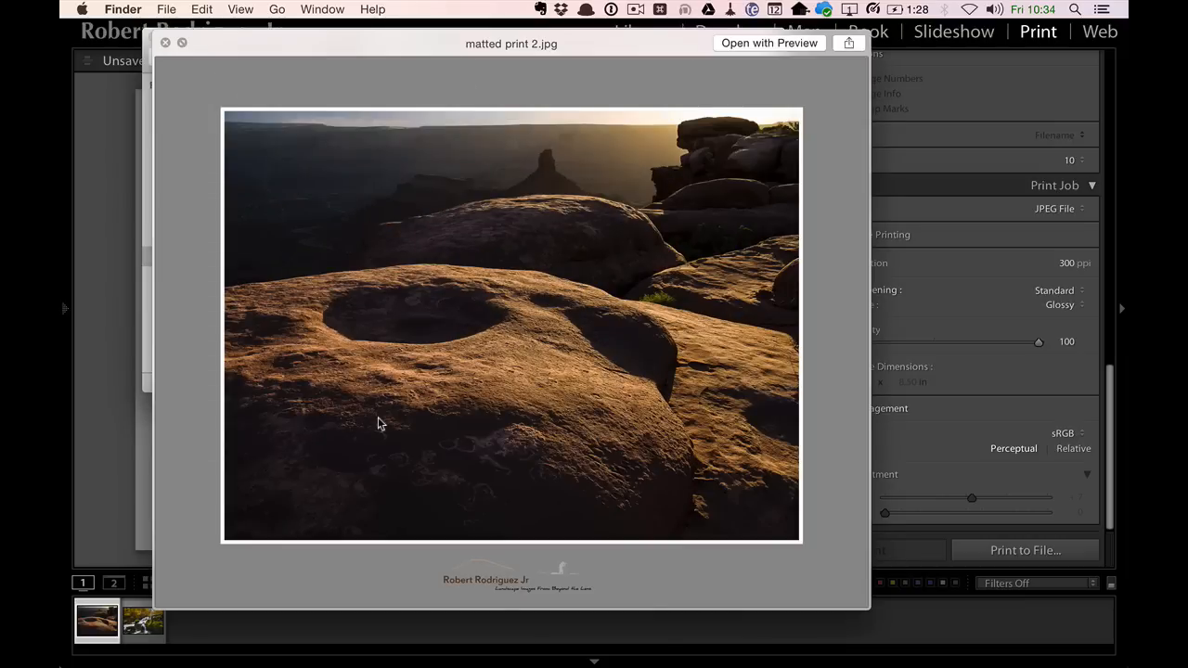
{"action": "mouse_move", "coordinate": [390, 411]}
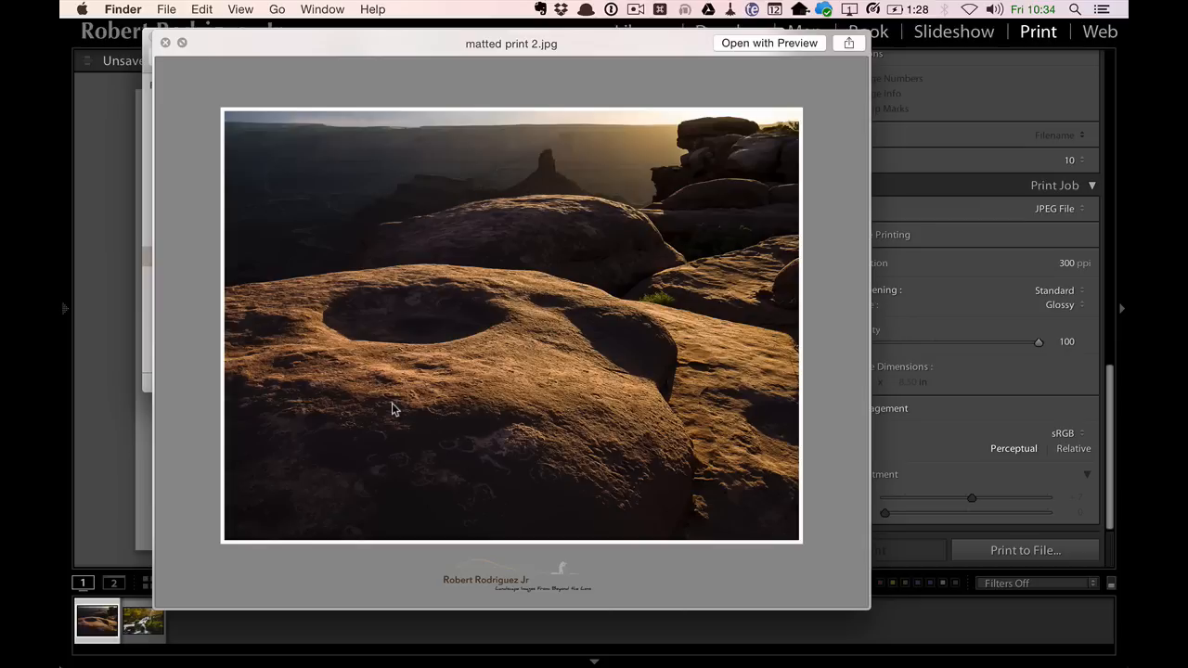
{"action": "mouse_move", "coordinate": [396, 401]}
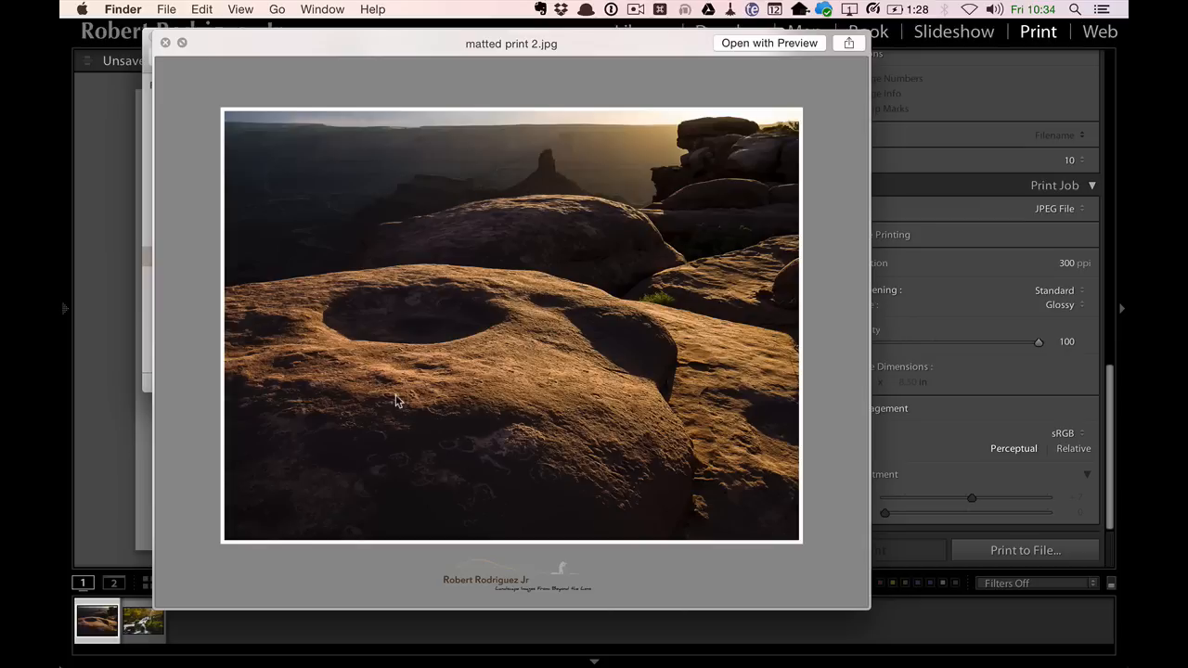
{"action": "mouse_move", "coordinate": [157, 52]}
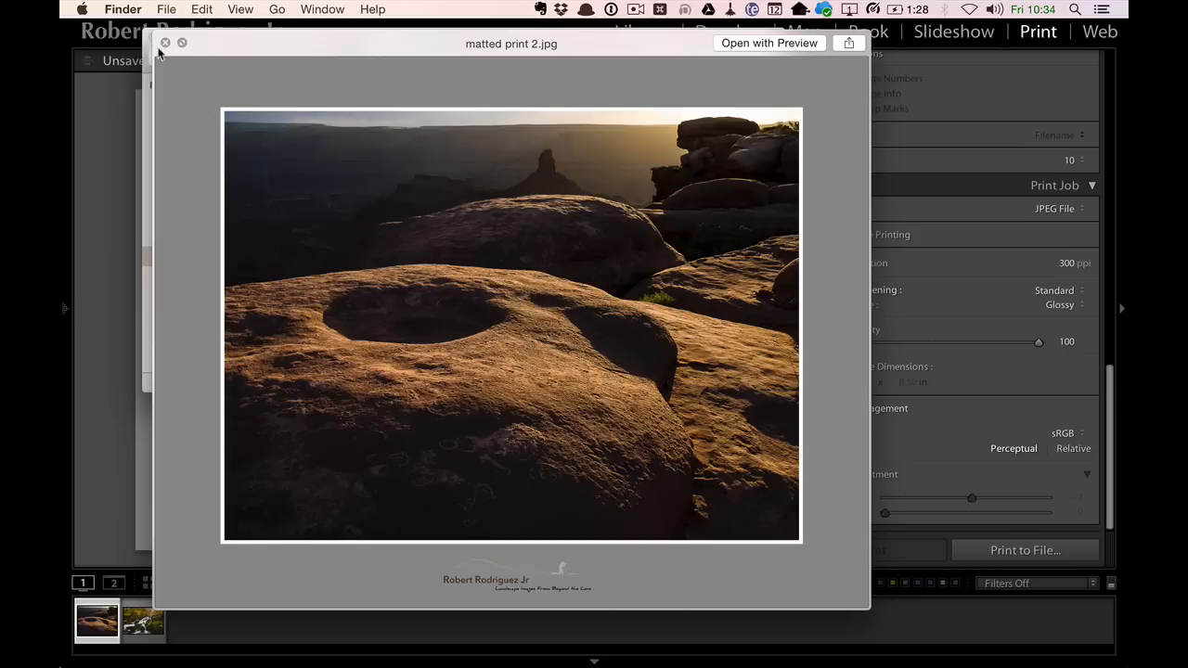
- Close the Quick Look preview of the exported JPEG and show the Template Browser
{"action": "left_click", "coordinate": [165, 43]}
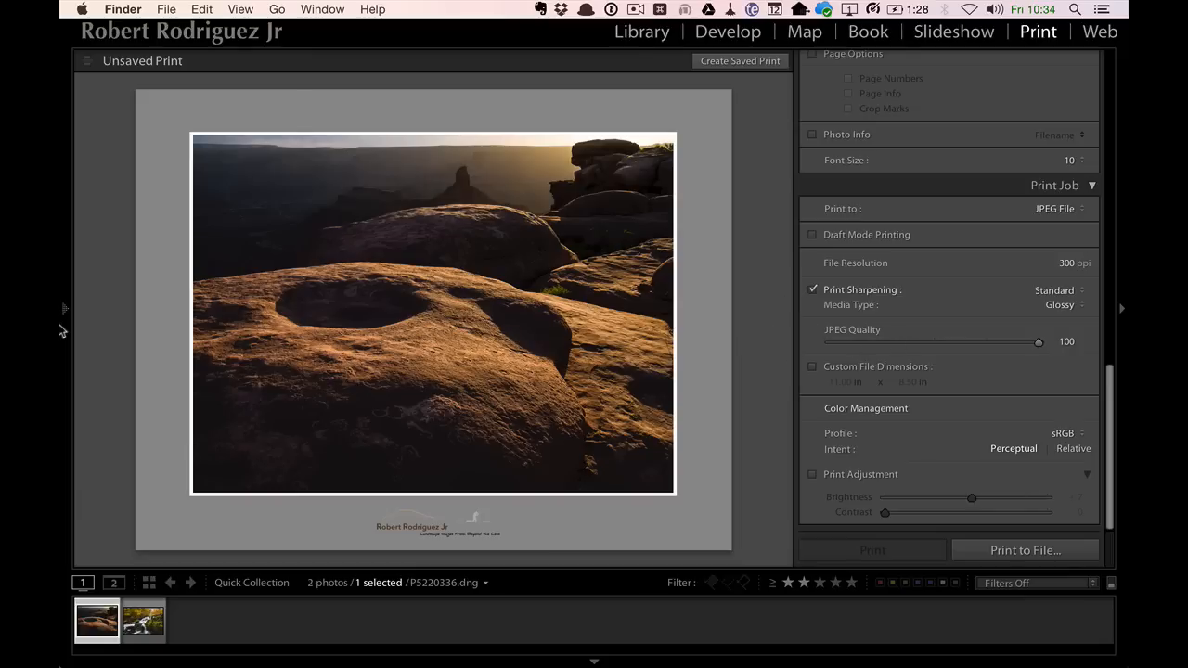
{"action": "left_click", "coordinate": [63, 308]}
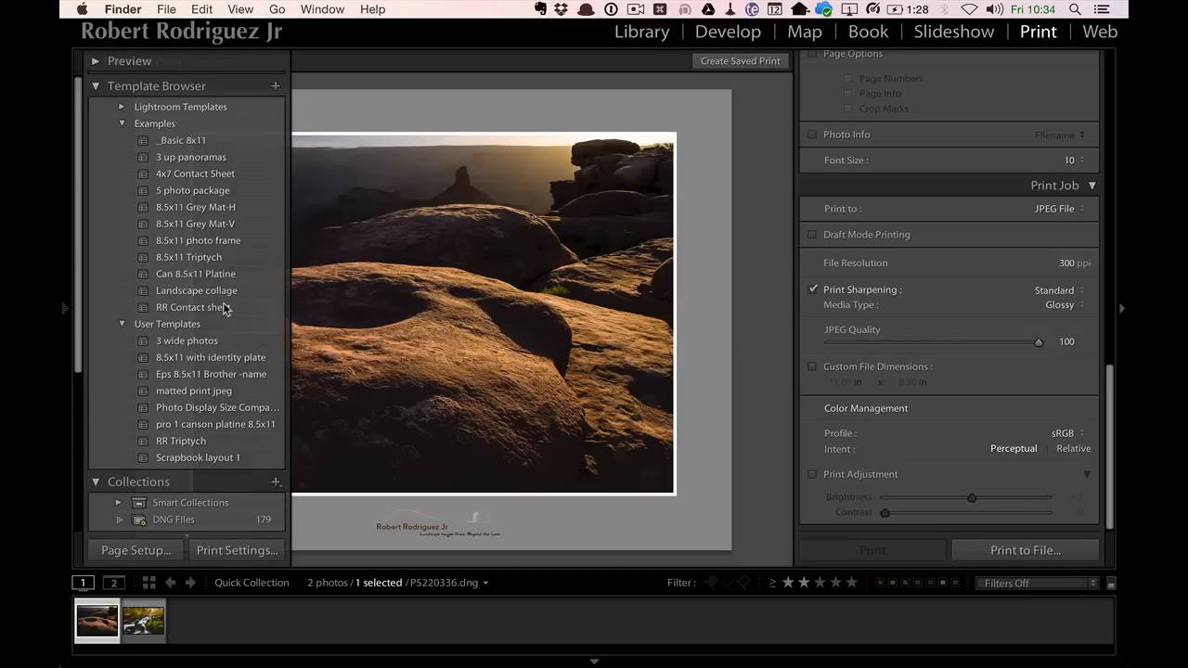